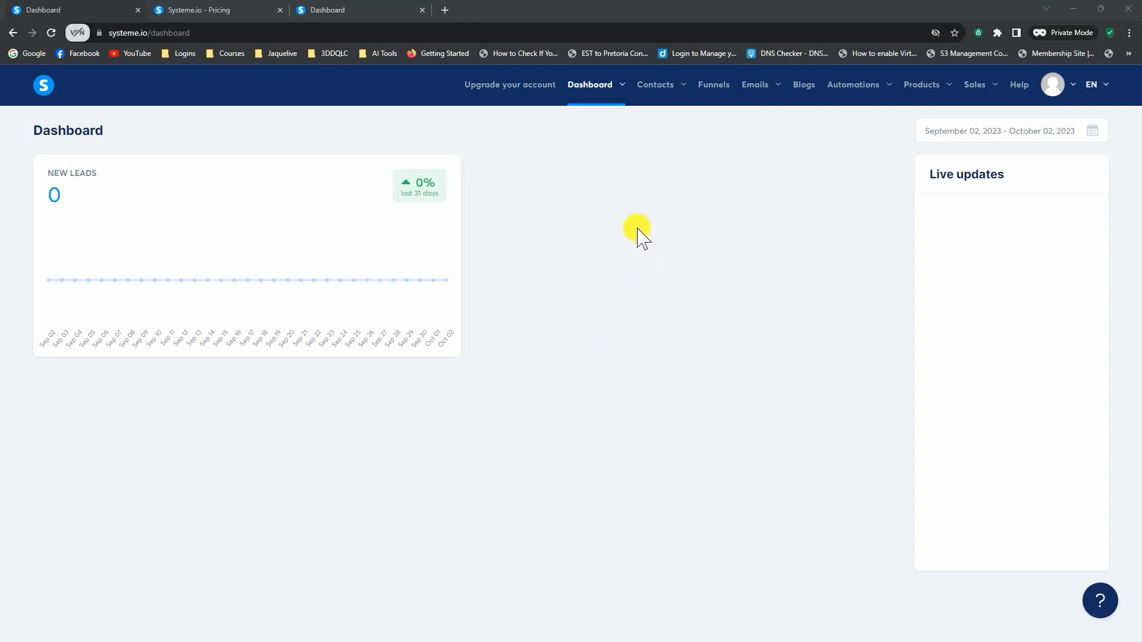
# Reveal the Emails menu choices from the dashboard's top navigation
pyautogui.click(754, 85)
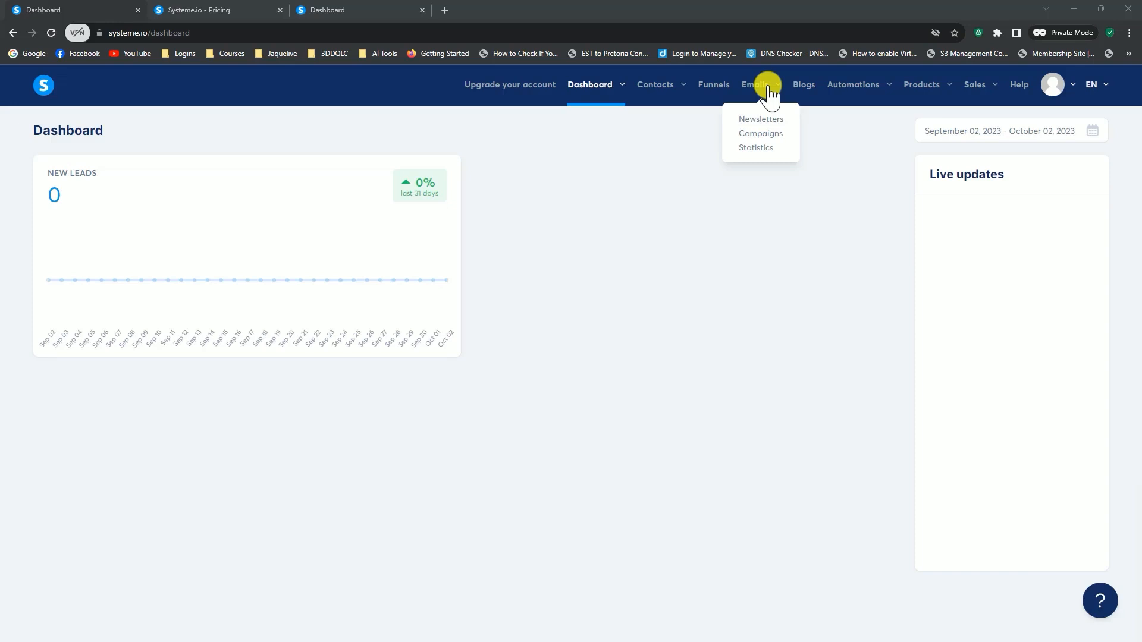
pyautogui.moveTo(775, 142)
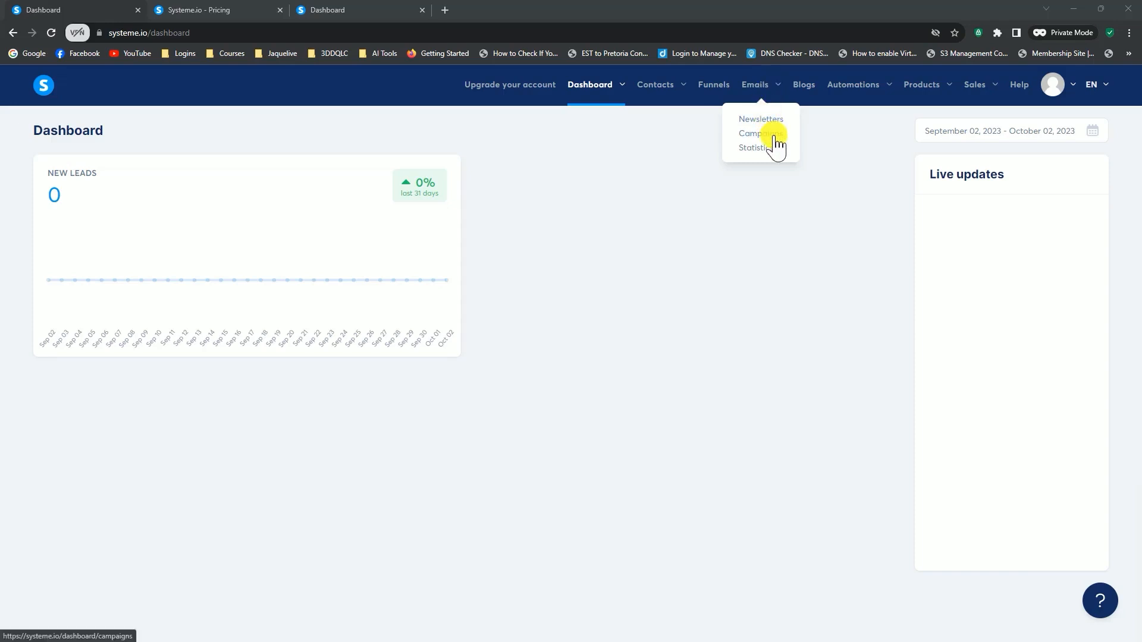
# Create and save a new email campaign named 'Demo Campaign'
pyautogui.click(760, 133)
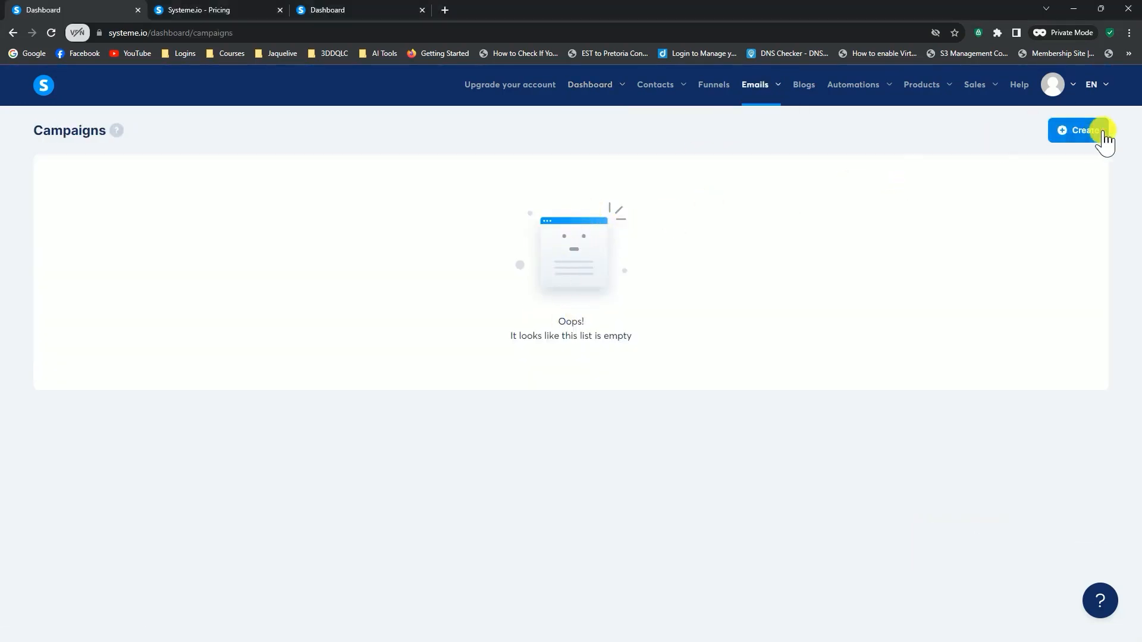
pyautogui.click(1080, 131)
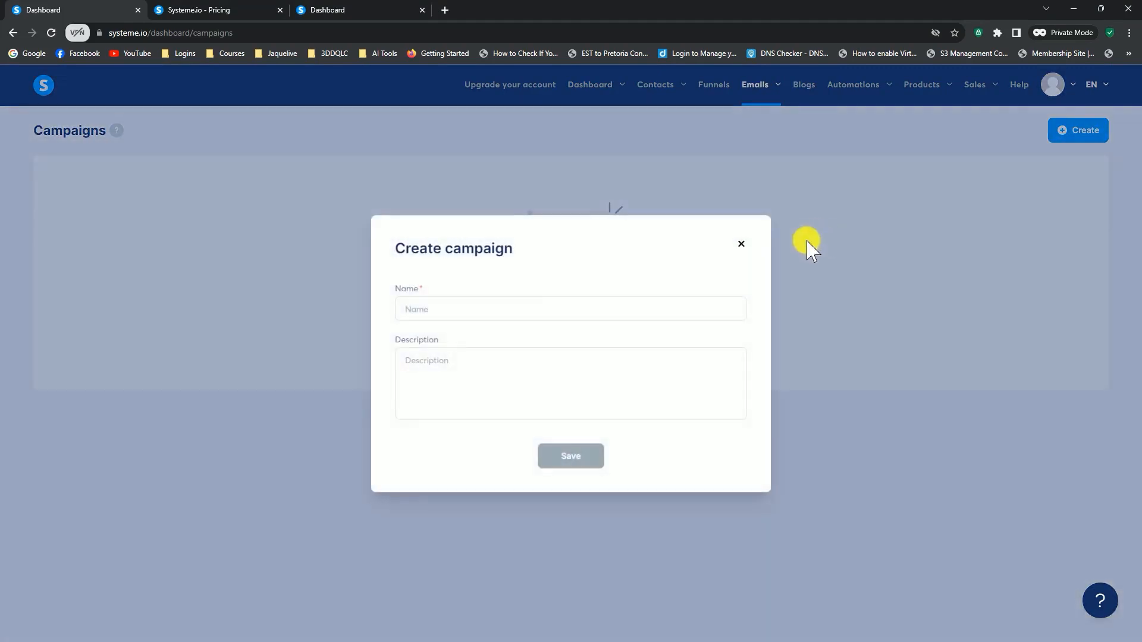
pyautogui.click(570, 308)
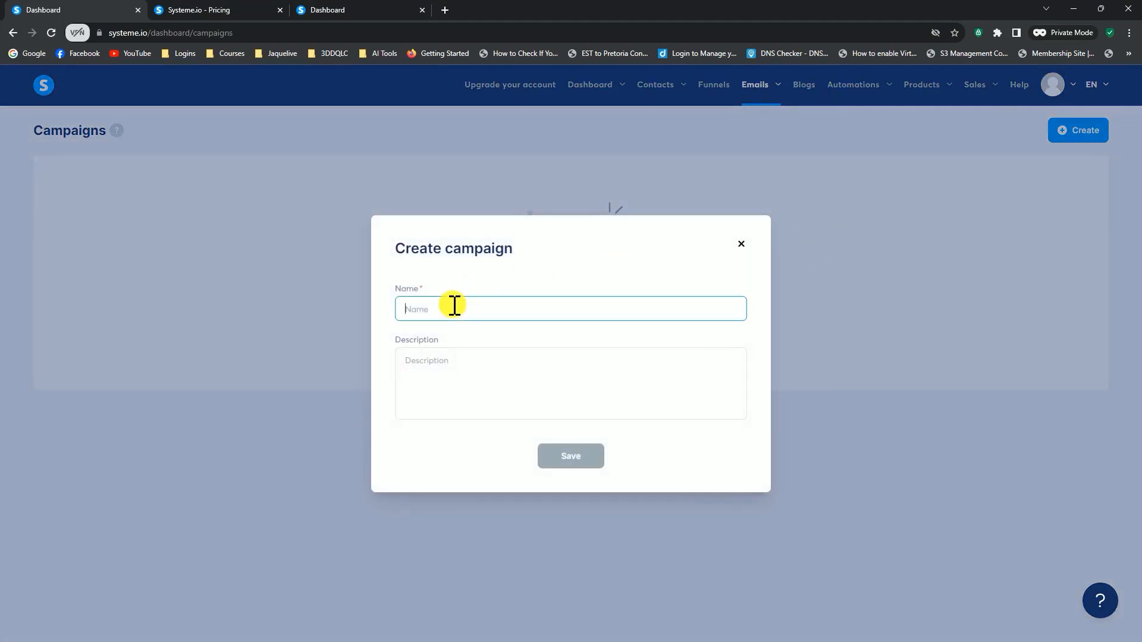
pyautogui.write('Demo Campaign')
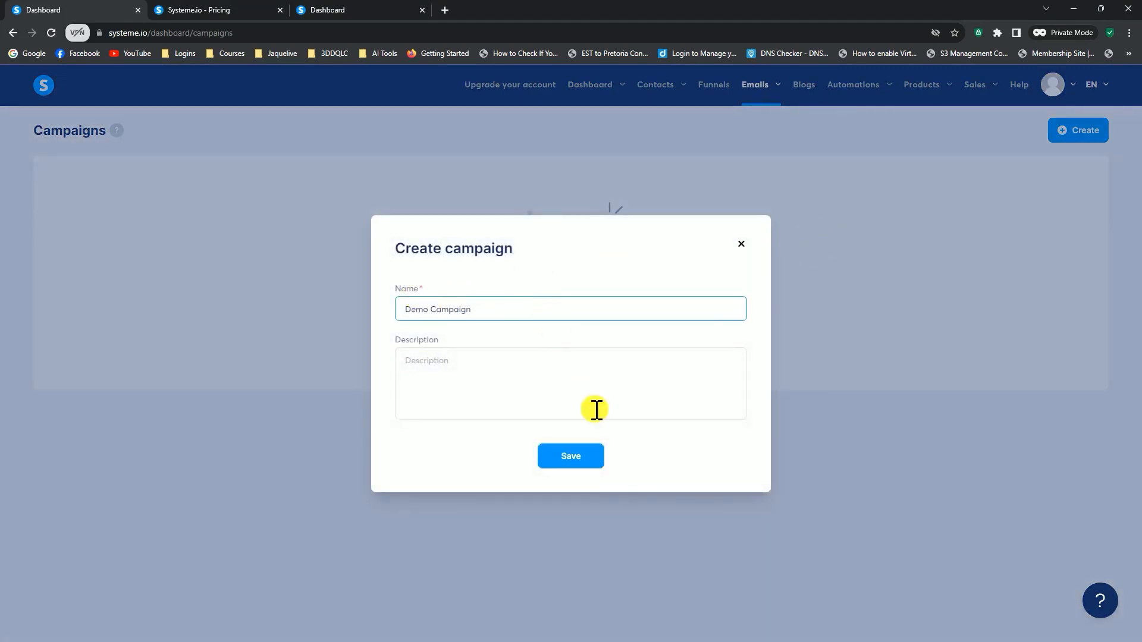
pyautogui.click(570, 456)
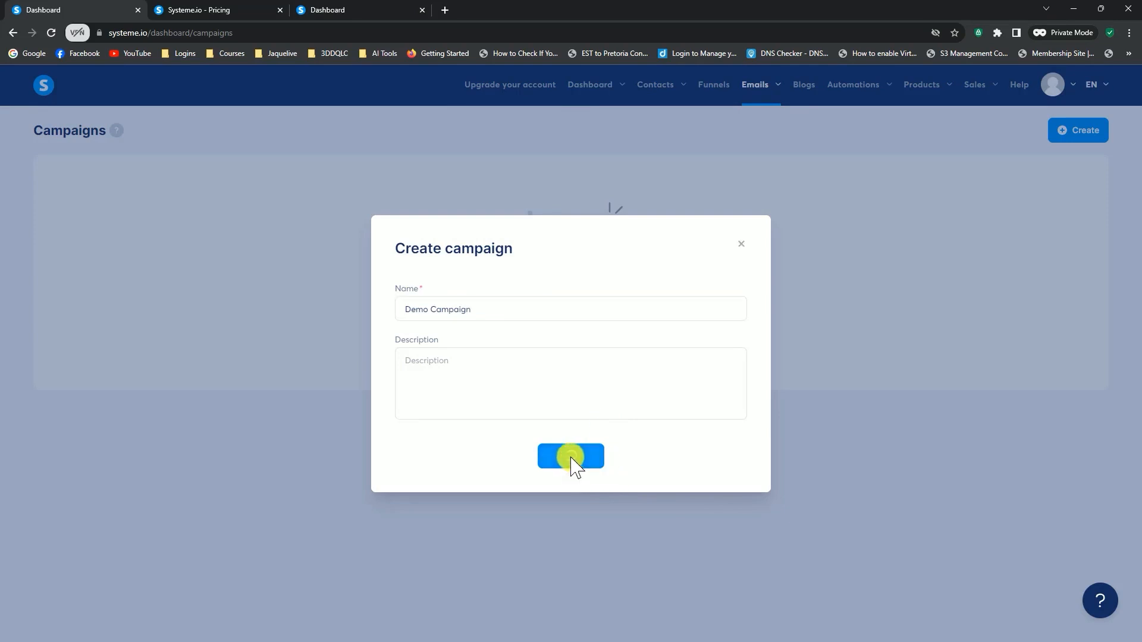
pyautogui.click(569, 457)
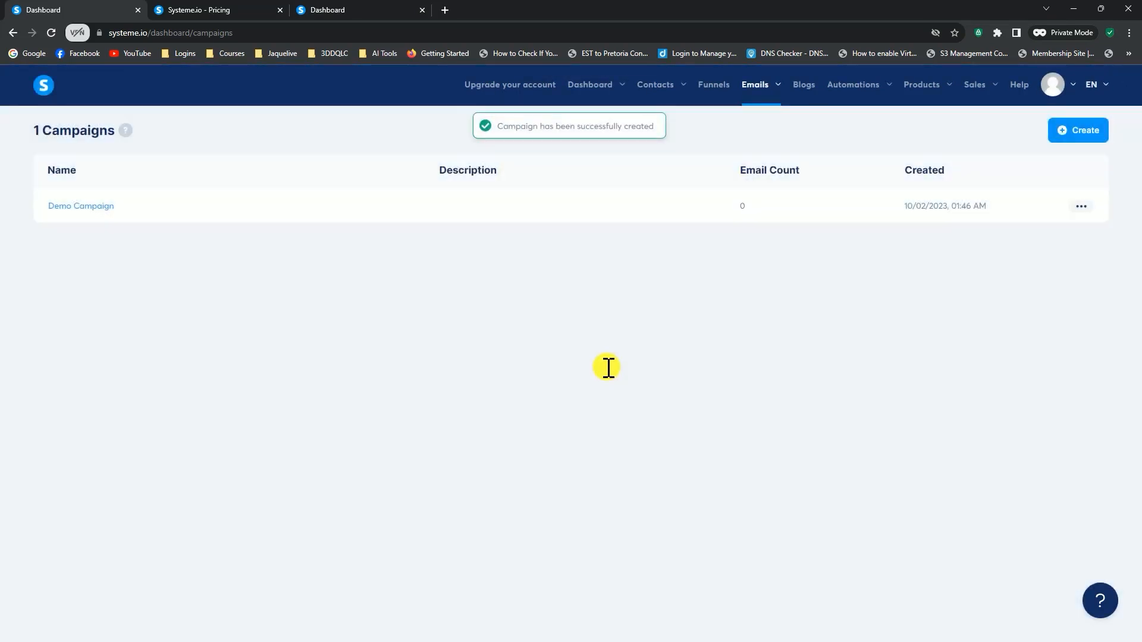
pyautogui.moveTo(367, 298)
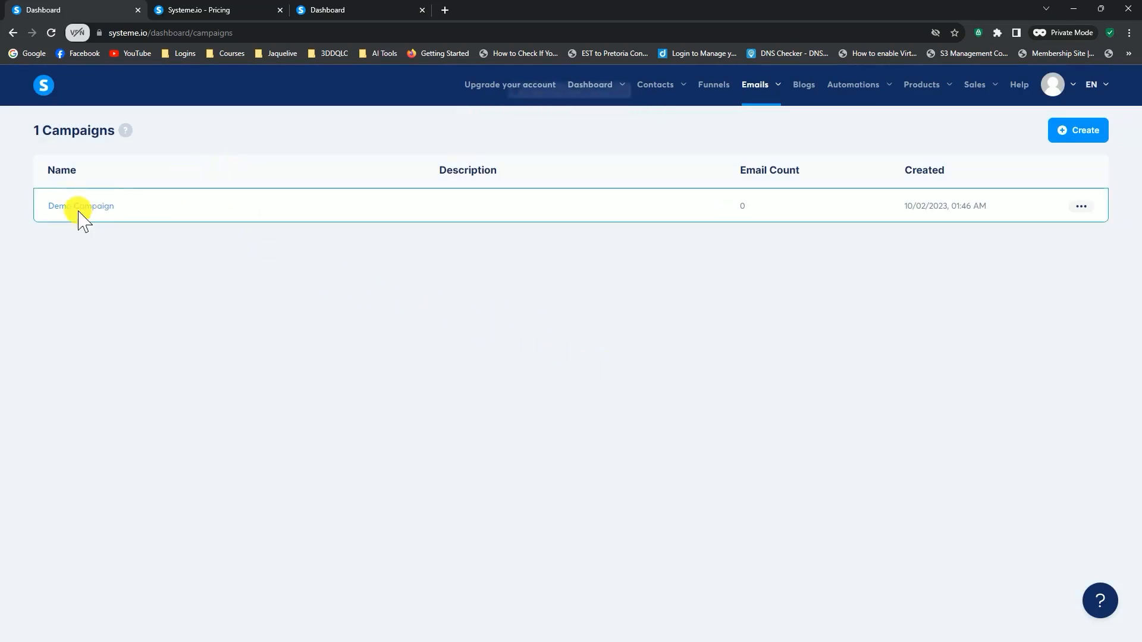
pyautogui.click(80, 206)
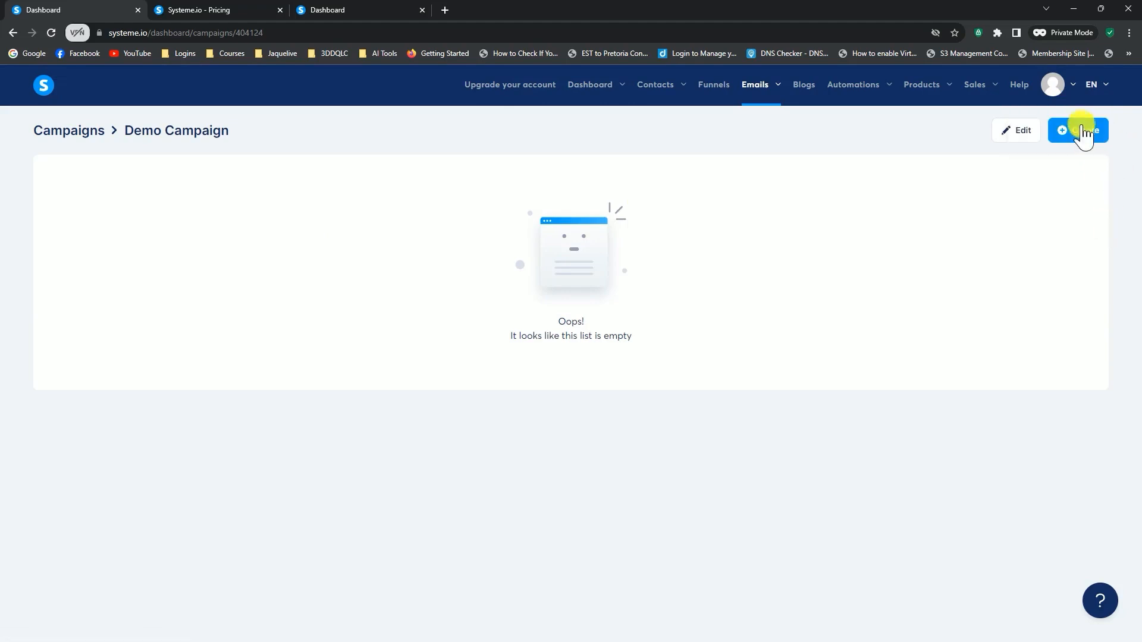
pyautogui.click(1080, 131)
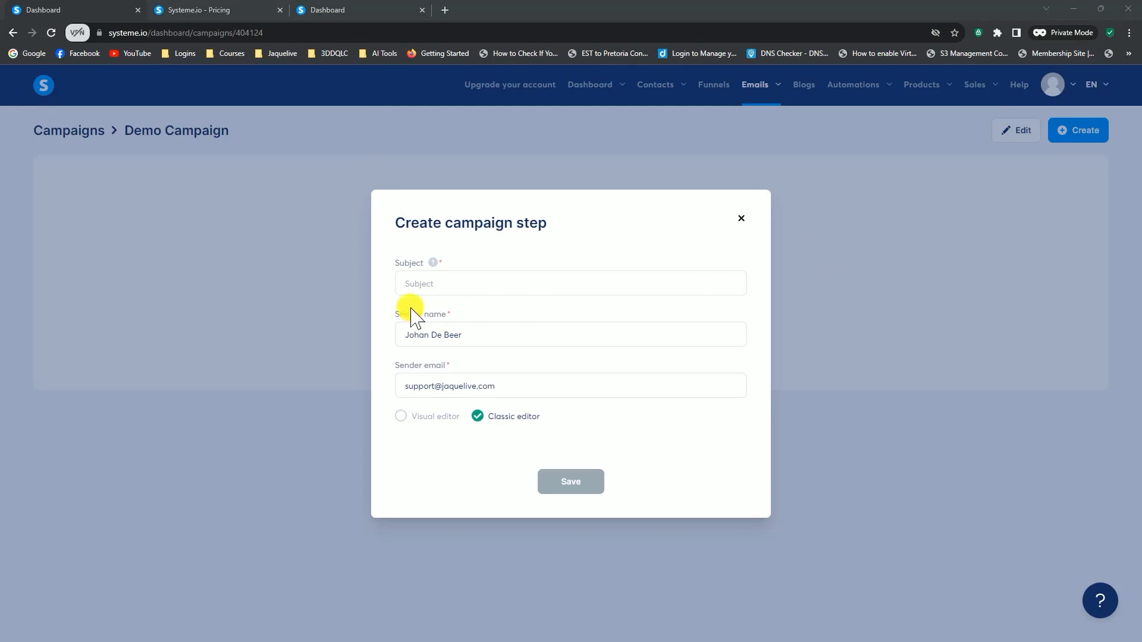
pyautogui.write('I was sick and homeless')
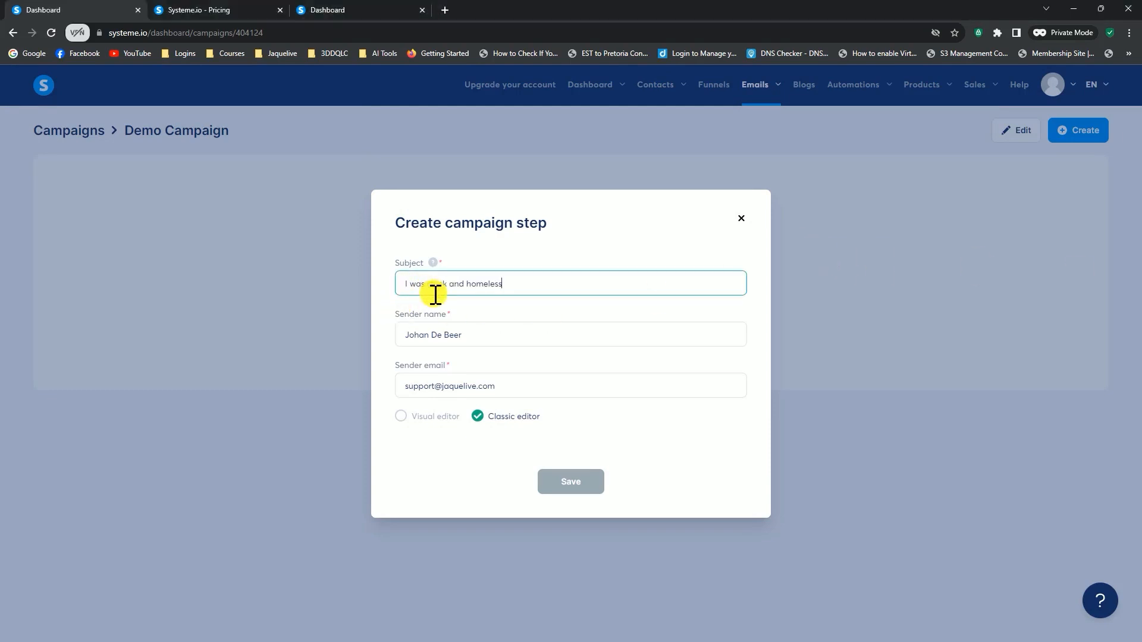
pyautogui.click(570, 334)
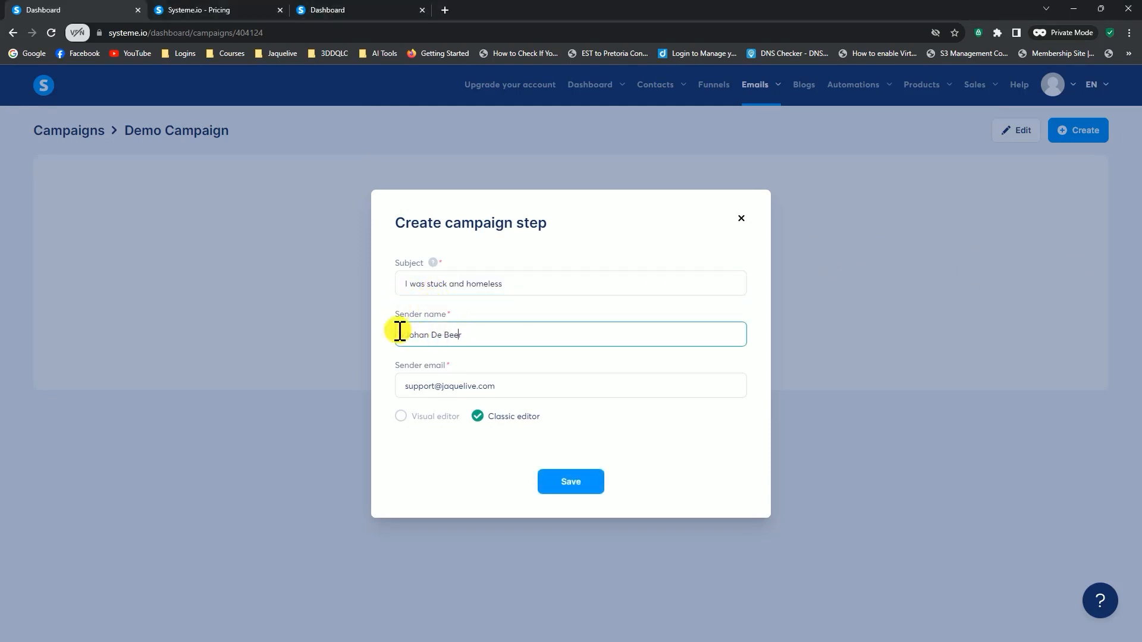
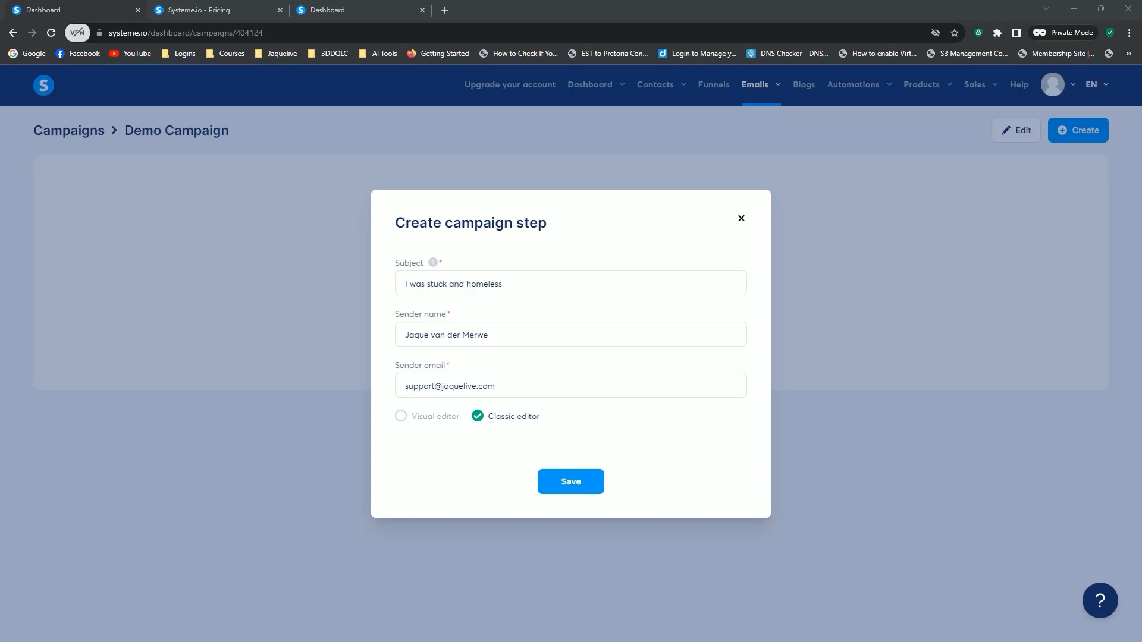
pyautogui.moveTo(533, 442)
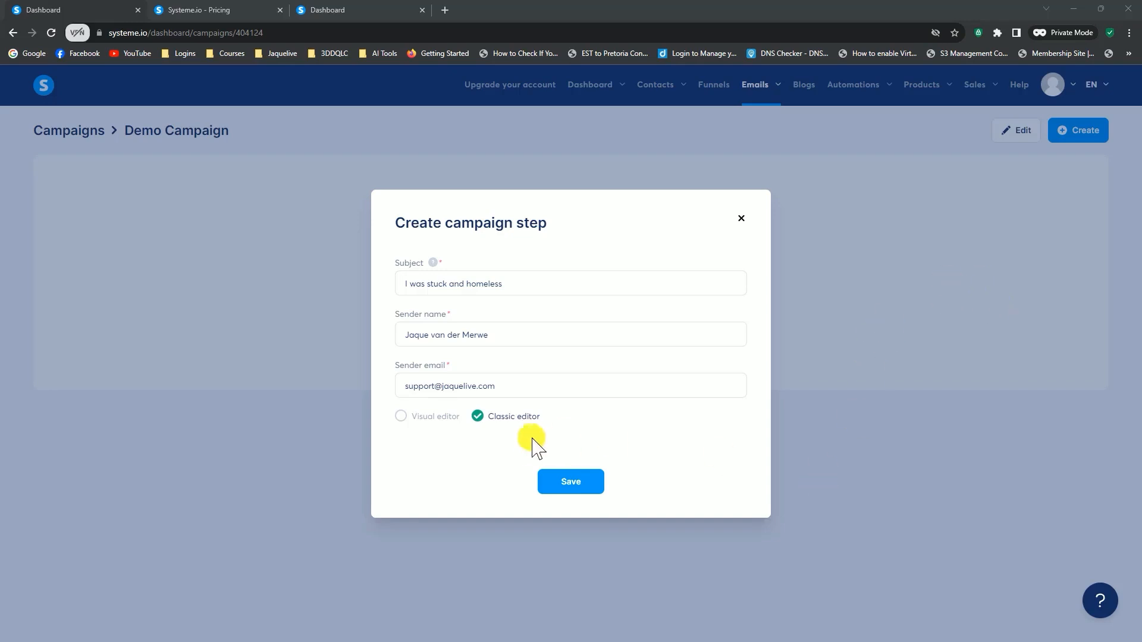
pyautogui.moveTo(569, 473)
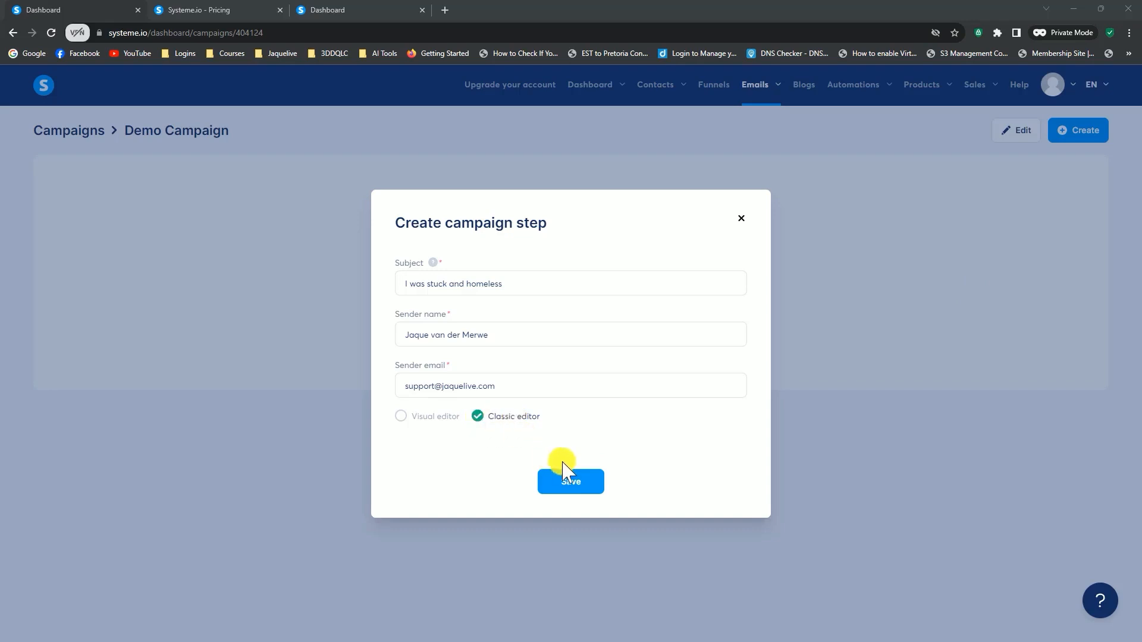
pyautogui.click(570, 482)
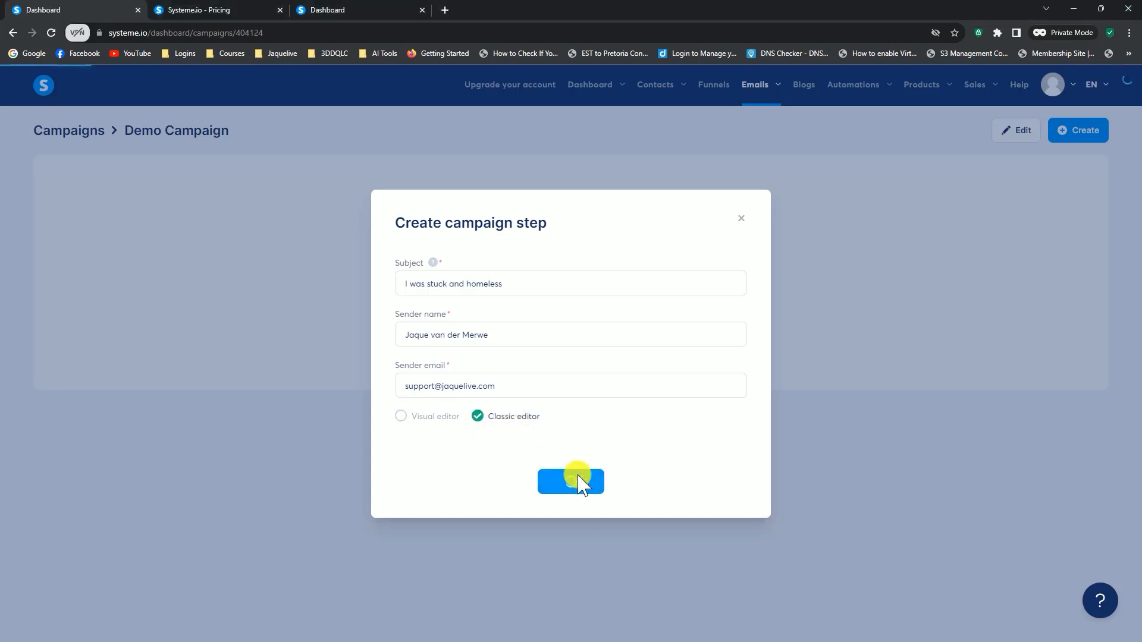
# Fill the email body with the story text beginning 'Hey [FNAME]'
pyautogui.click(569, 482)
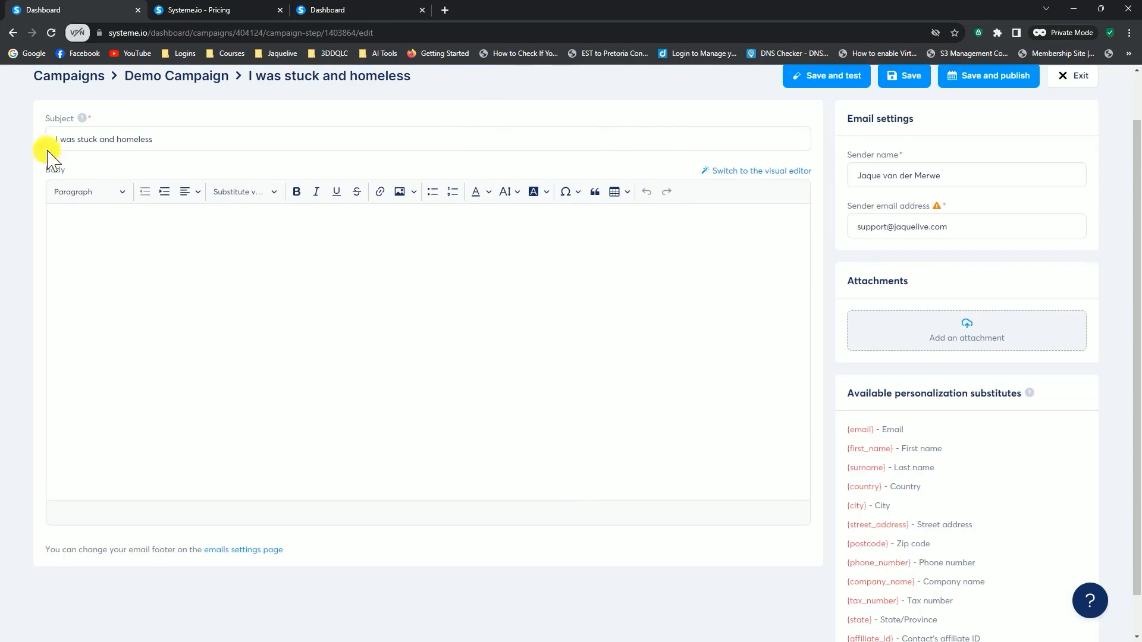
pyautogui.click(87, 222)
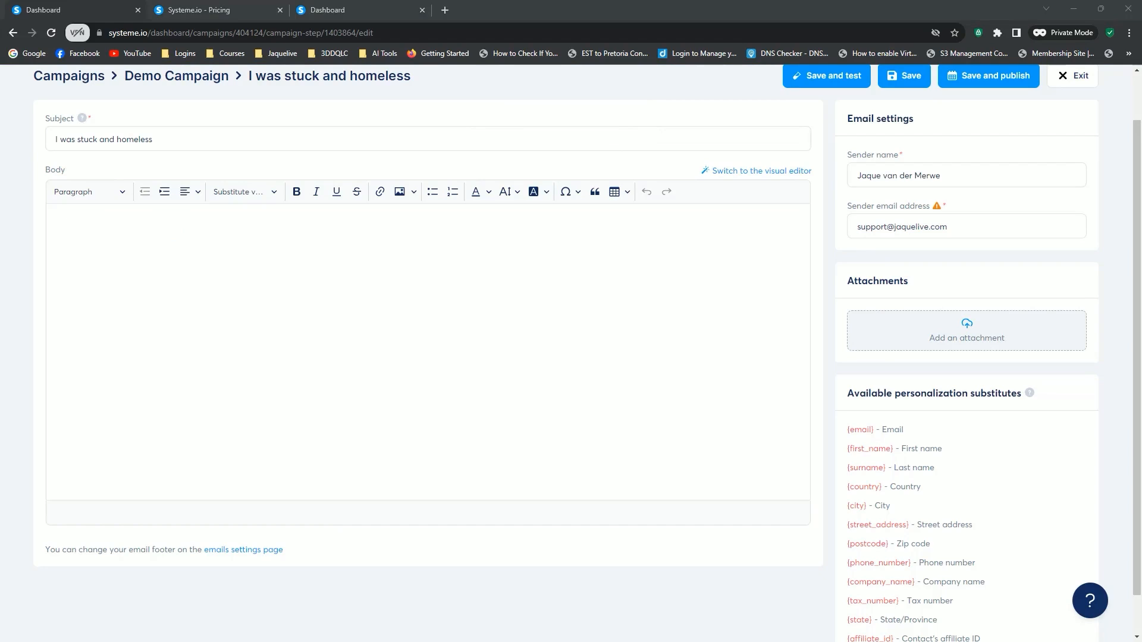
pyautogui.click(93, 251)
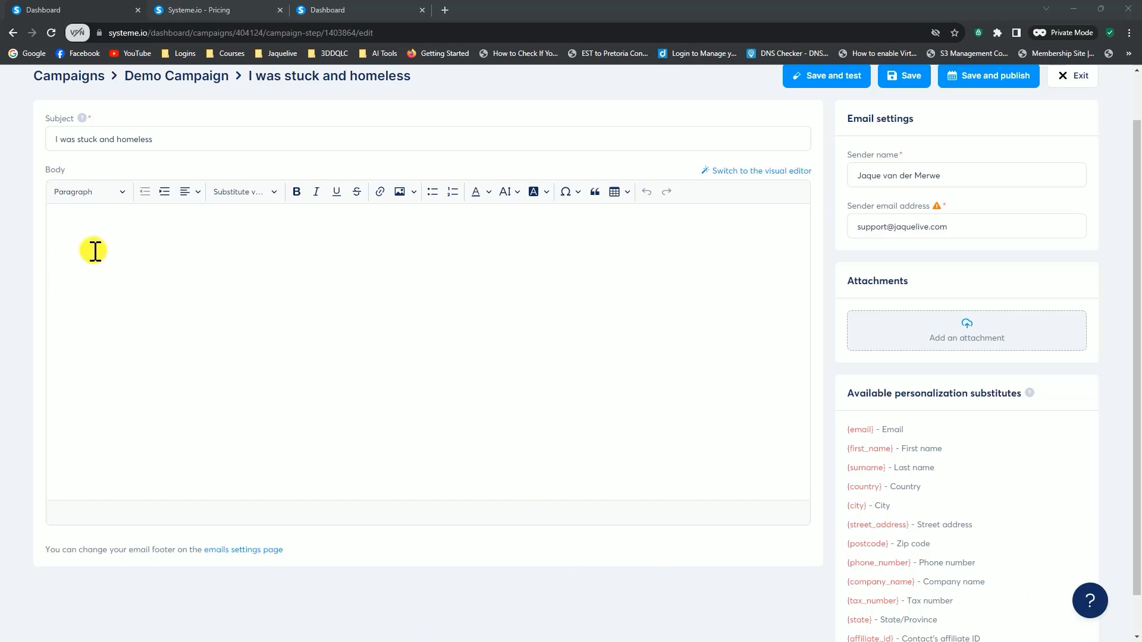
pyautogui.click(93, 238)
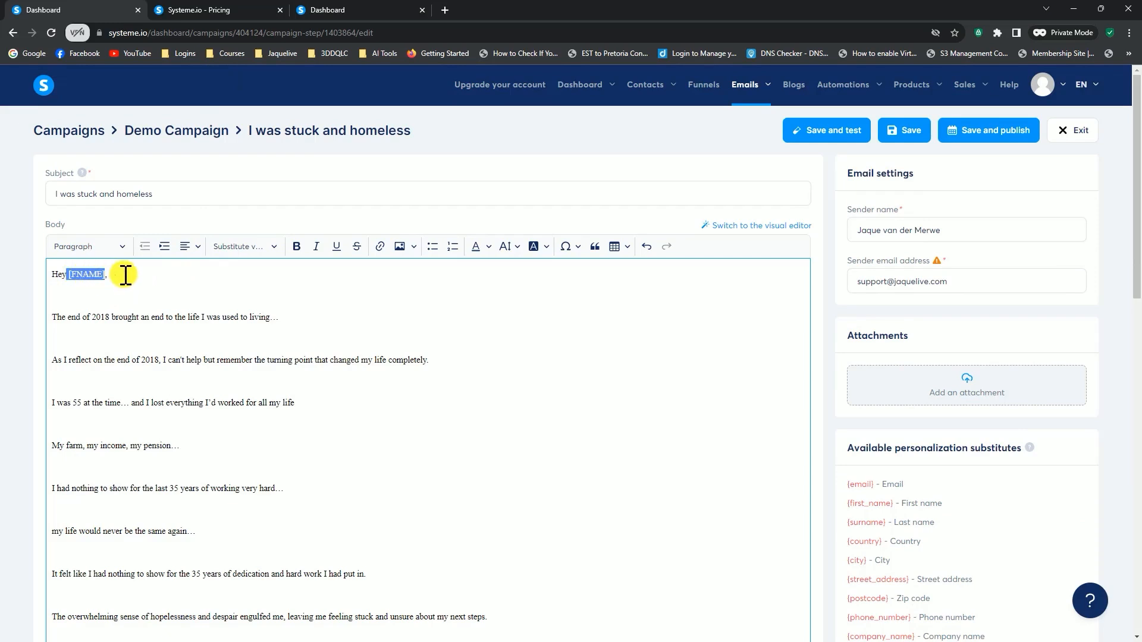
# Replace '[FNAME]' in the greeting with the {first_name} substitute variable
pyautogui.press('Backspace')
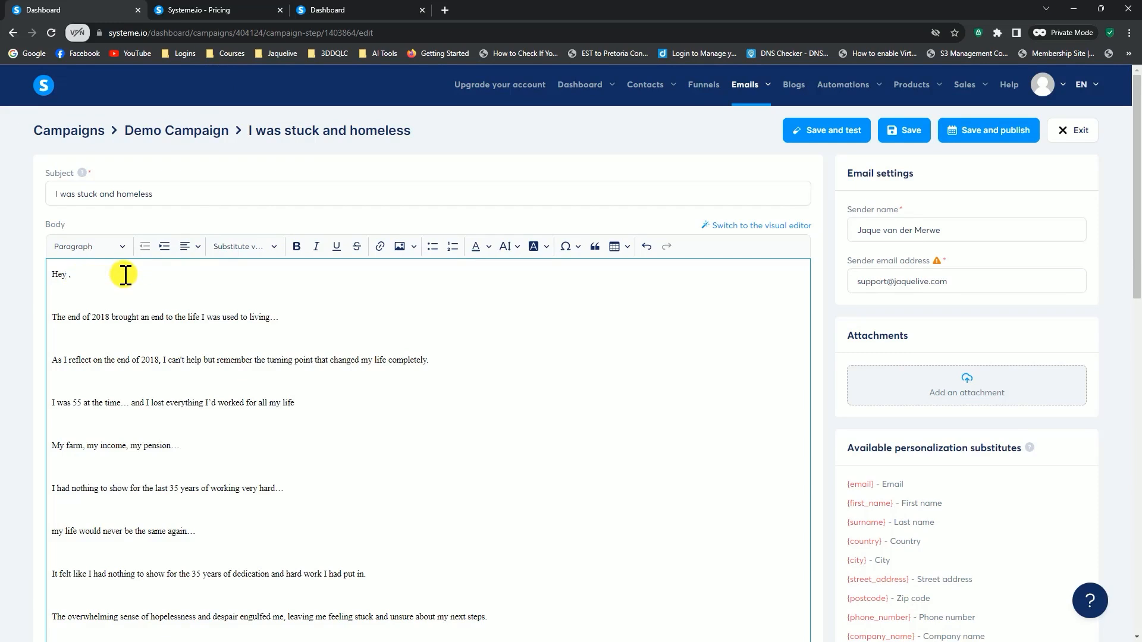
pyautogui.press('Backspace')
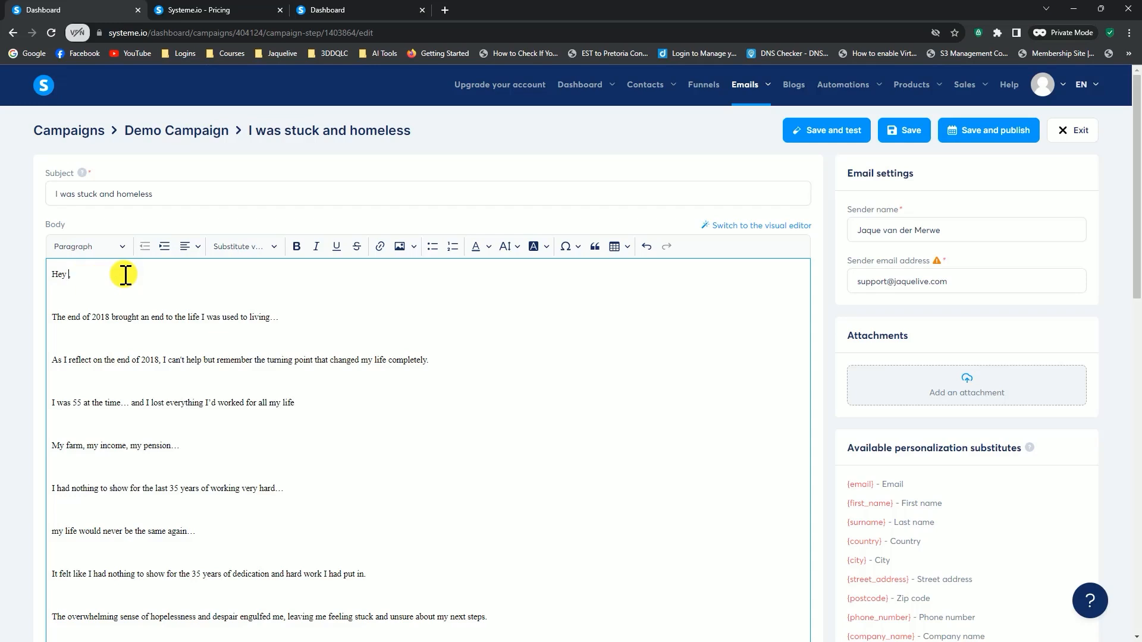
pyautogui.moveTo(228, 264)
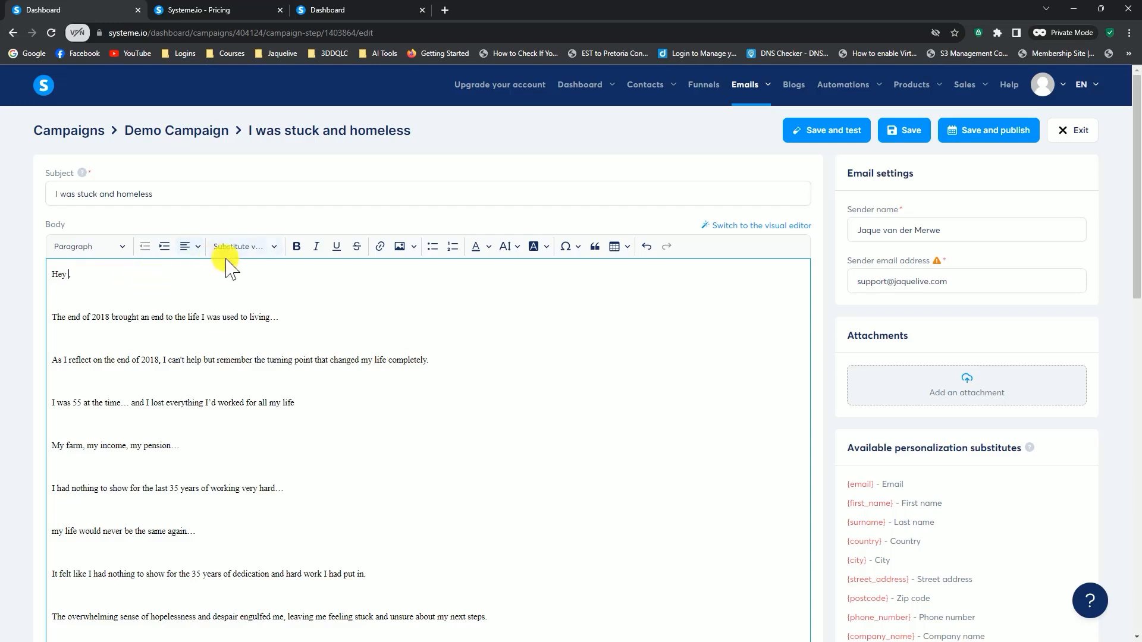
pyautogui.moveTo(244, 245)
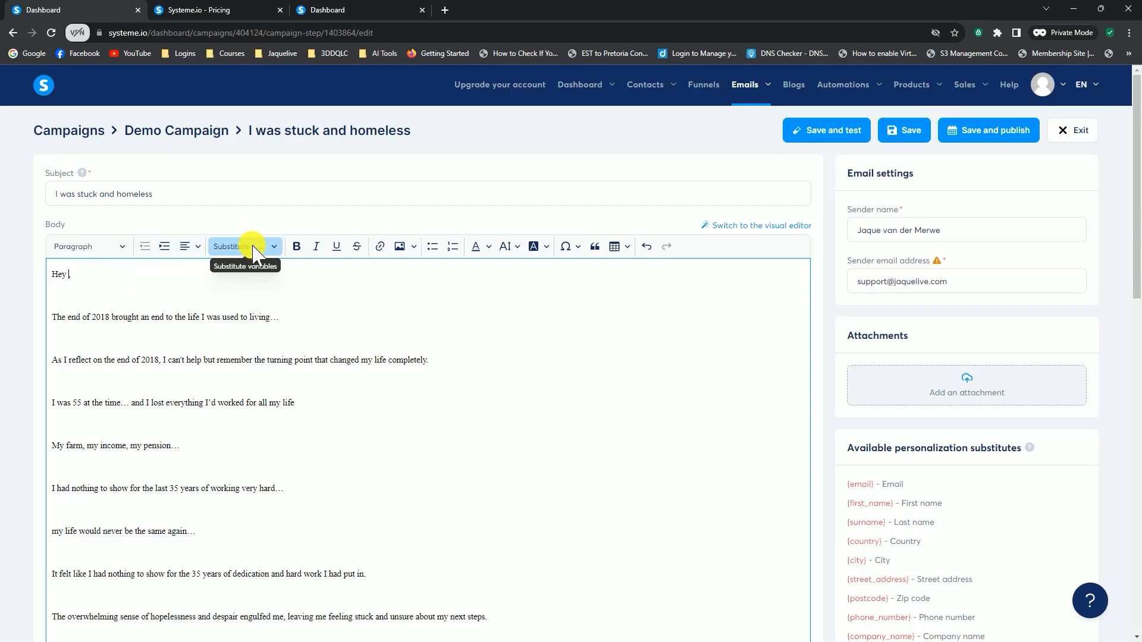
pyautogui.click(243, 247)
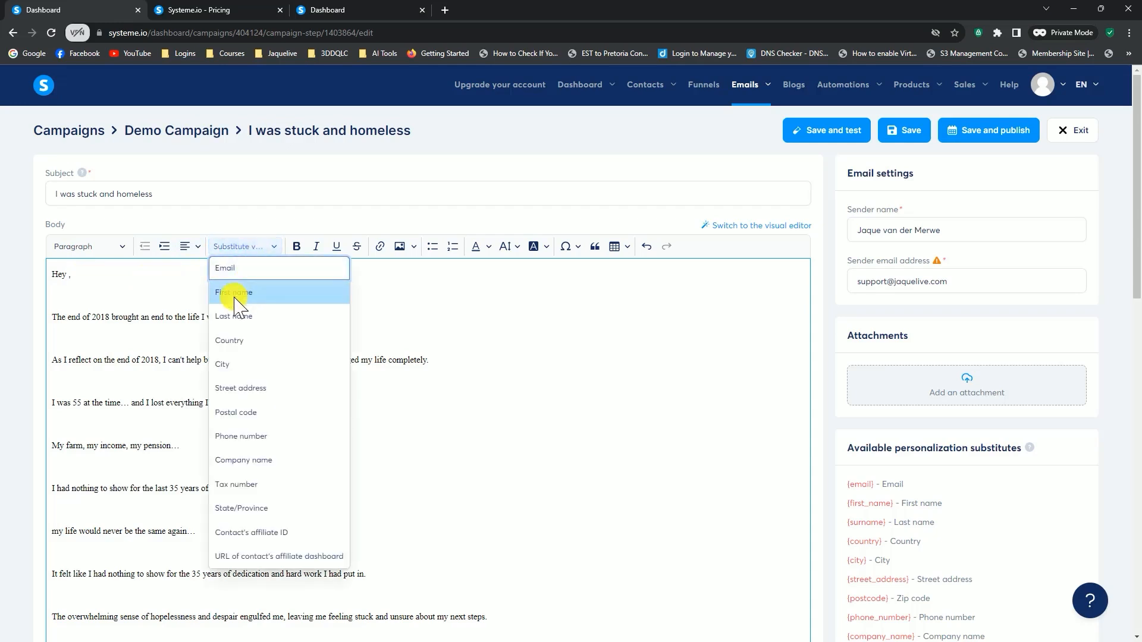
pyautogui.click(234, 292)
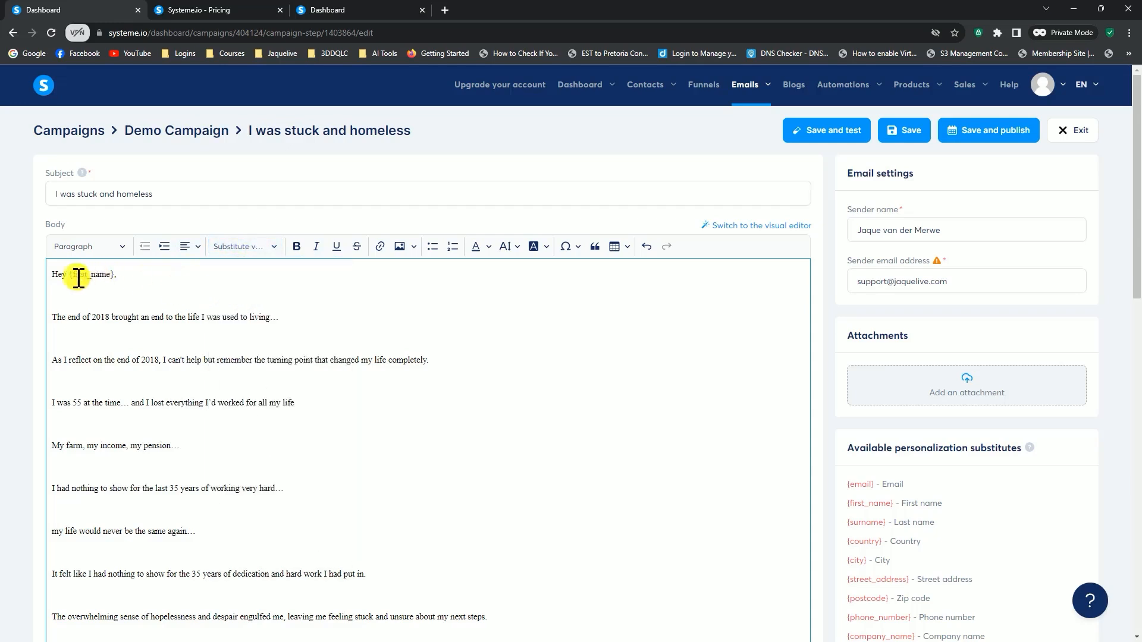
pyautogui.write('{first_name}')
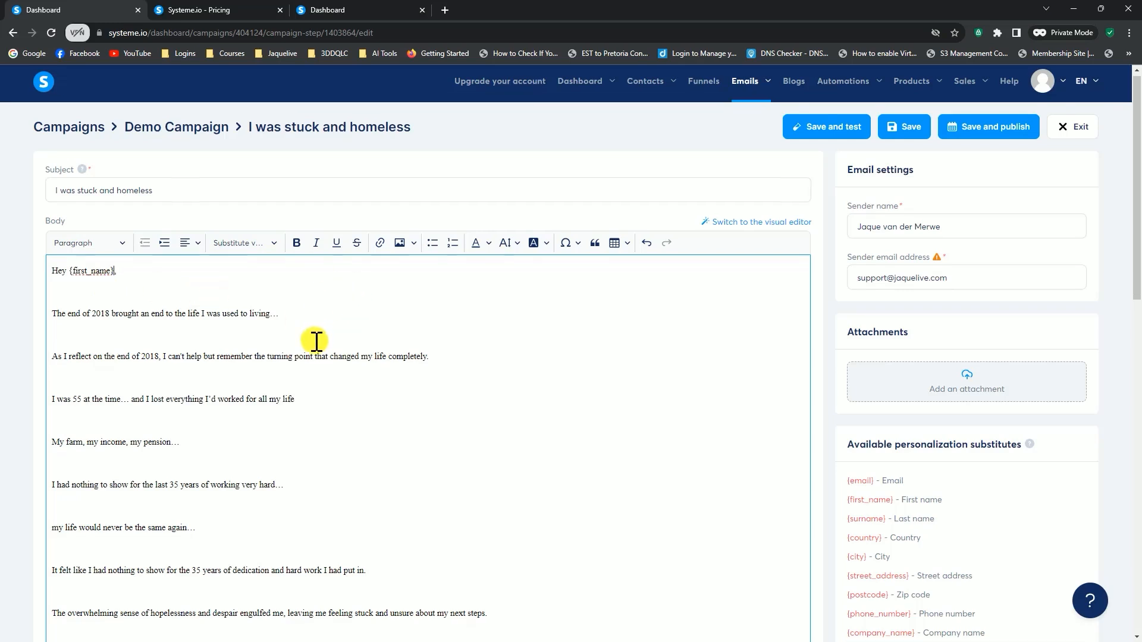
pyautogui.scroll(-3)
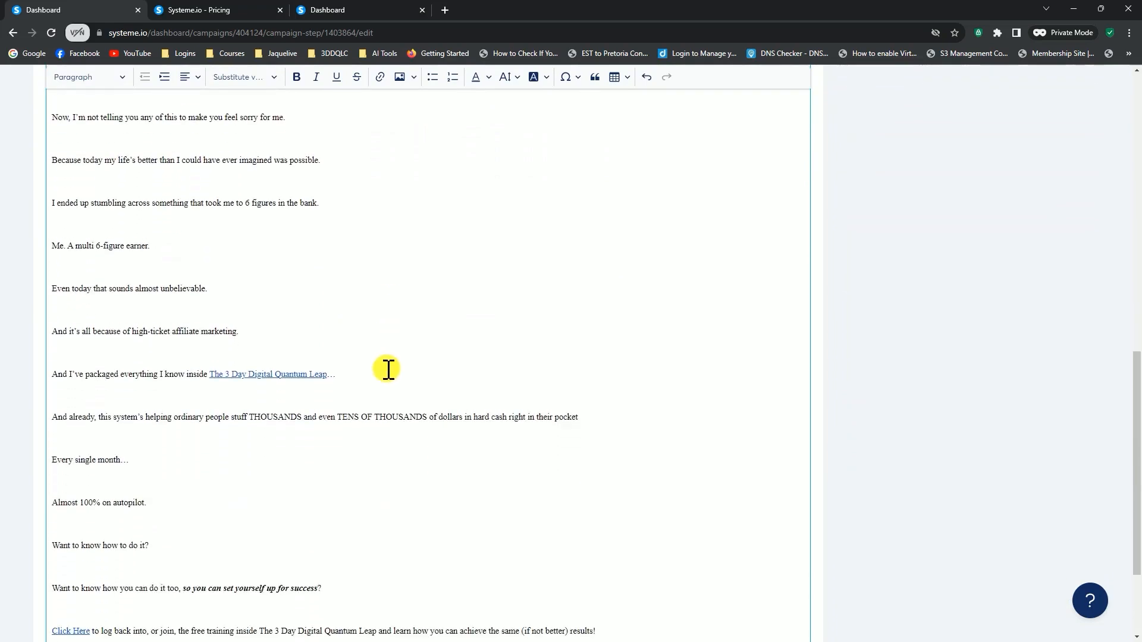
pyautogui.moveTo(223, 374)
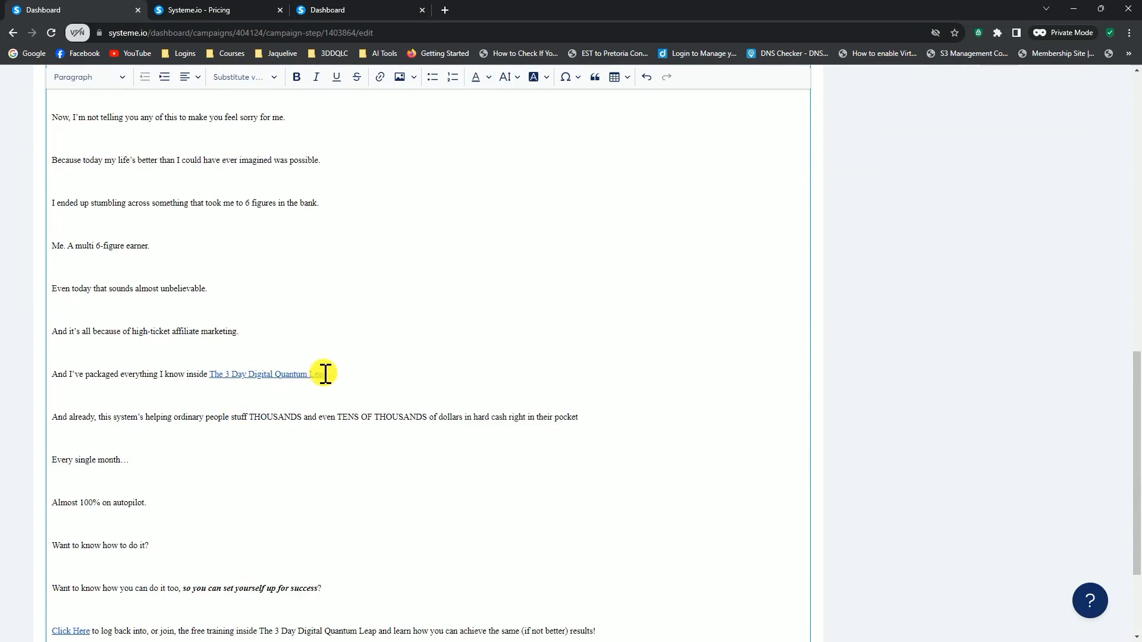
pyautogui.moveTo(326, 373); pyautogui.dragTo(212, 373)
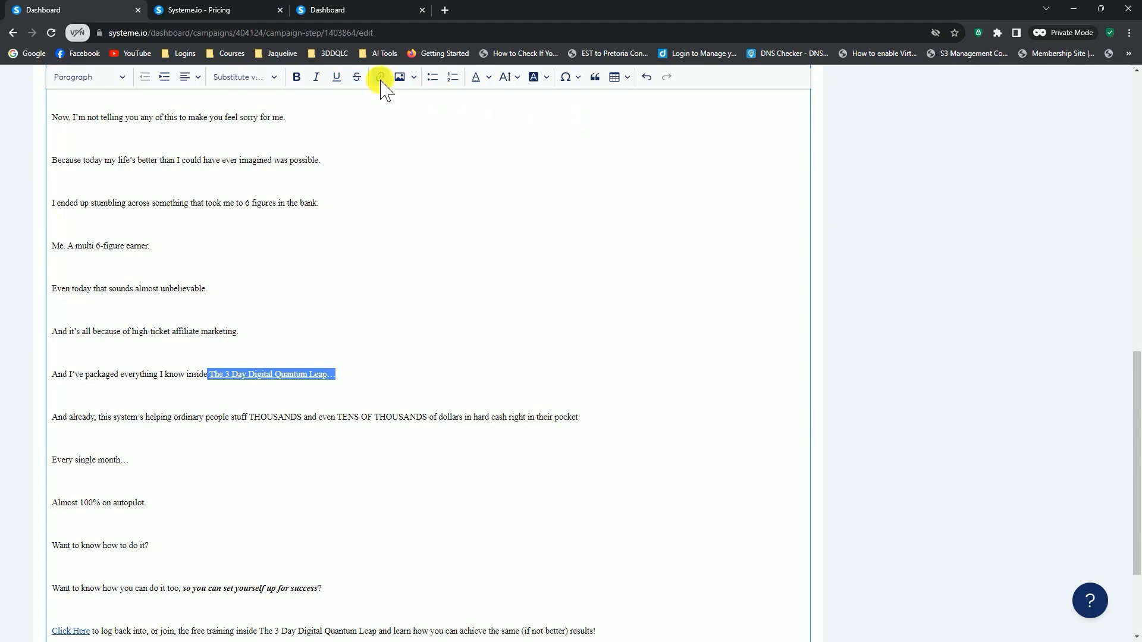
pyautogui.click(379, 77)
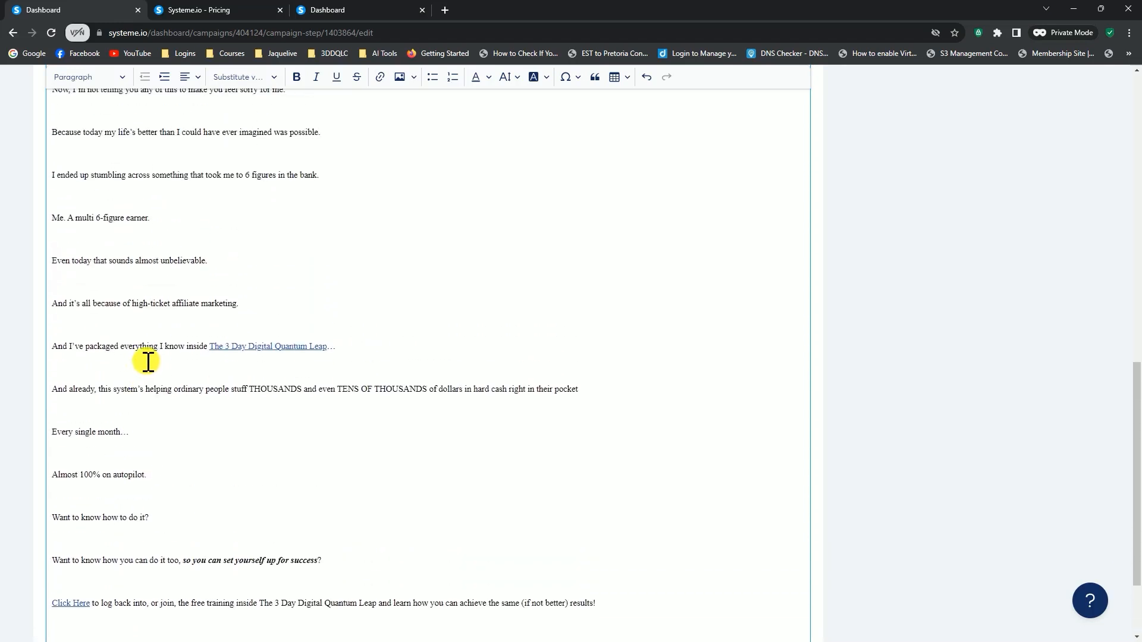
pyautogui.scroll(-3)
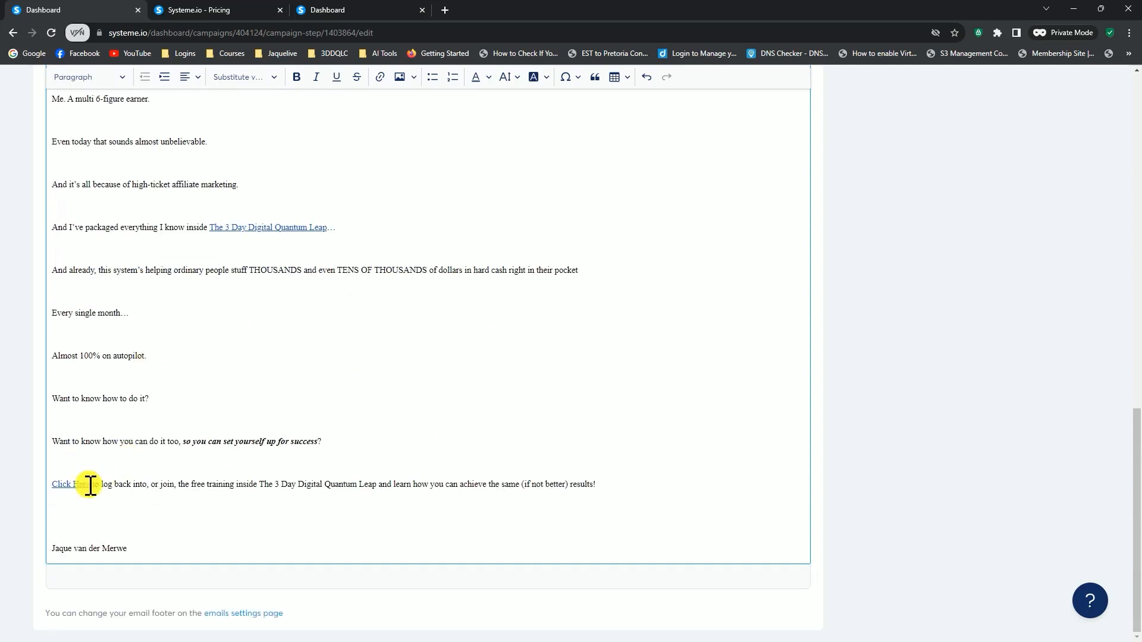
pyautogui.doubleClick(61, 484)
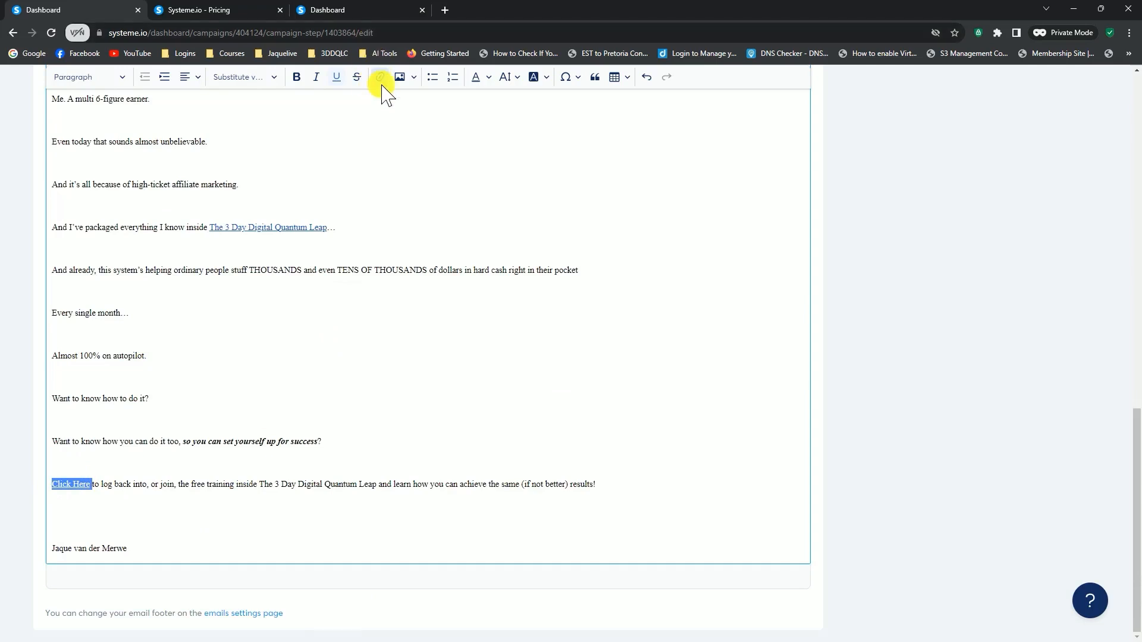
pyautogui.click(379, 76)
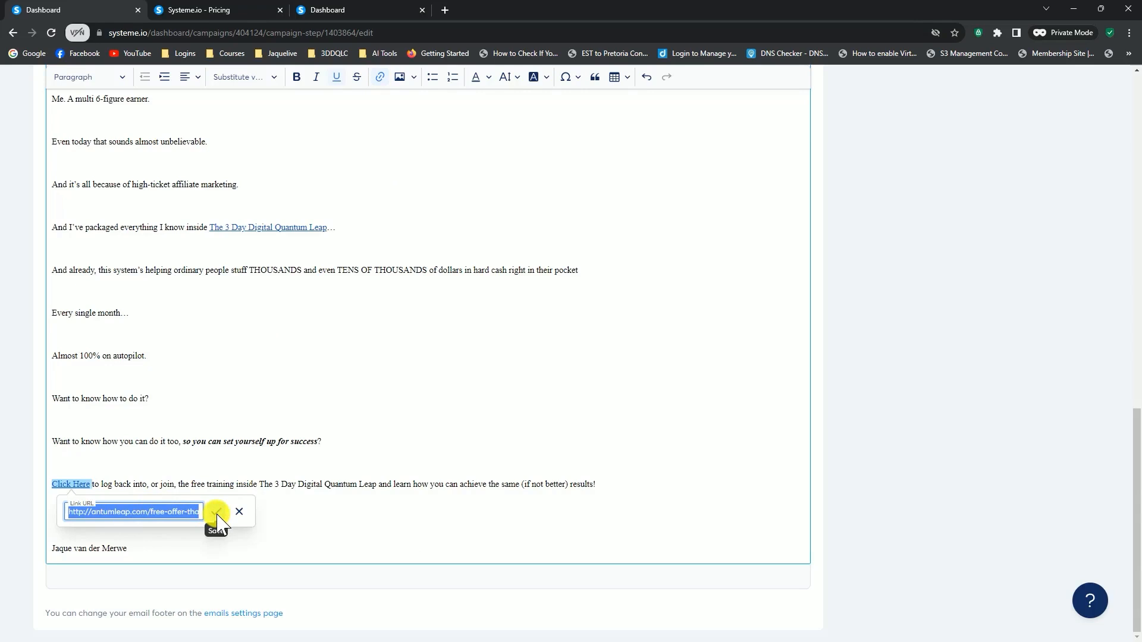
pyautogui.click(216, 511)
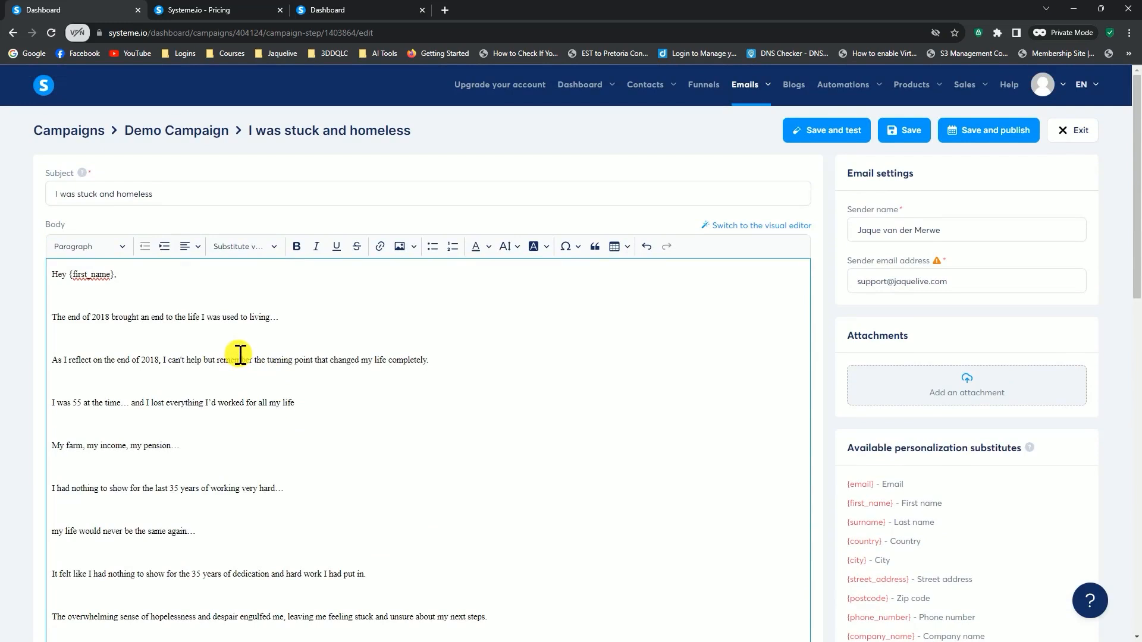
pyautogui.moveTo(254, 300)
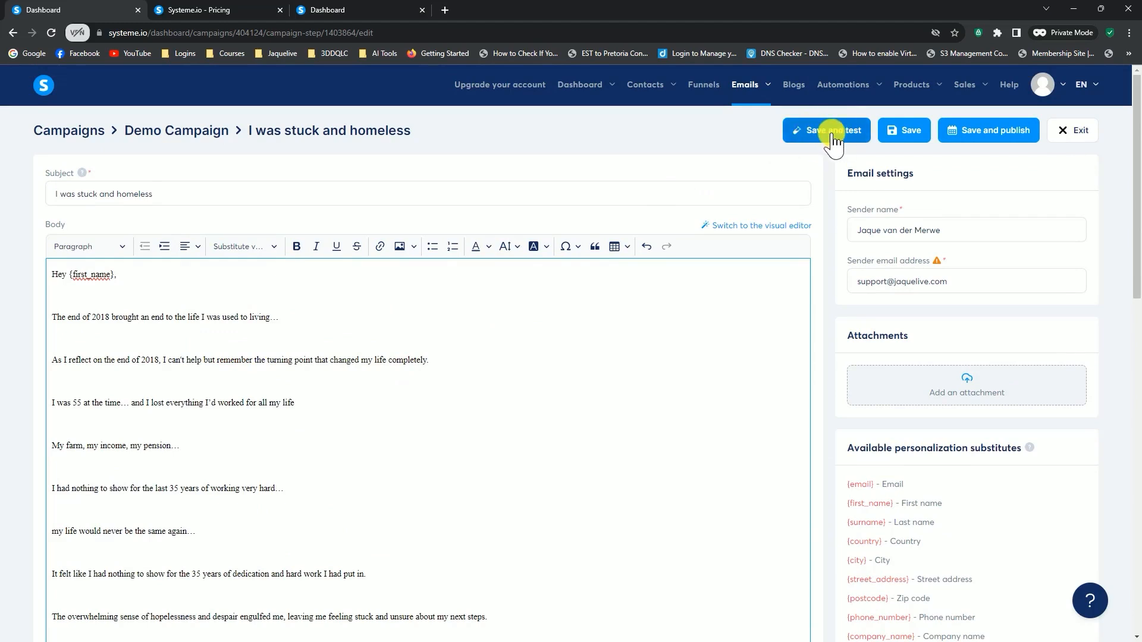
# Save the email and confirm sending a test copy to the sender's address
pyautogui.click(825, 131)
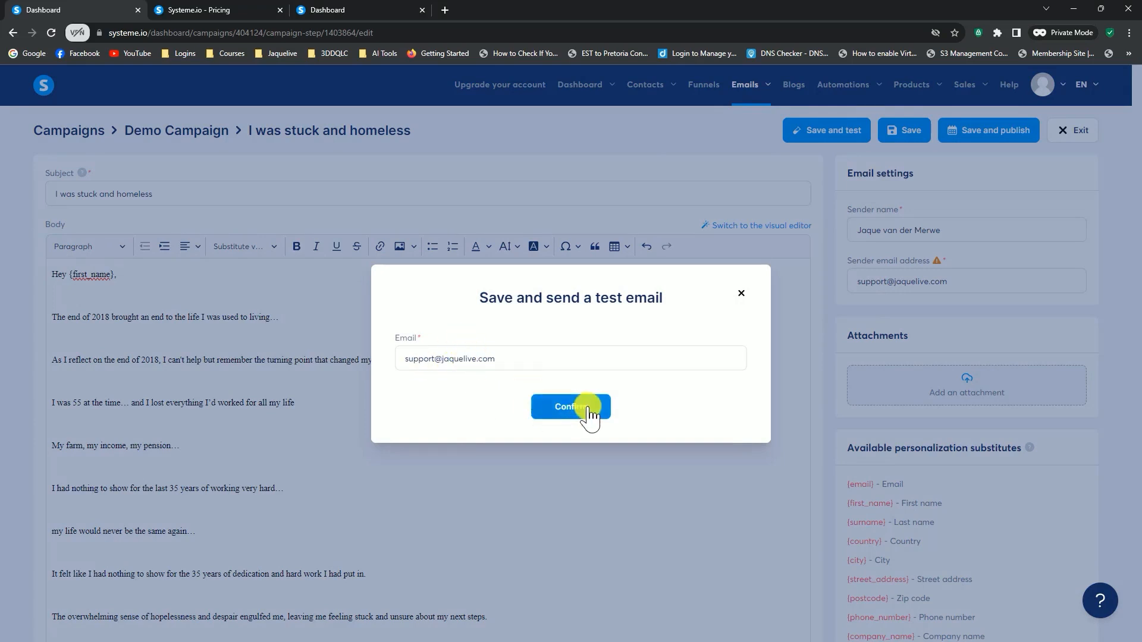
pyautogui.click(570, 406)
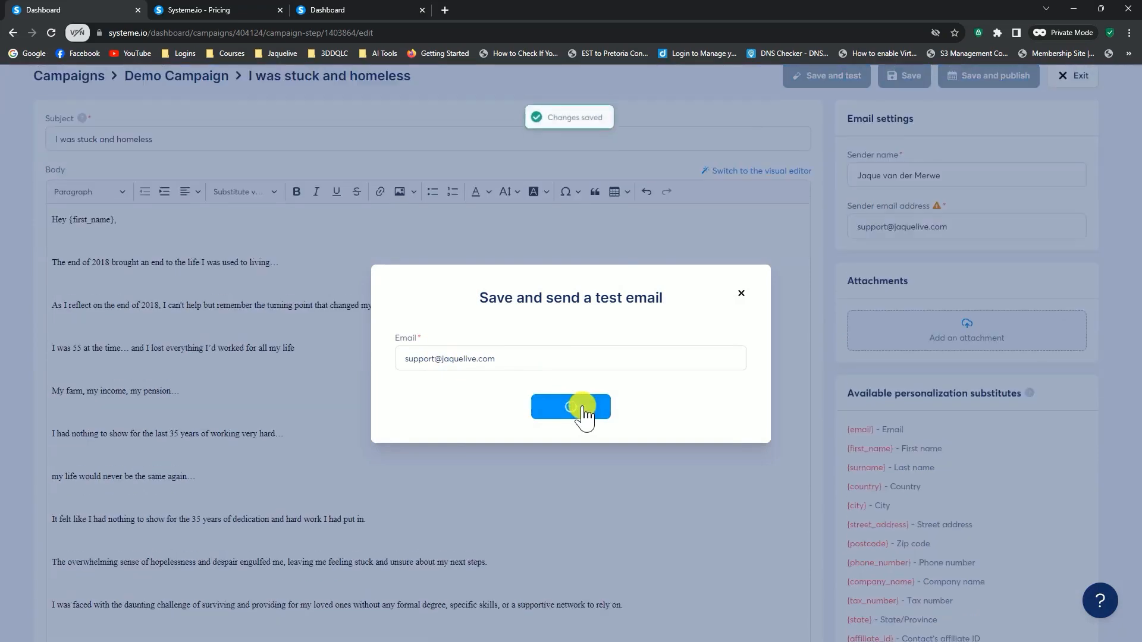
pyautogui.click(569, 407)
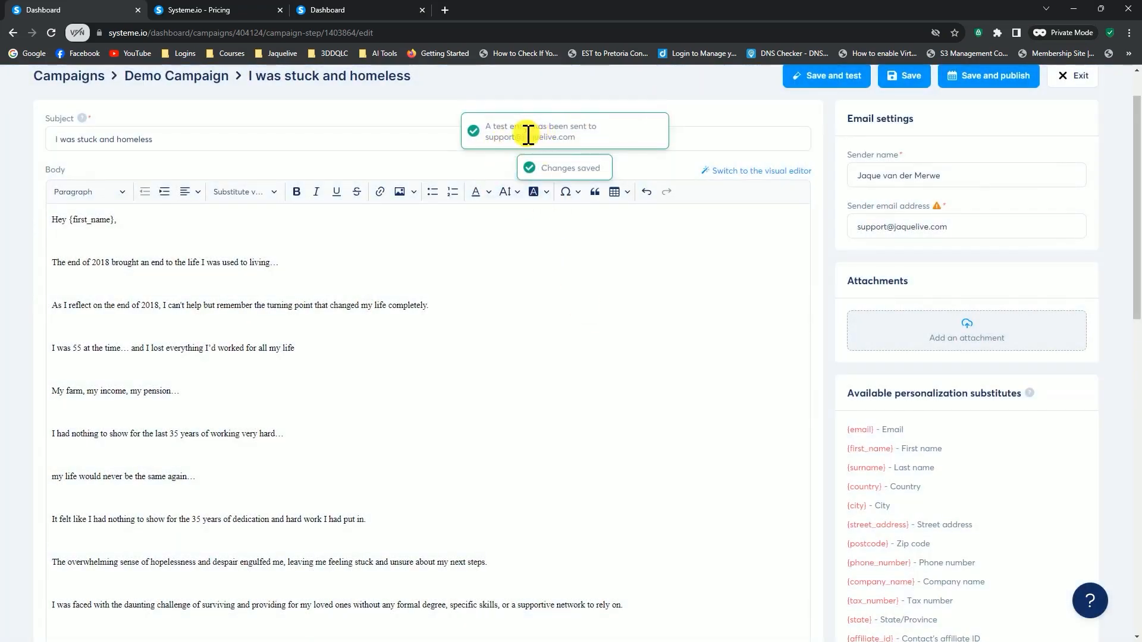
pyautogui.moveTo(610, 294)
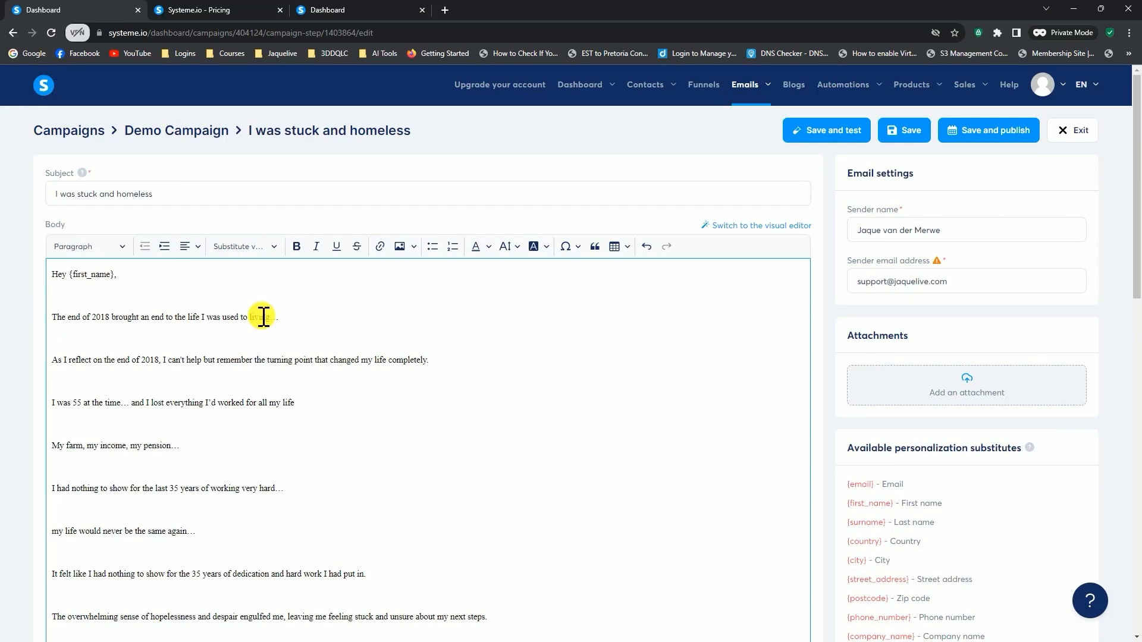
# Correct the word 'living' at the end of the body's second line
pyautogui.write('living')
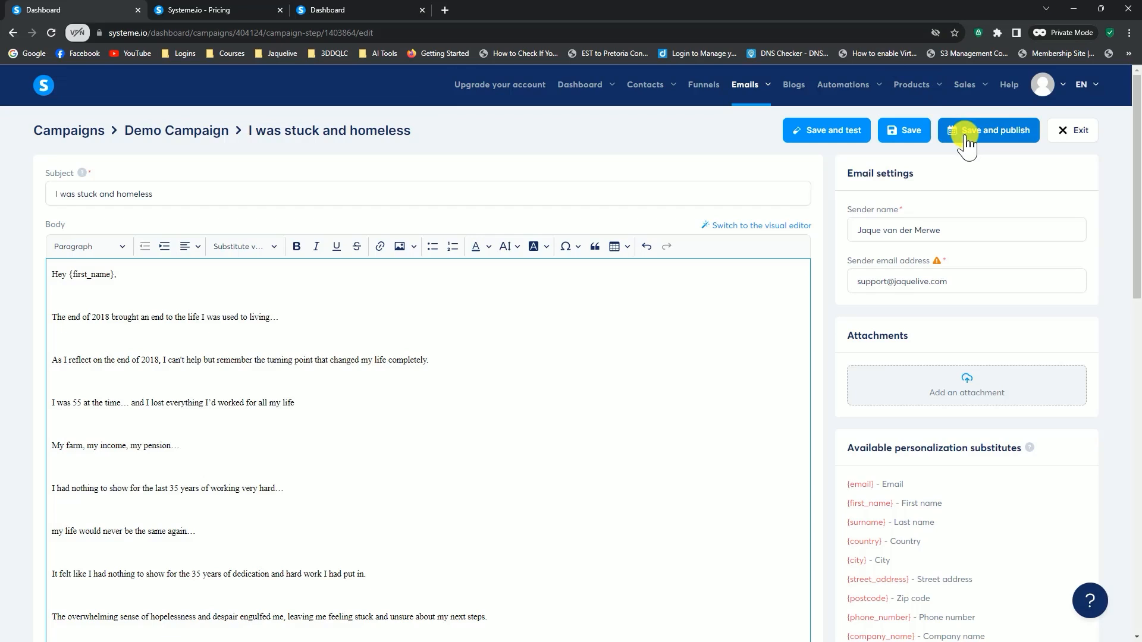
pyautogui.moveTo(537, 177)
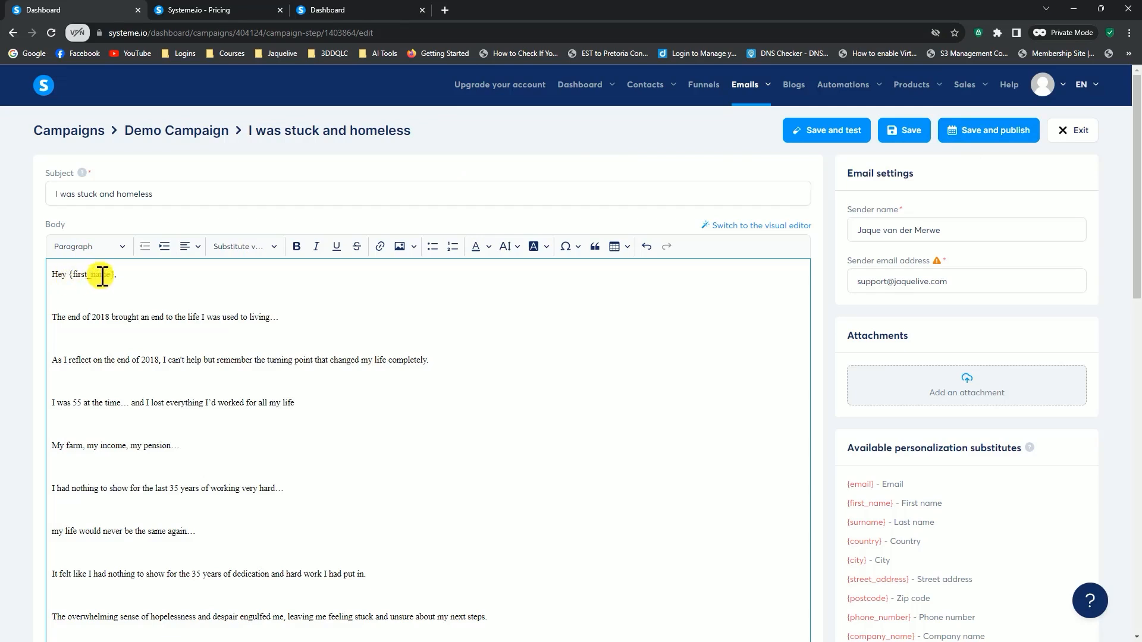
pyautogui.moveTo(309, 275)
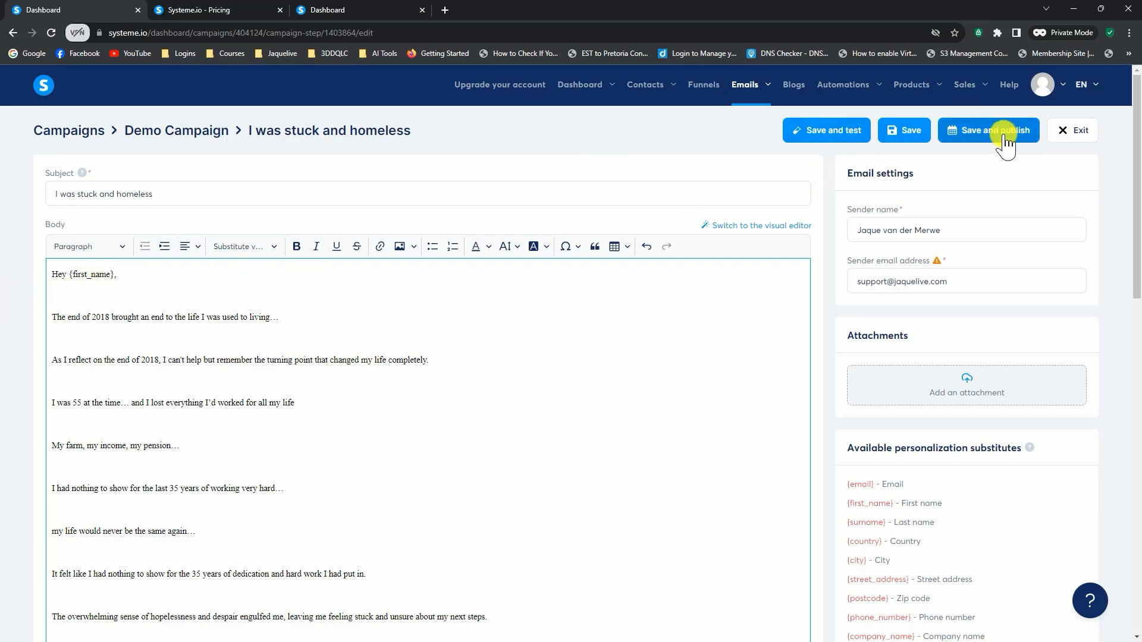
# Publish and activate the email as a campaign step with a 0 delay before sending
pyautogui.click(987, 130)
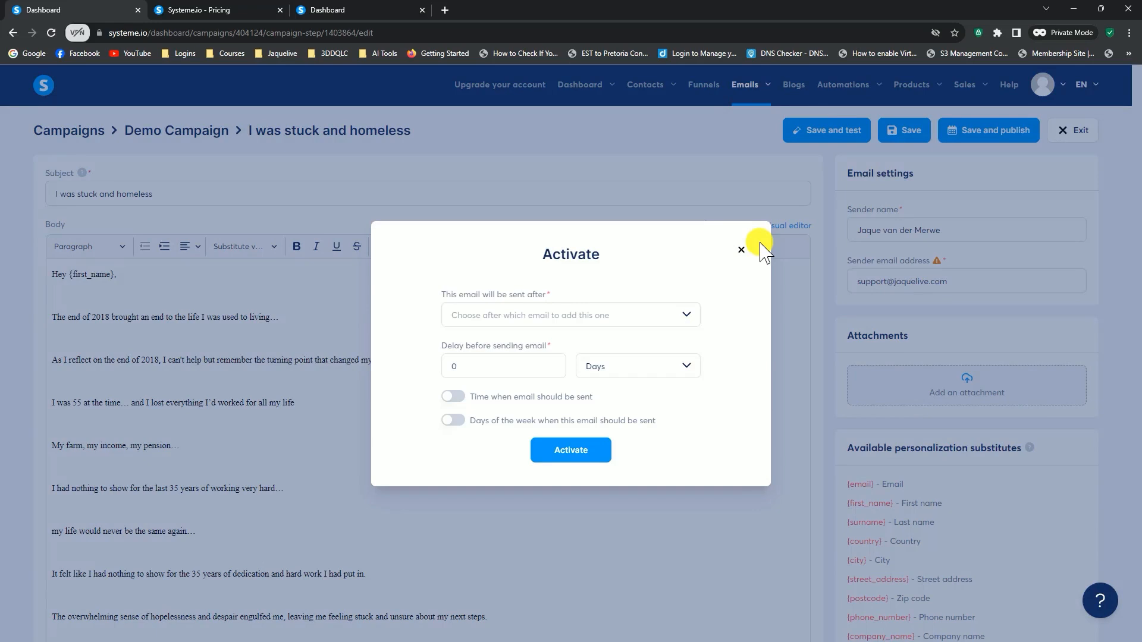
pyautogui.moveTo(470, 226)
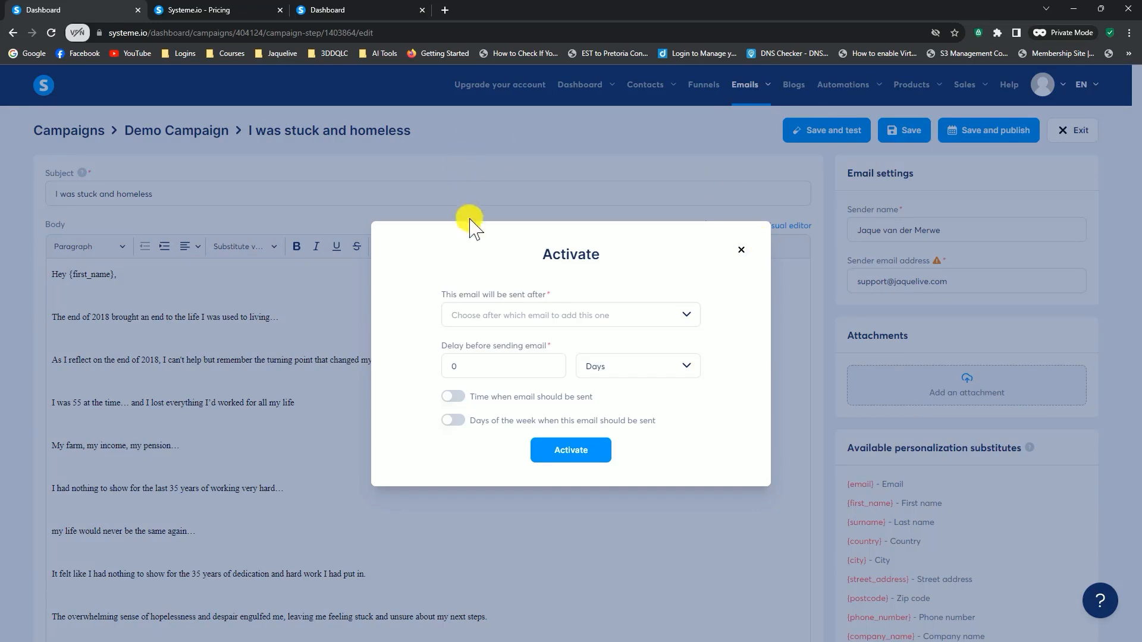
pyautogui.click(569, 314)
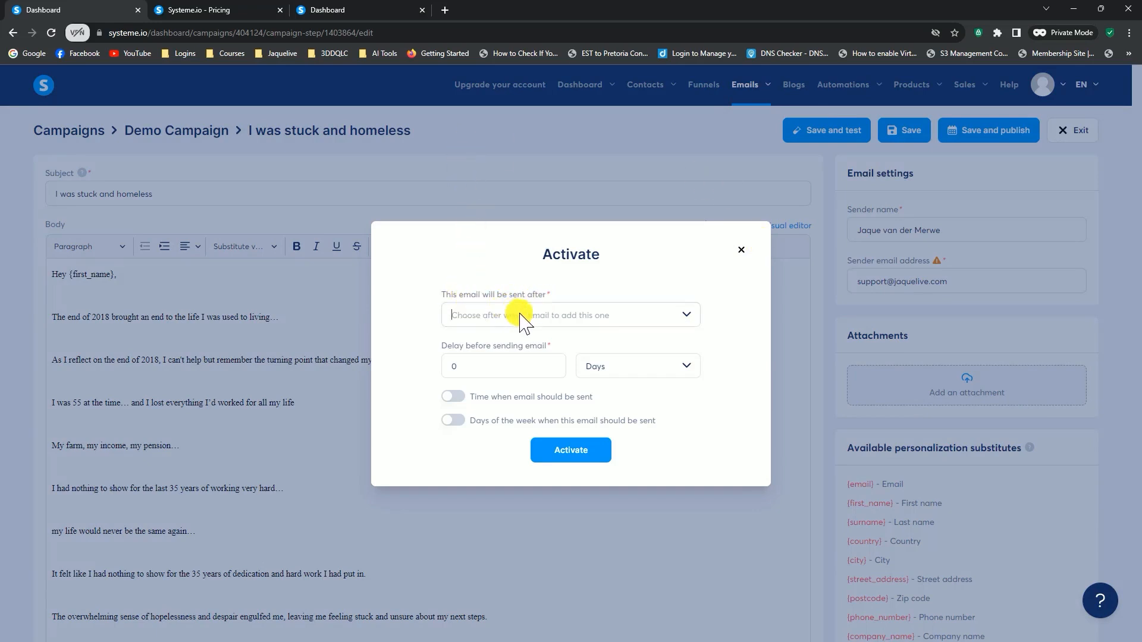
pyautogui.click(570, 314)
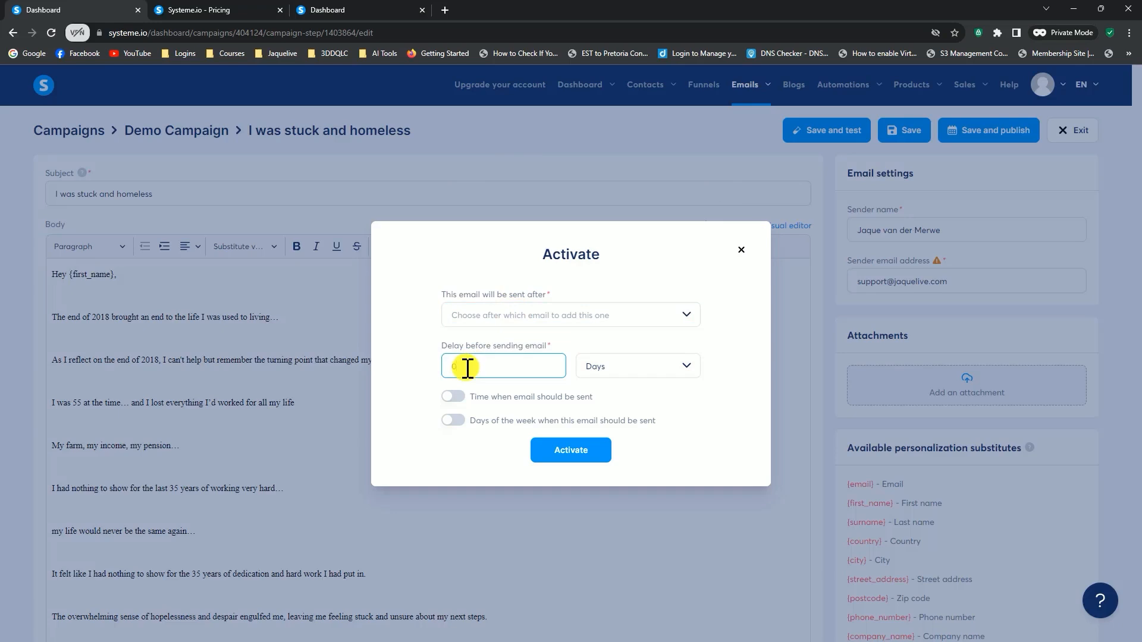
pyautogui.write('0')
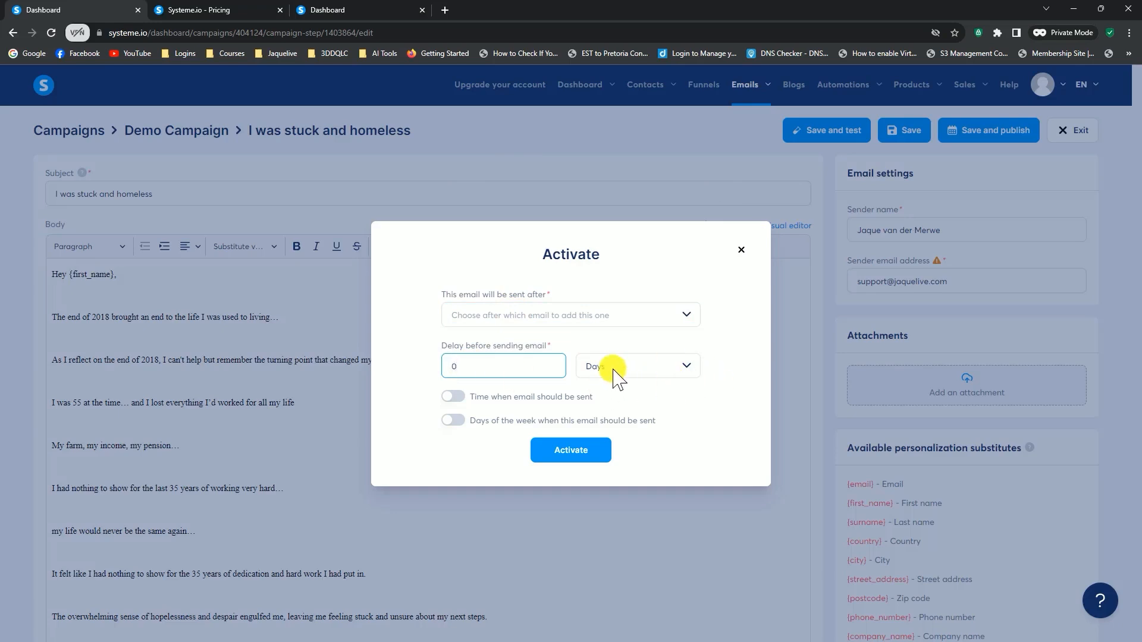
pyautogui.click(502, 366)
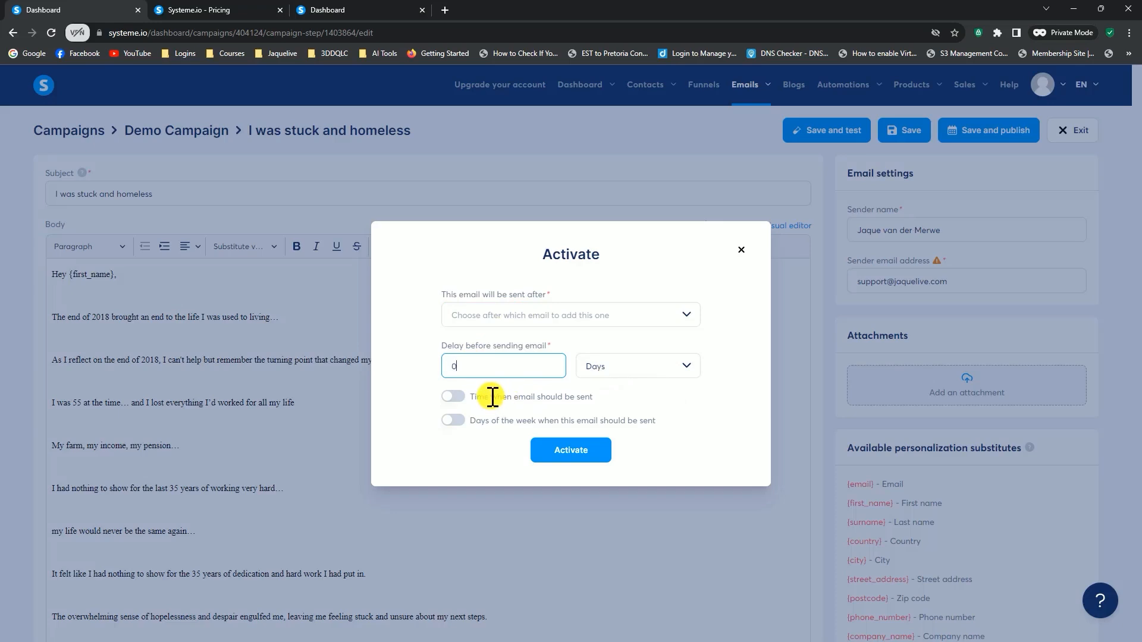
pyautogui.moveTo(466, 305)
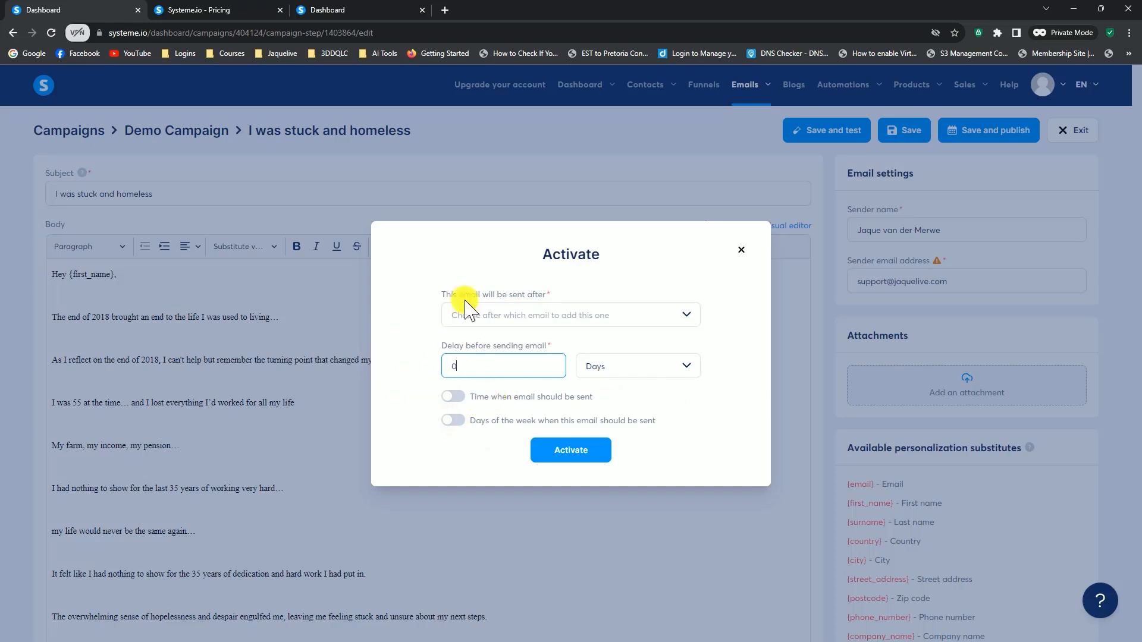
pyautogui.moveTo(460, 325)
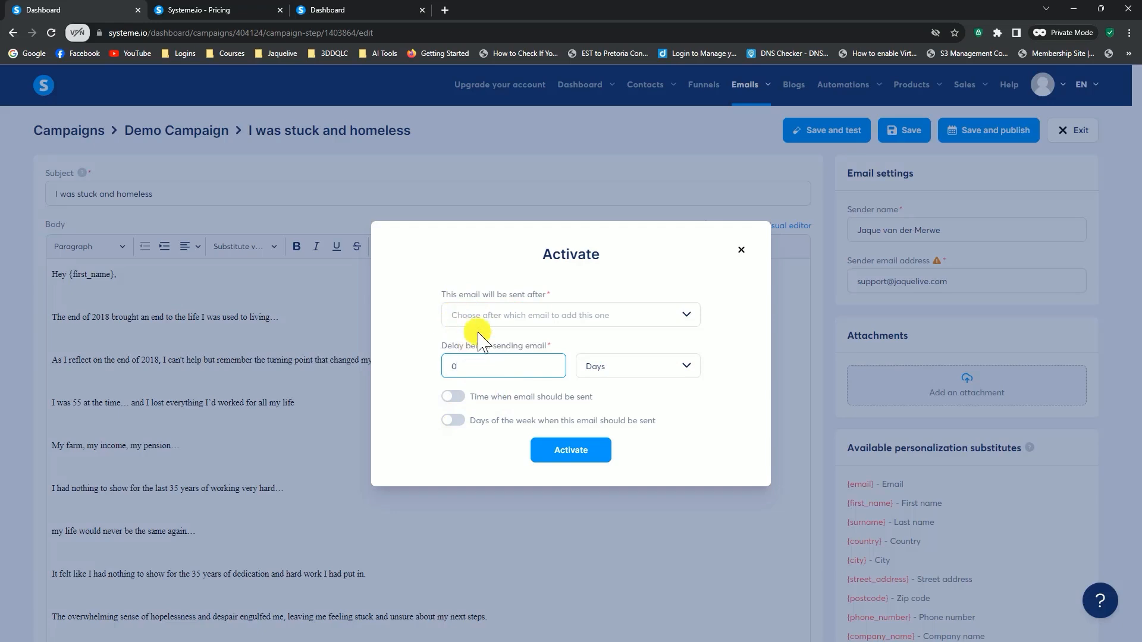
pyautogui.click(569, 449)
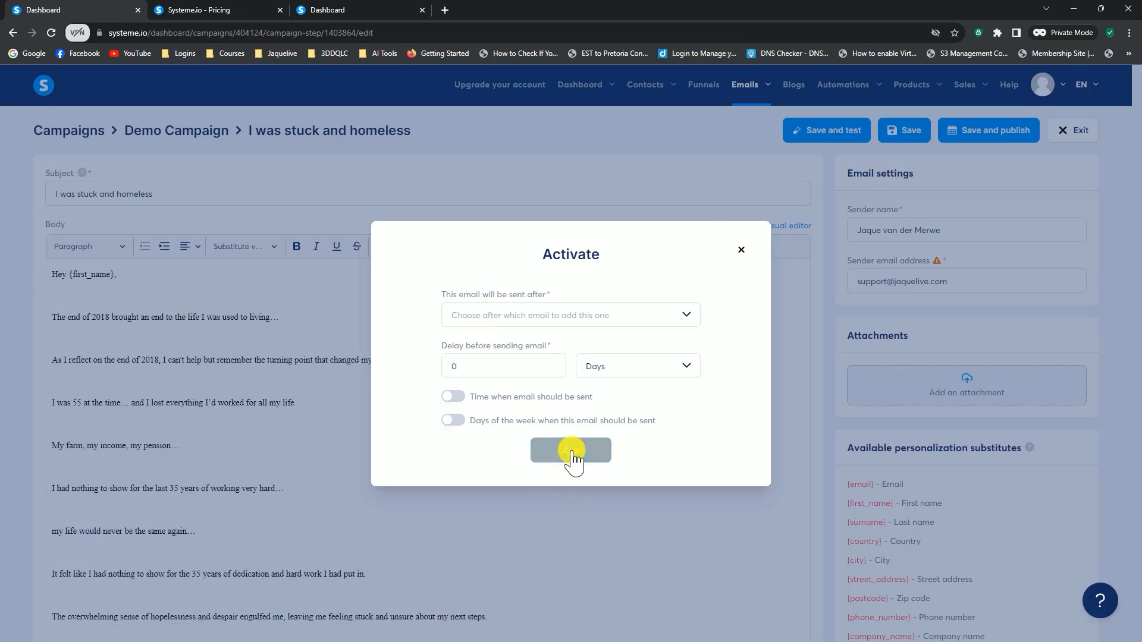
pyautogui.click(569, 449)
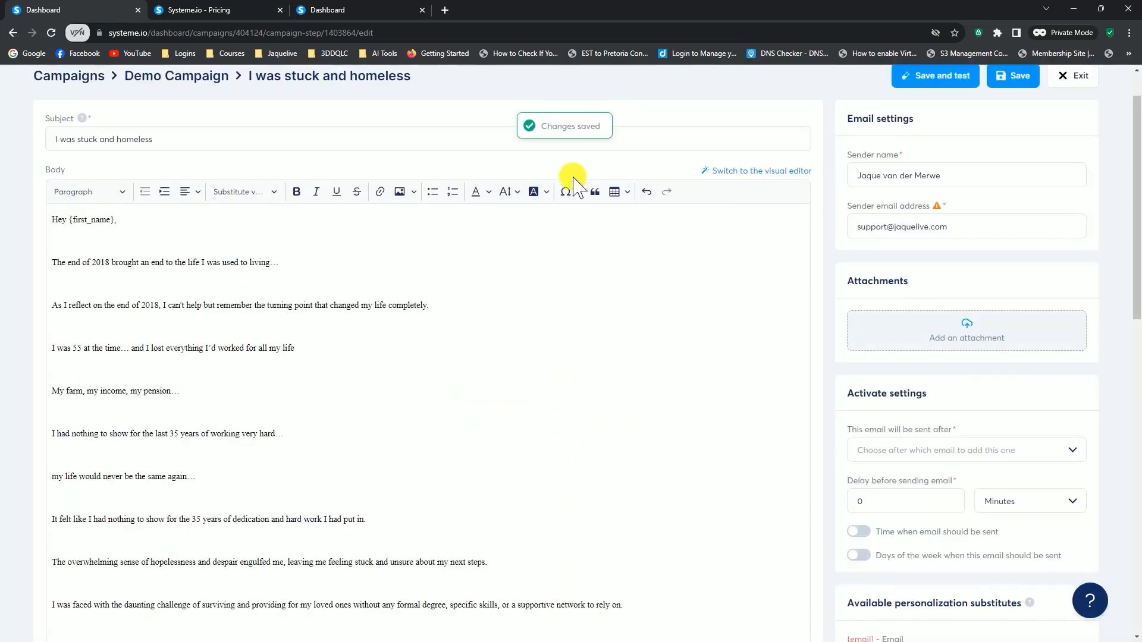
pyautogui.moveTo(842, 179)
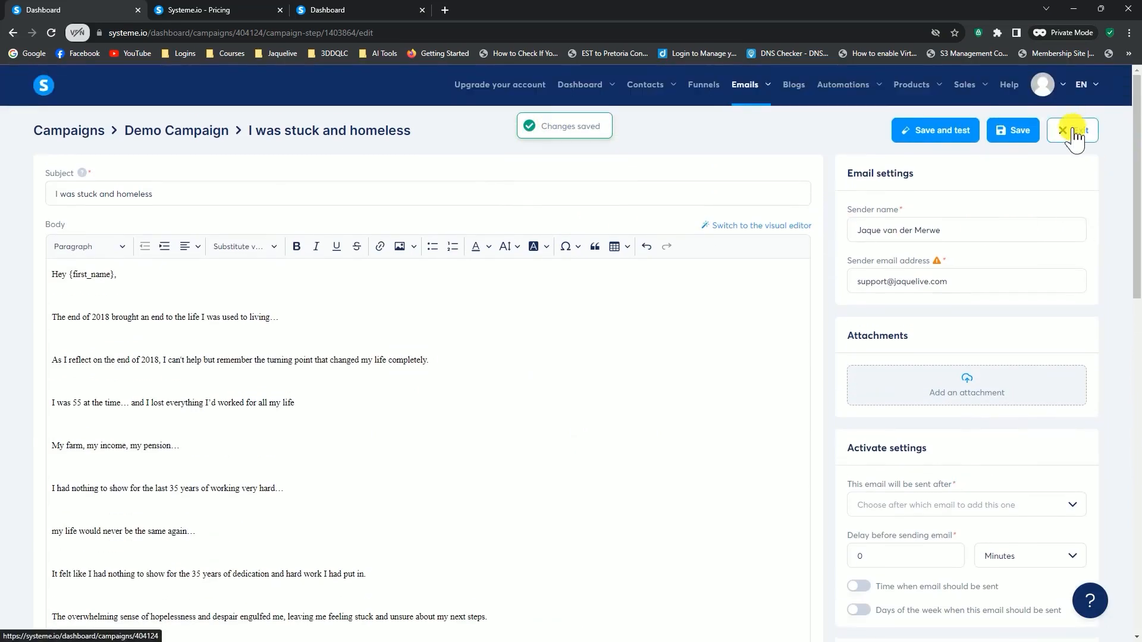
# Create a second Demo Campaign step titled 'The simplest formula to get to $10K months this year'
pyautogui.click(1064, 131)
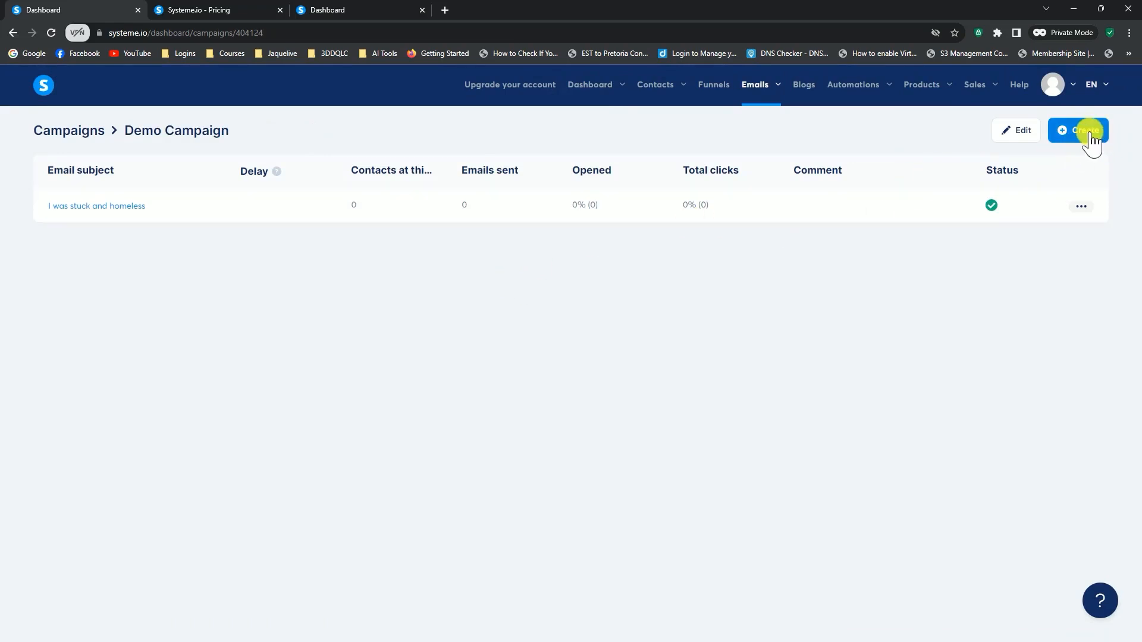
pyautogui.click(1077, 131)
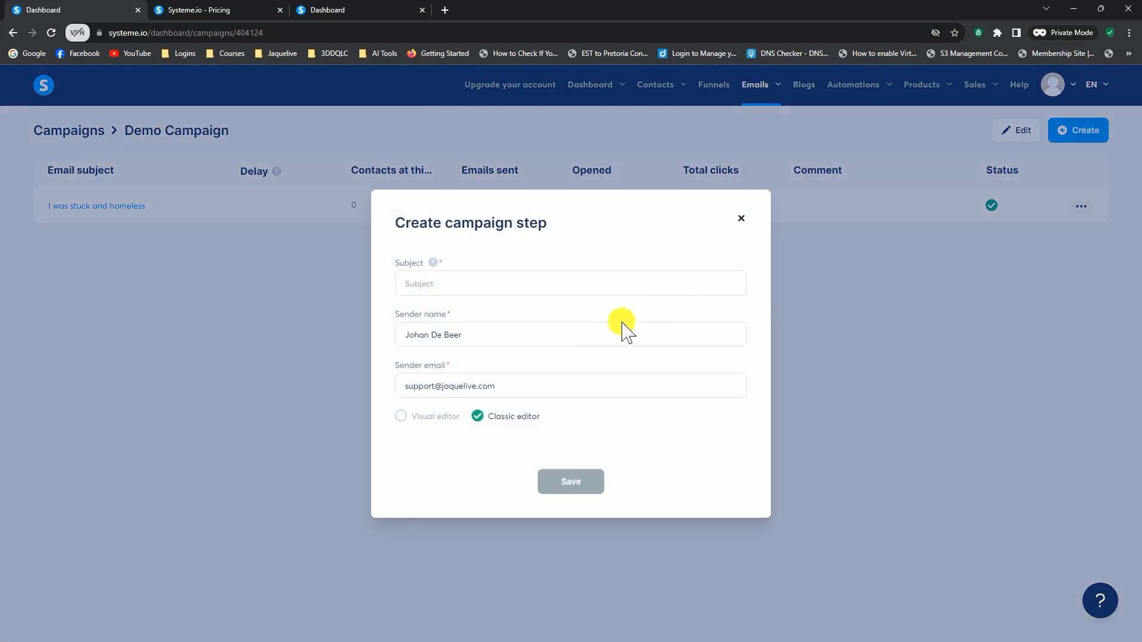
pyautogui.click(570, 283)
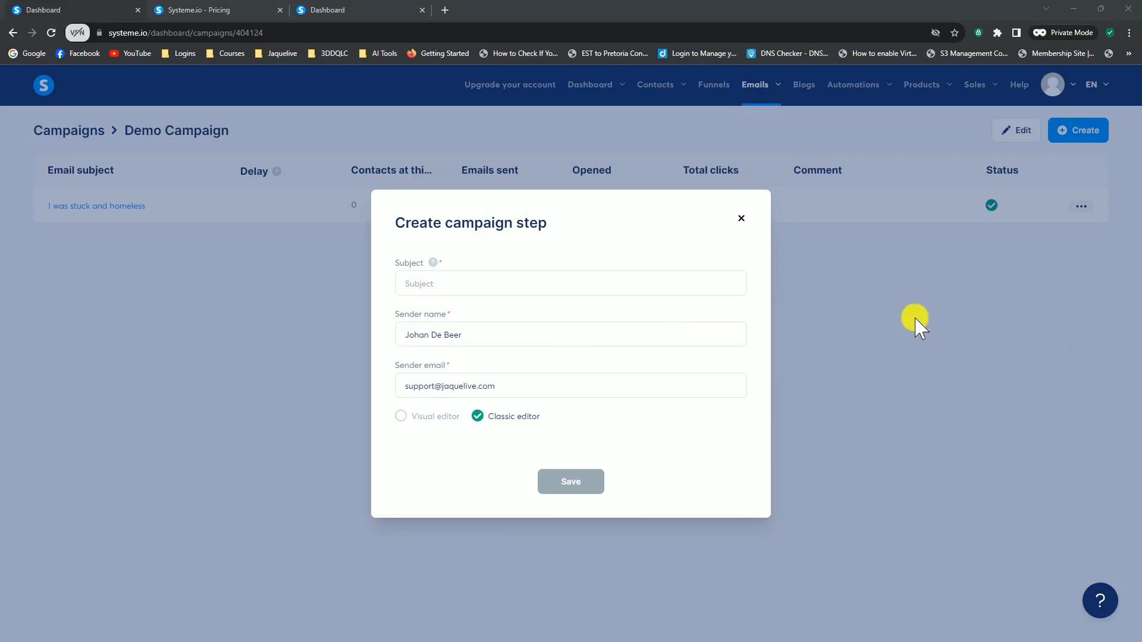
pyautogui.click(570, 283)
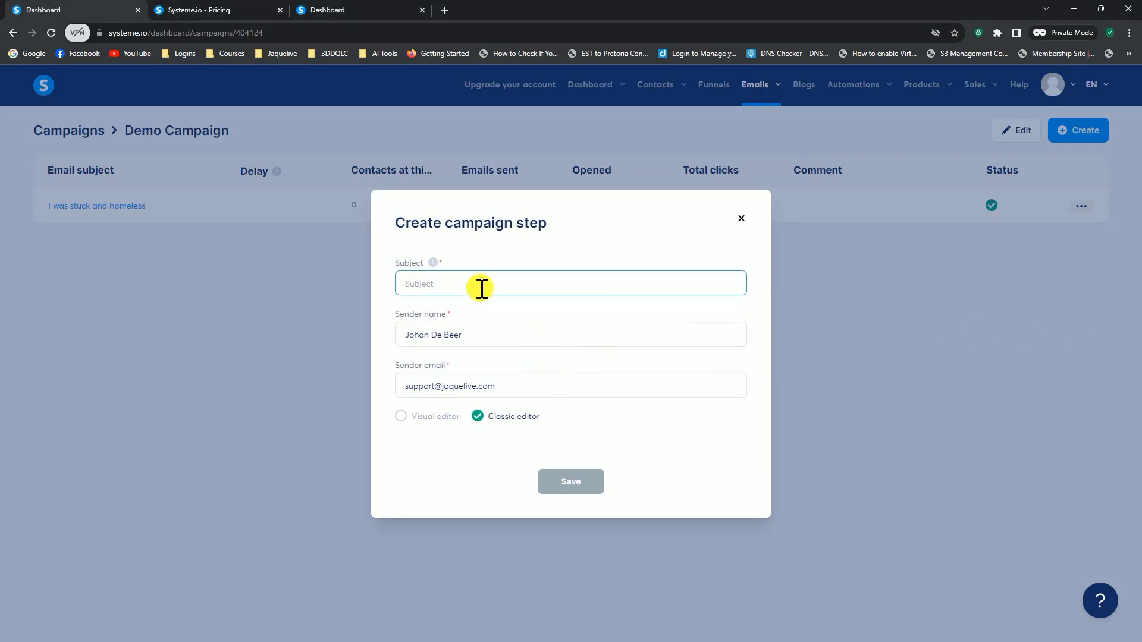
pyautogui.write('The simplest formula to get to $10K months this year')
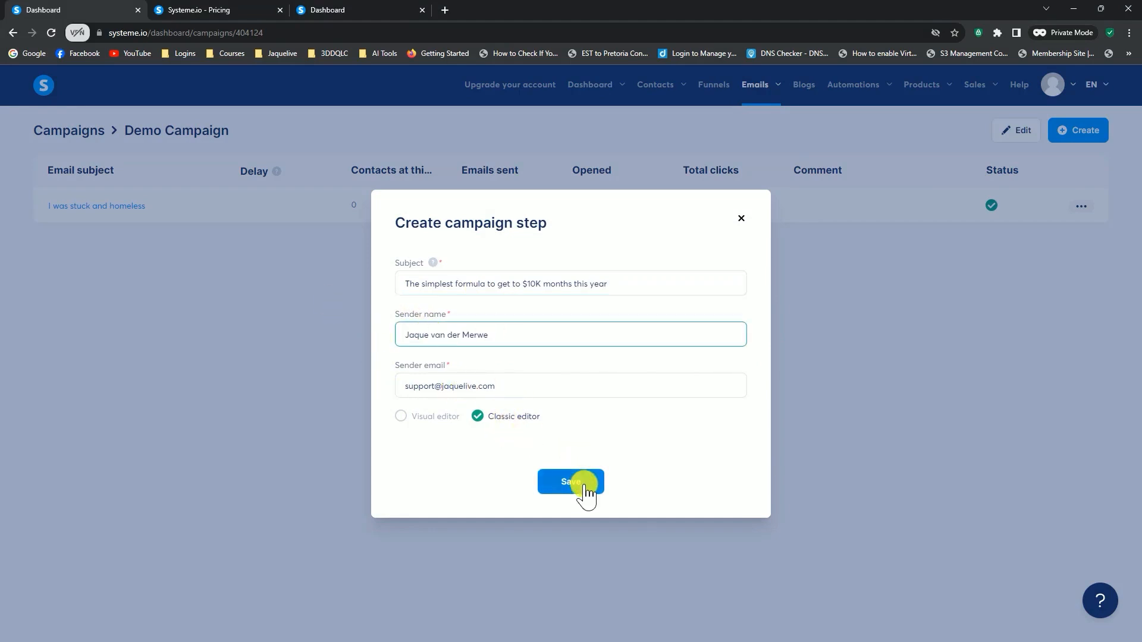
pyautogui.click(571, 481)
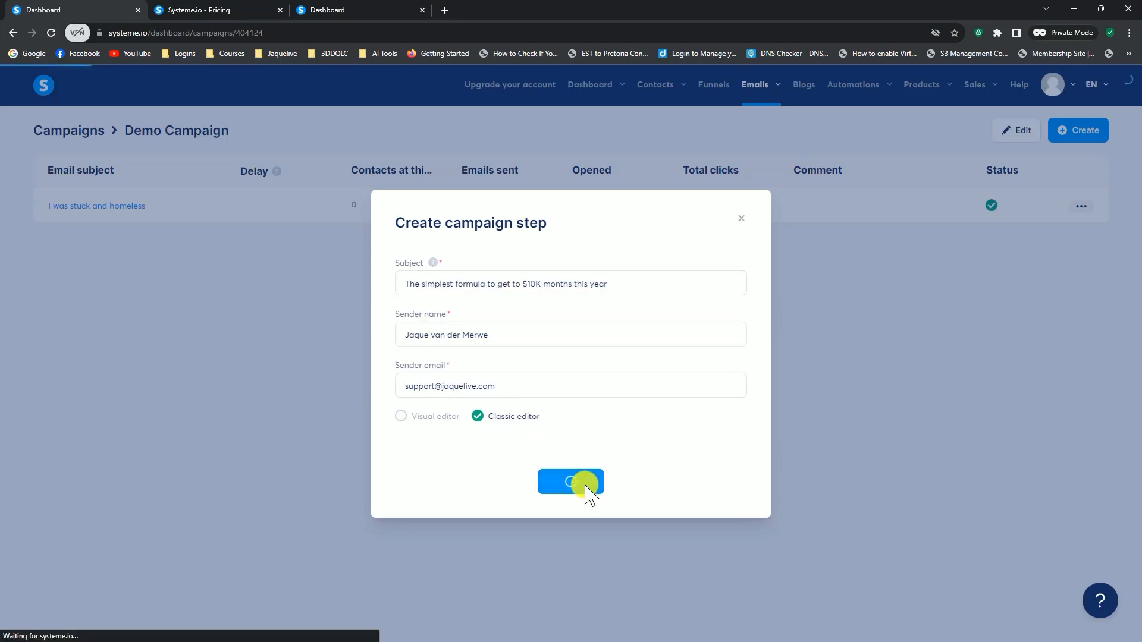
pyautogui.click(570, 482)
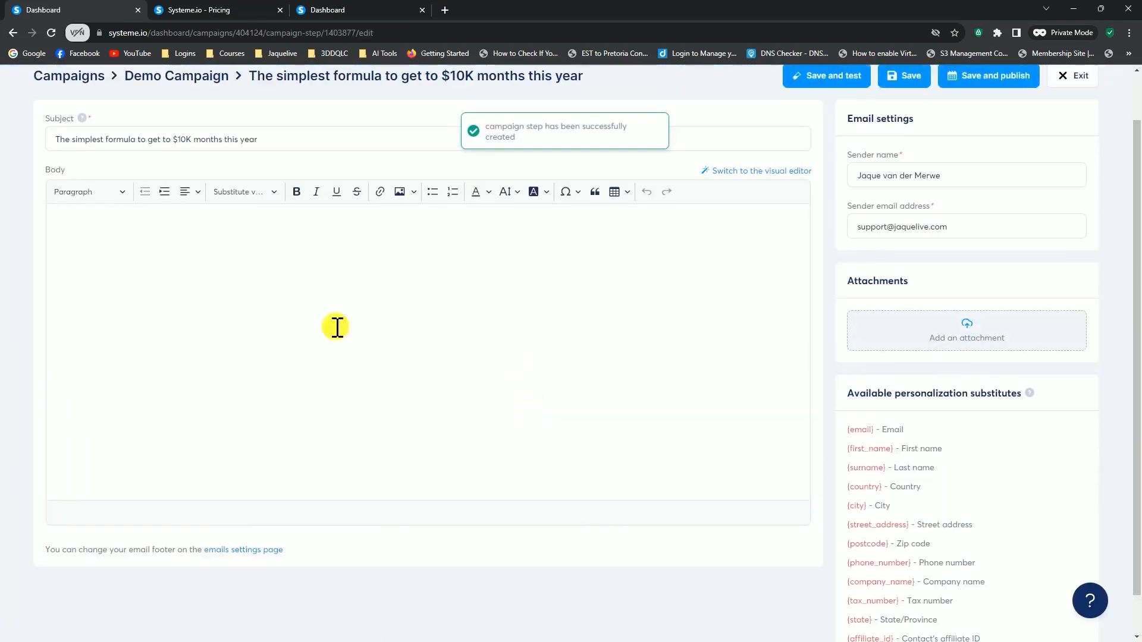
# Fill the body with the sales copy, opening with a '{first_name},' greeting
pyautogui.click(335, 326)
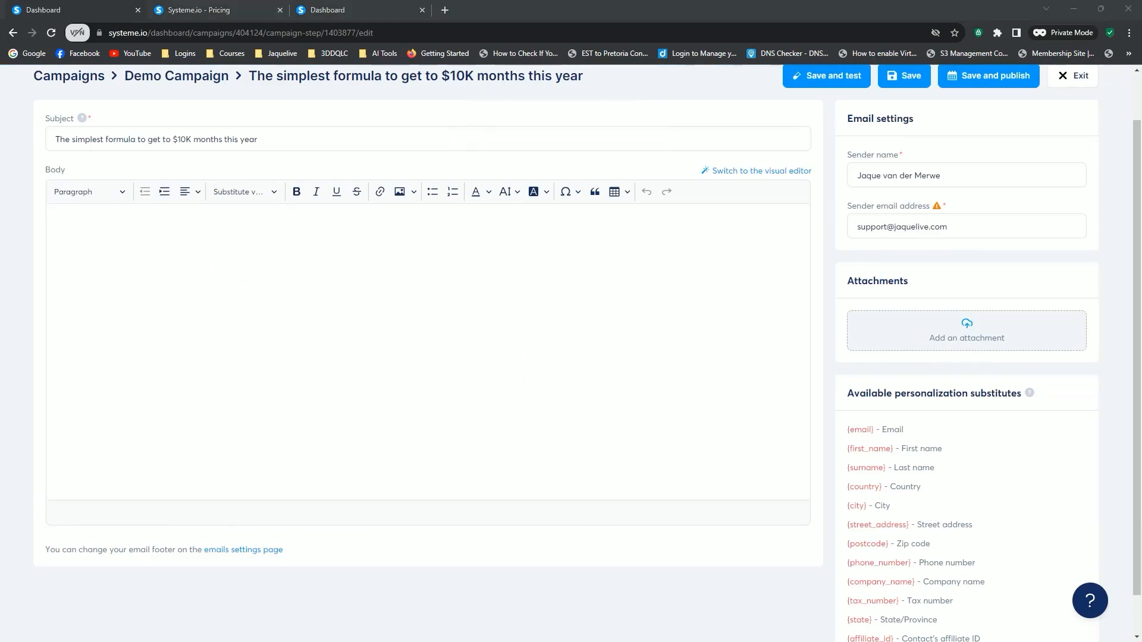
pyautogui.click(89, 228)
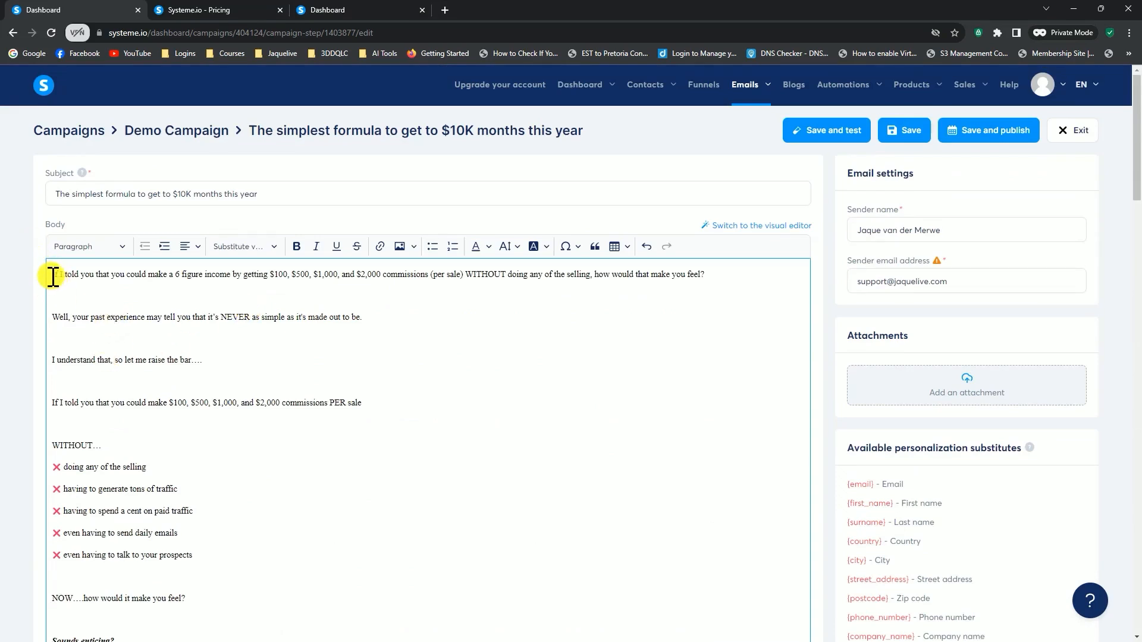
pyautogui.moveTo(113, 316)
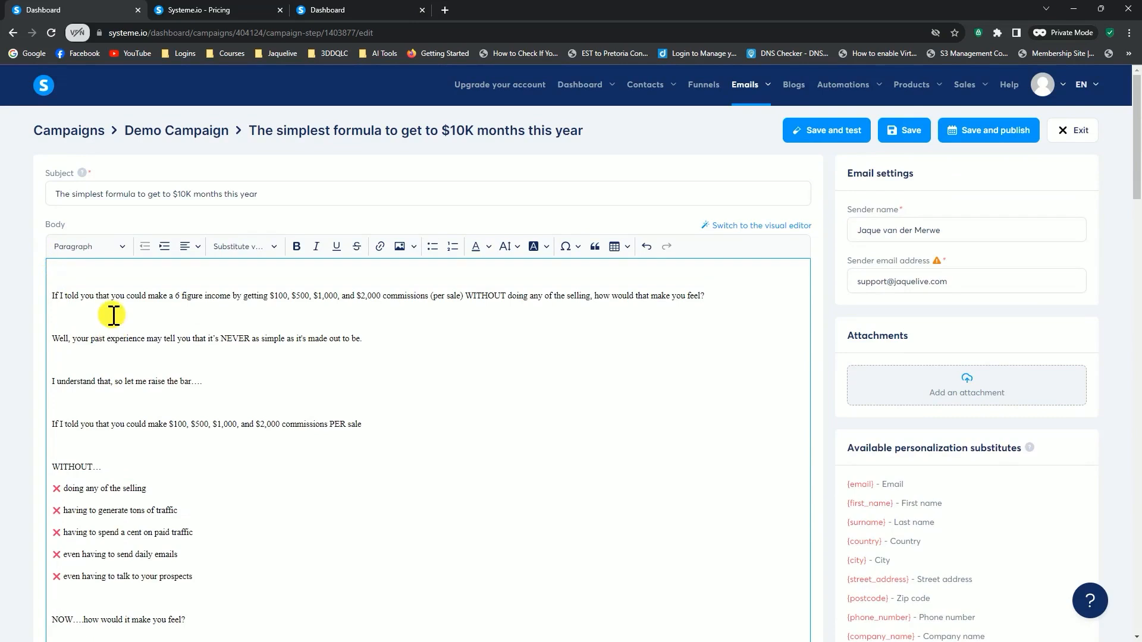
pyautogui.moveTo(211, 255)
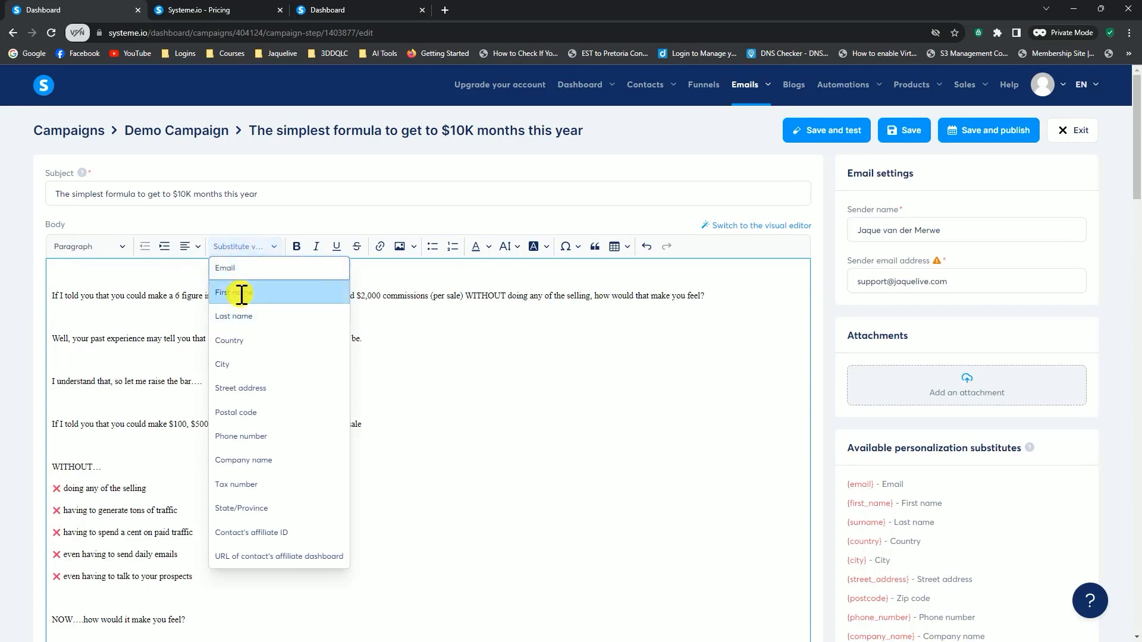
pyautogui.click(234, 293)
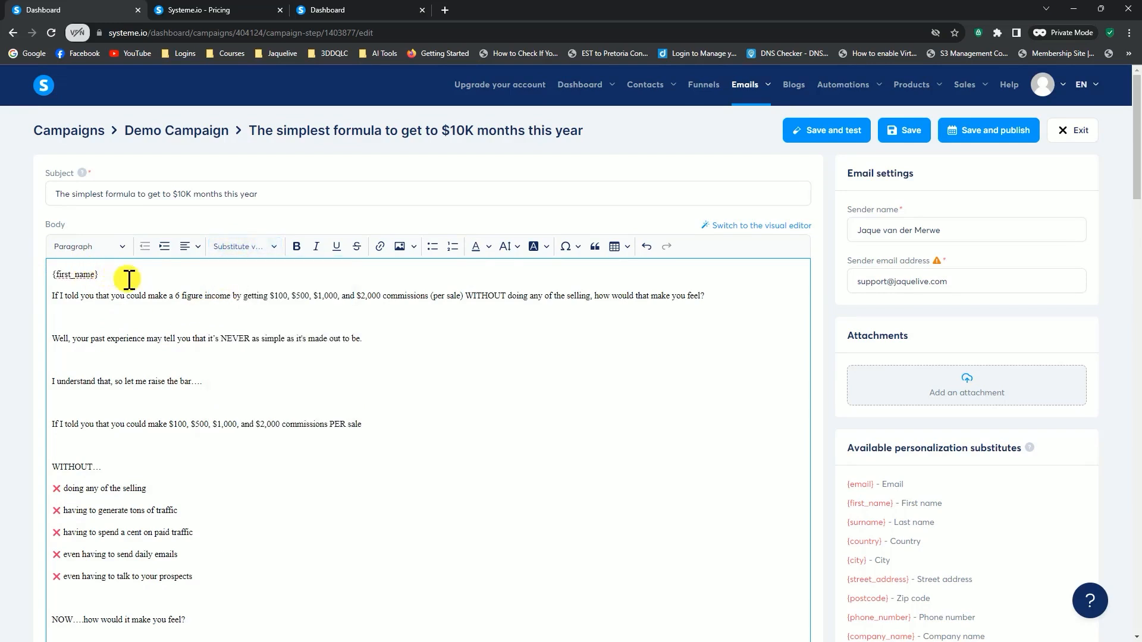
pyautogui.write(',')
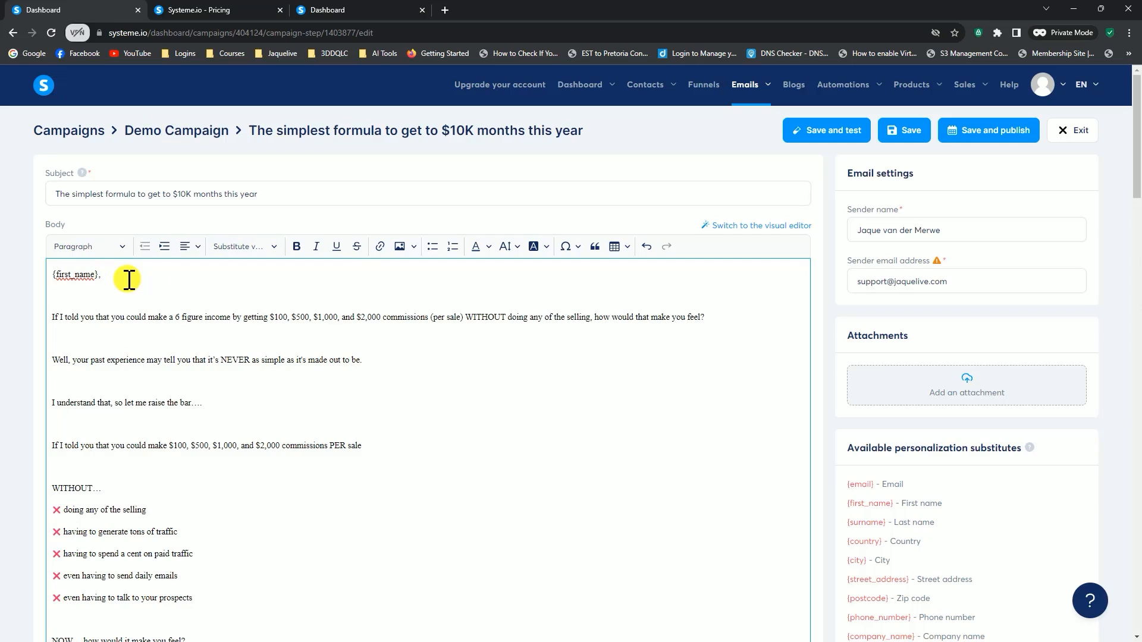
pyautogui.moveTo(240, 364)
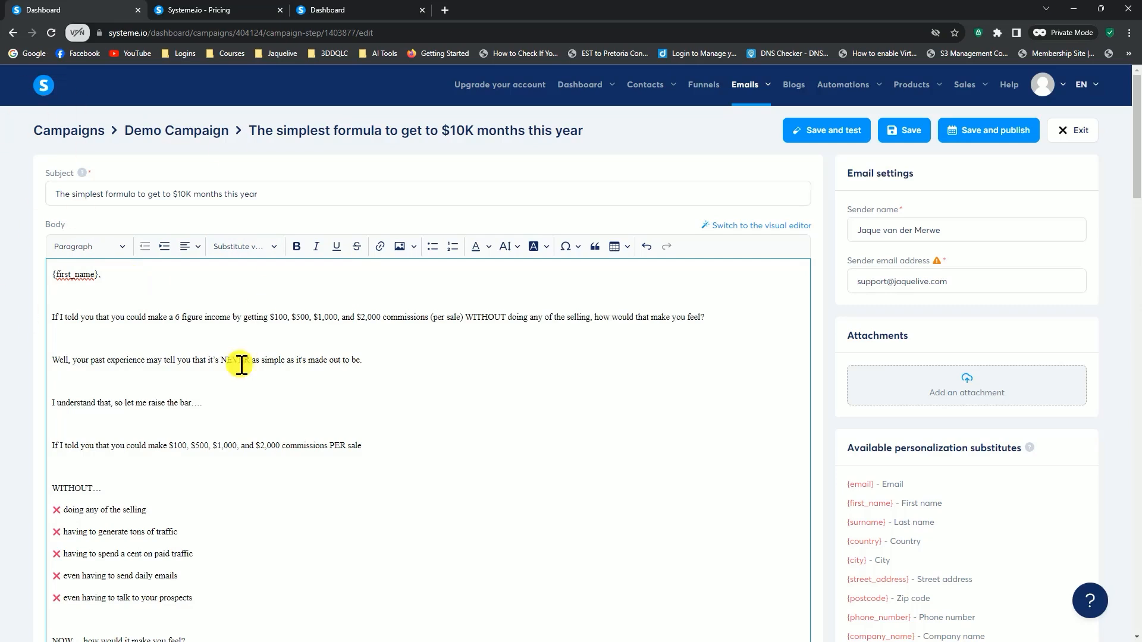
pyautogui.scroll(-3)
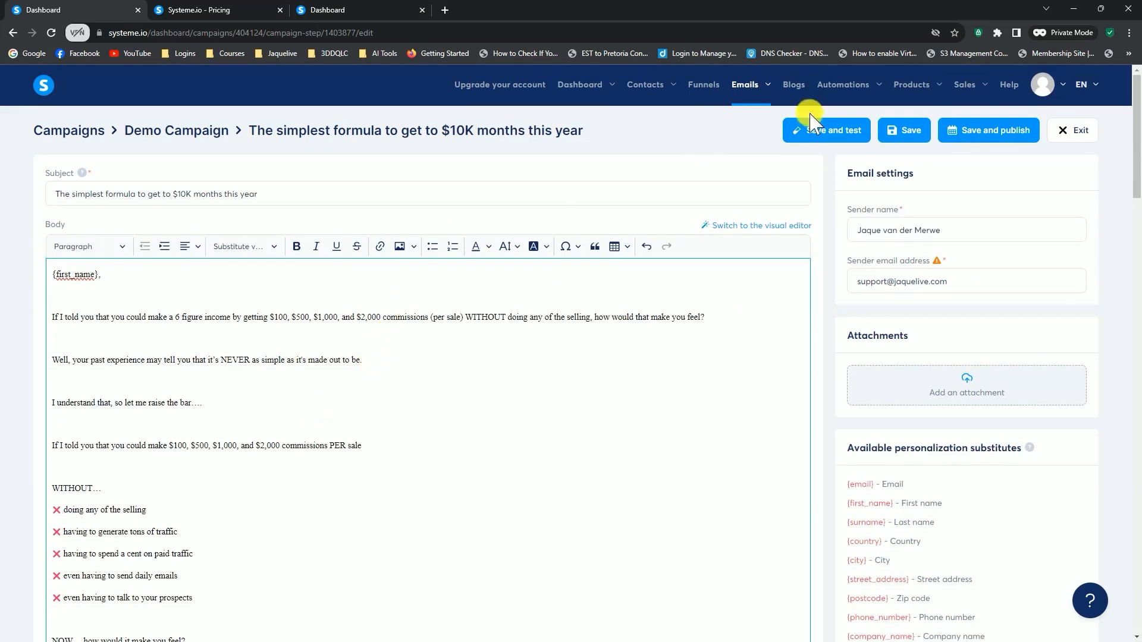
# Save the email and send a test copy to the support address
pyautogui.click(826, 130)
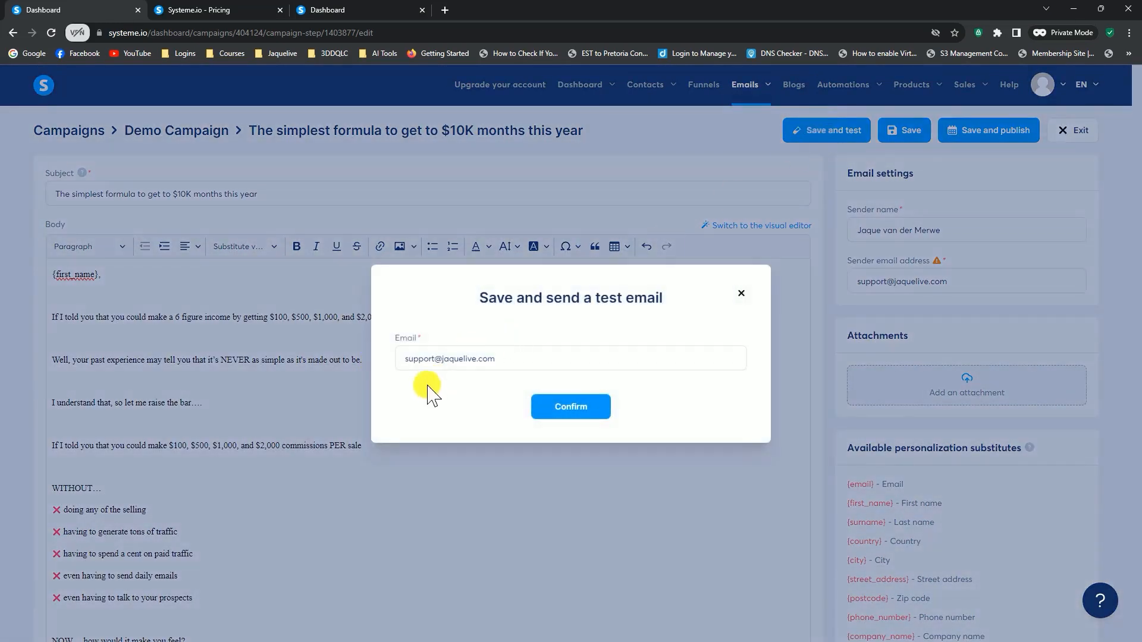
pyautogui.click(569, 406)
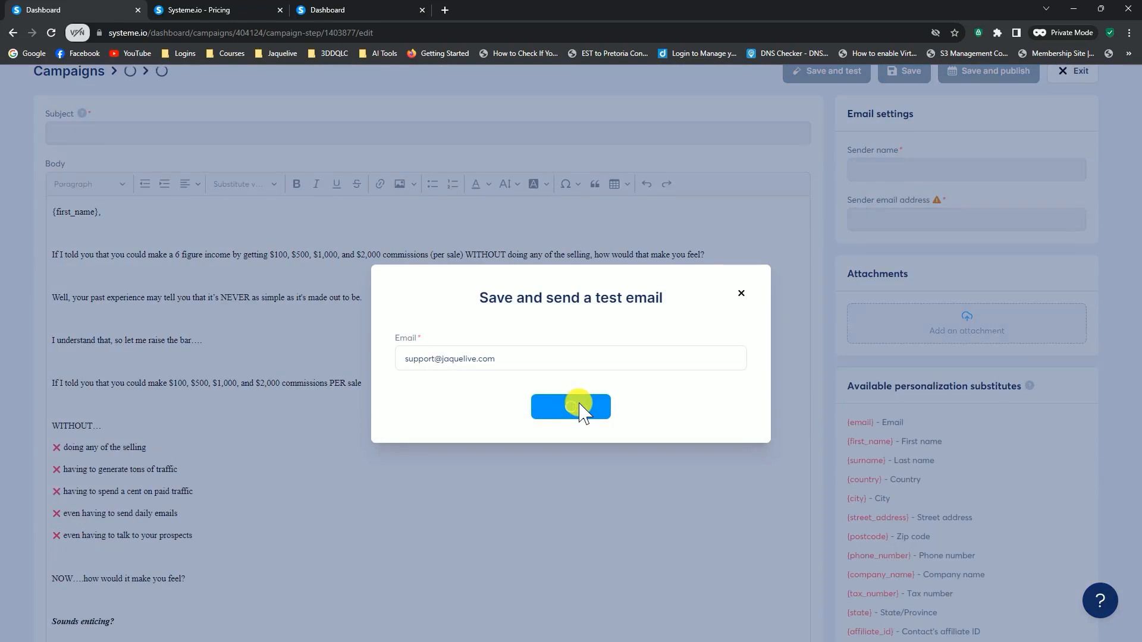
pyautogui.click(570, 407)
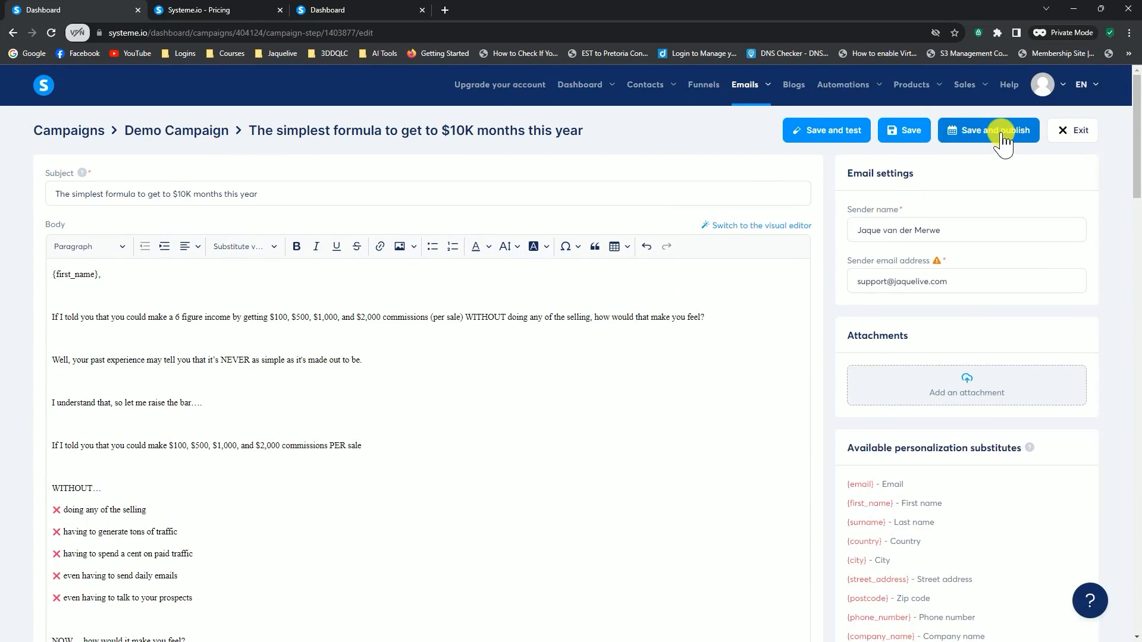
# Activate the email to follow 'I was stuck and homeless' with a 1-day delay
pyautogui.click(988, 130)
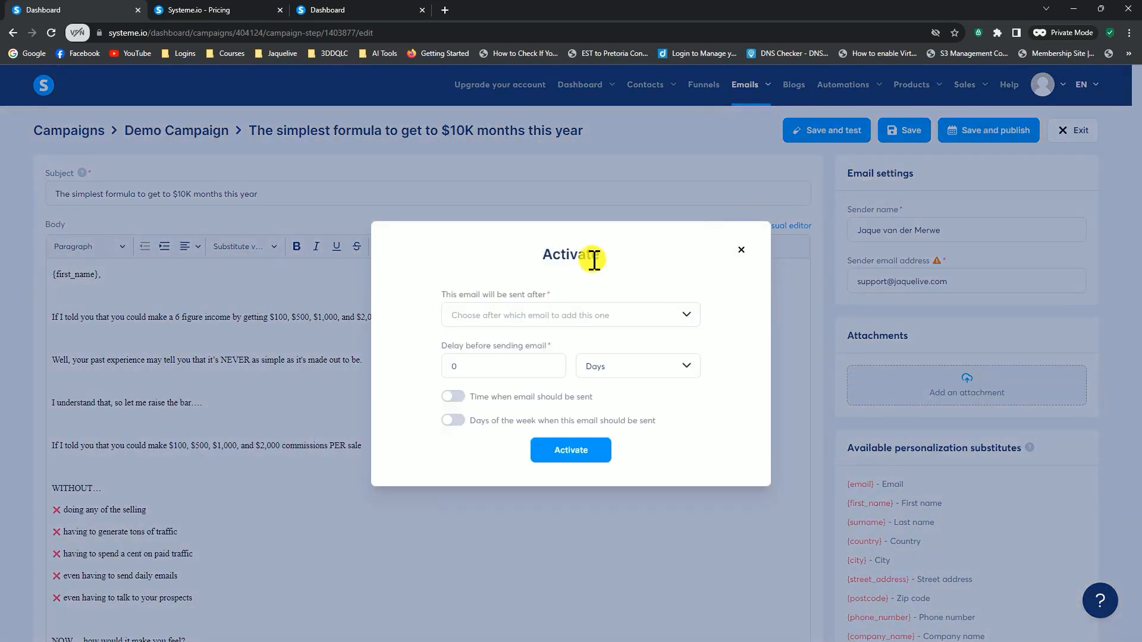
pyautogui.click(570, 314)
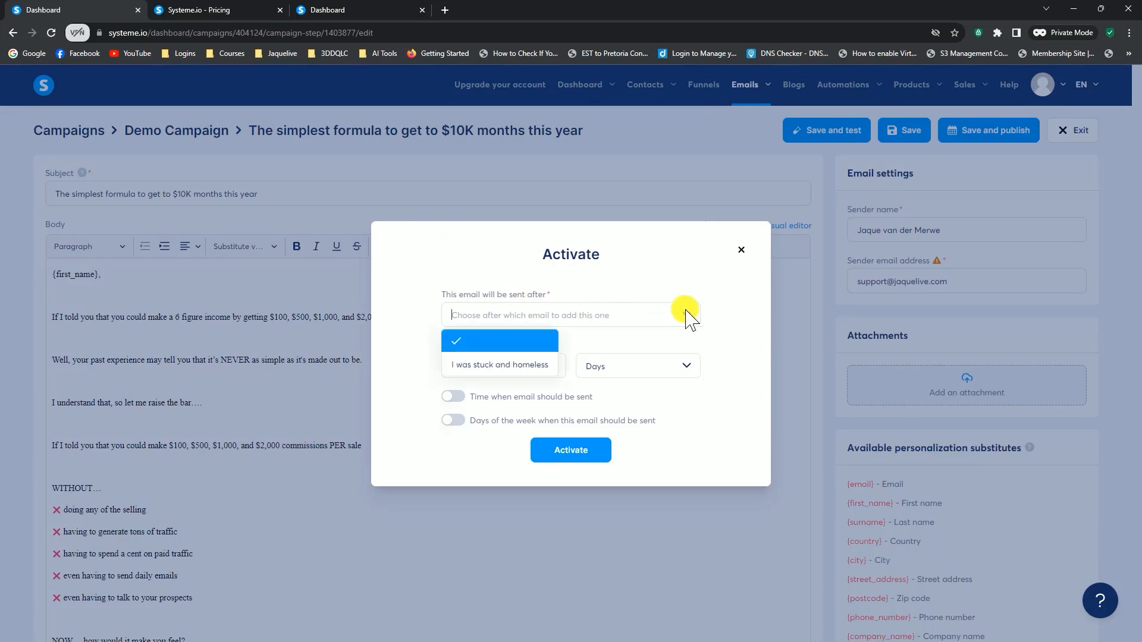
pyautogui.click(570, 314)
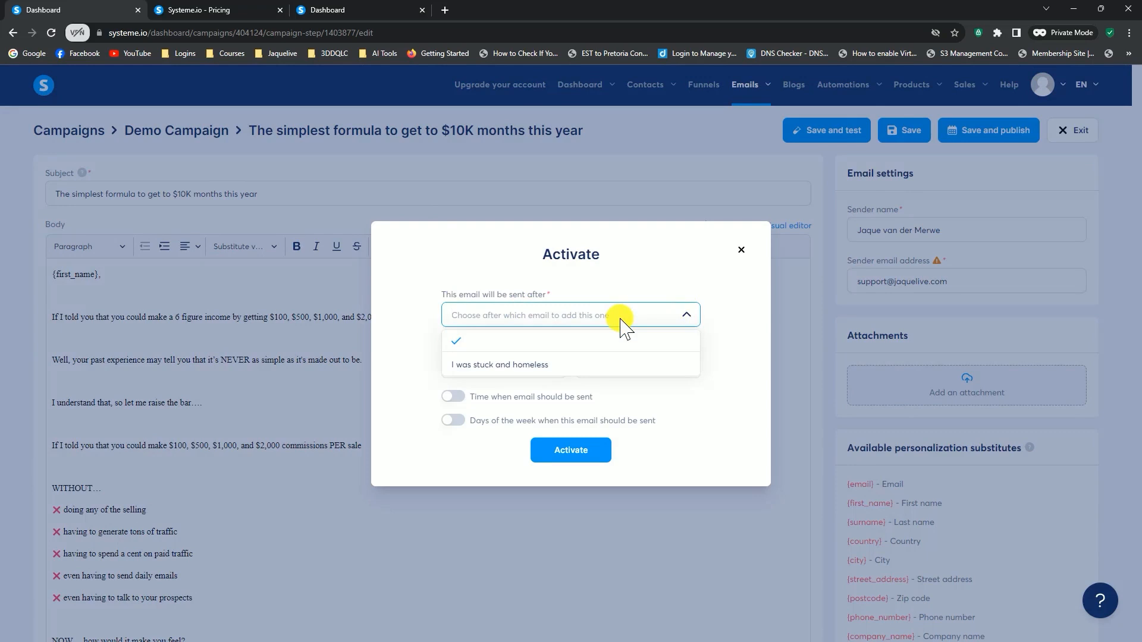
pyautogui.moveTo(528, 364)
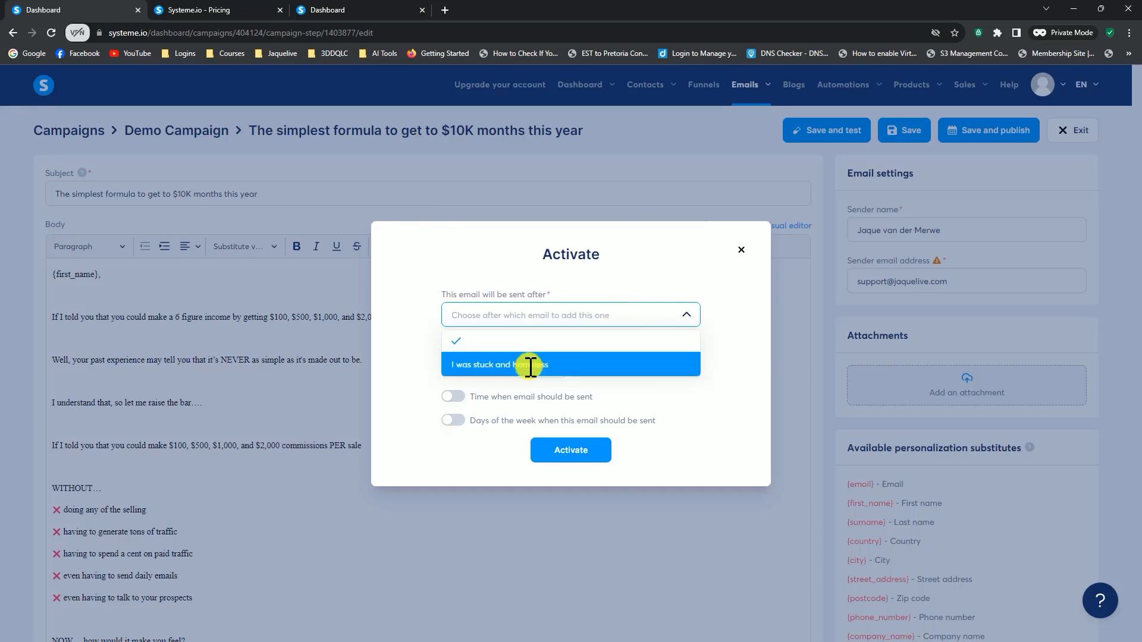
pyautogui.moveTo(526, 367)
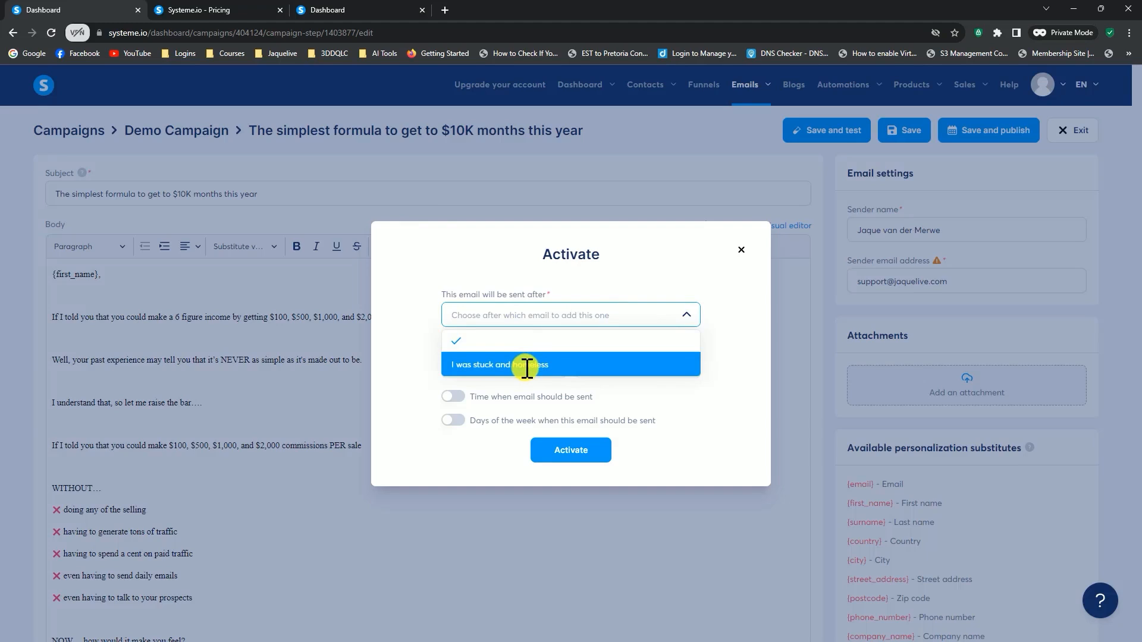
pyautogui.click(498, 364)
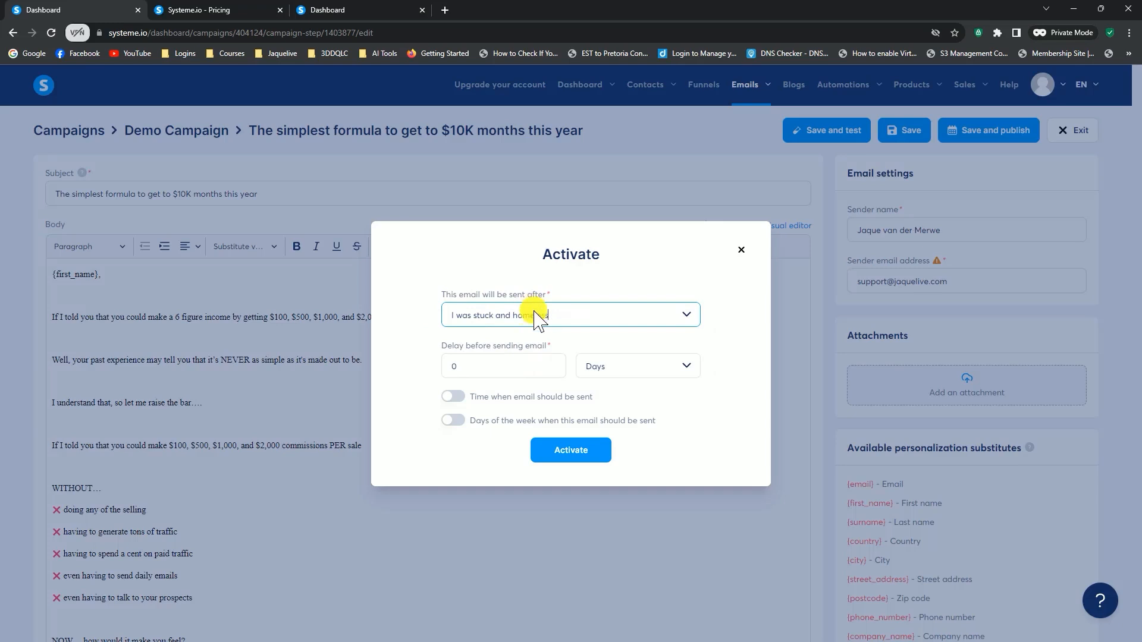
pyautogui.click(502, 365)
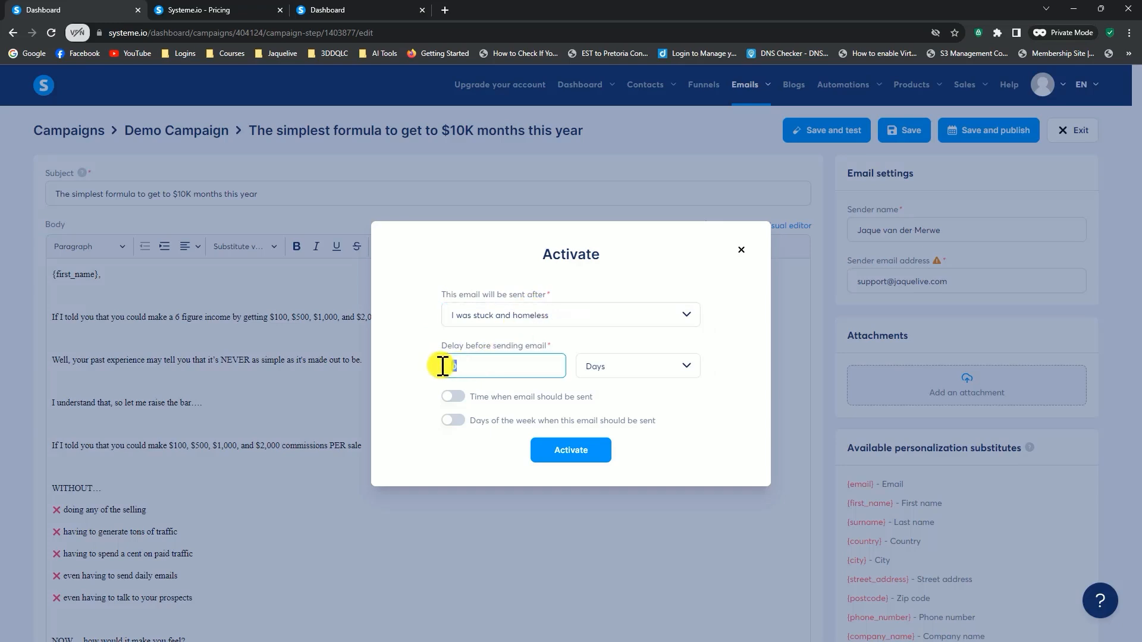
pyautogui.write('1')
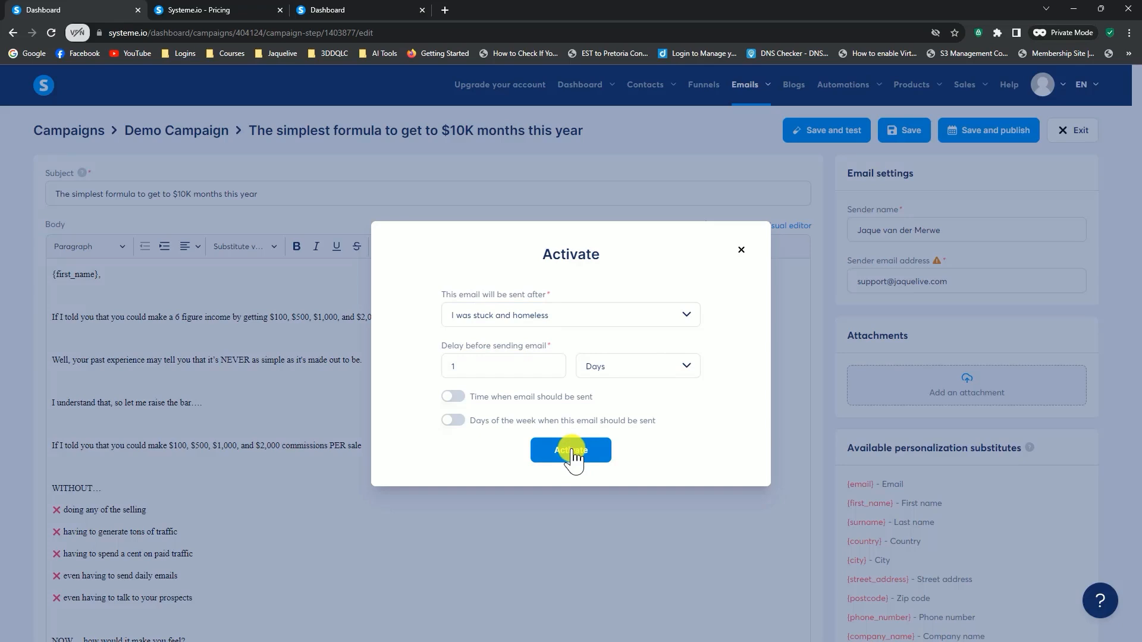
pyautogui.click(570, 450)
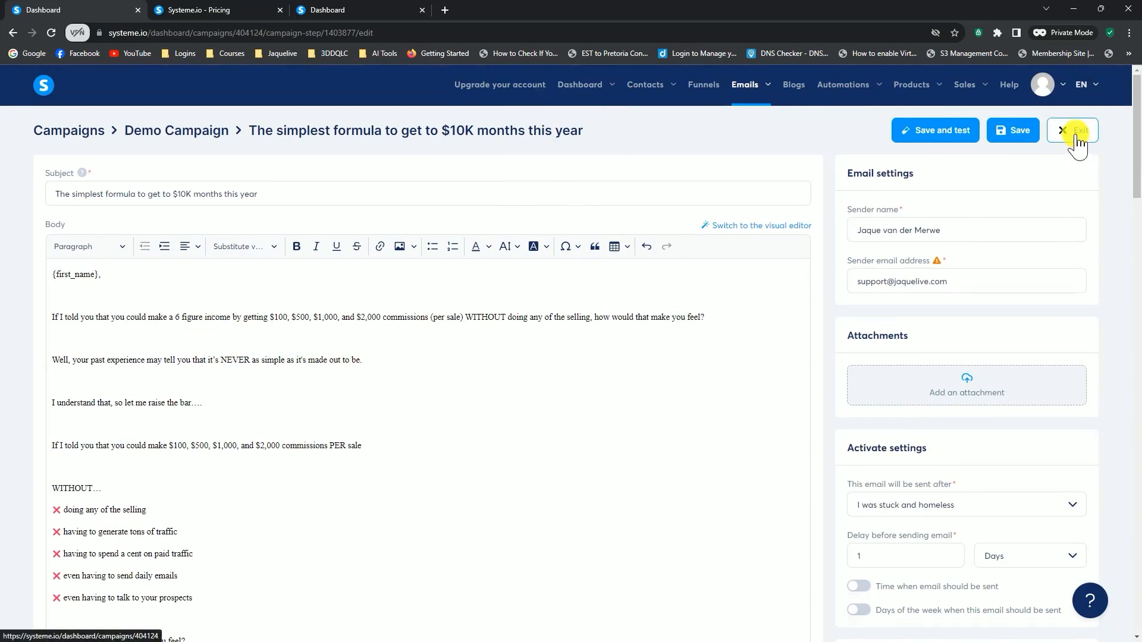
# Exit the editor back to the Demo Campaign page listing both active emails
pyautogui.click(1077, 131)
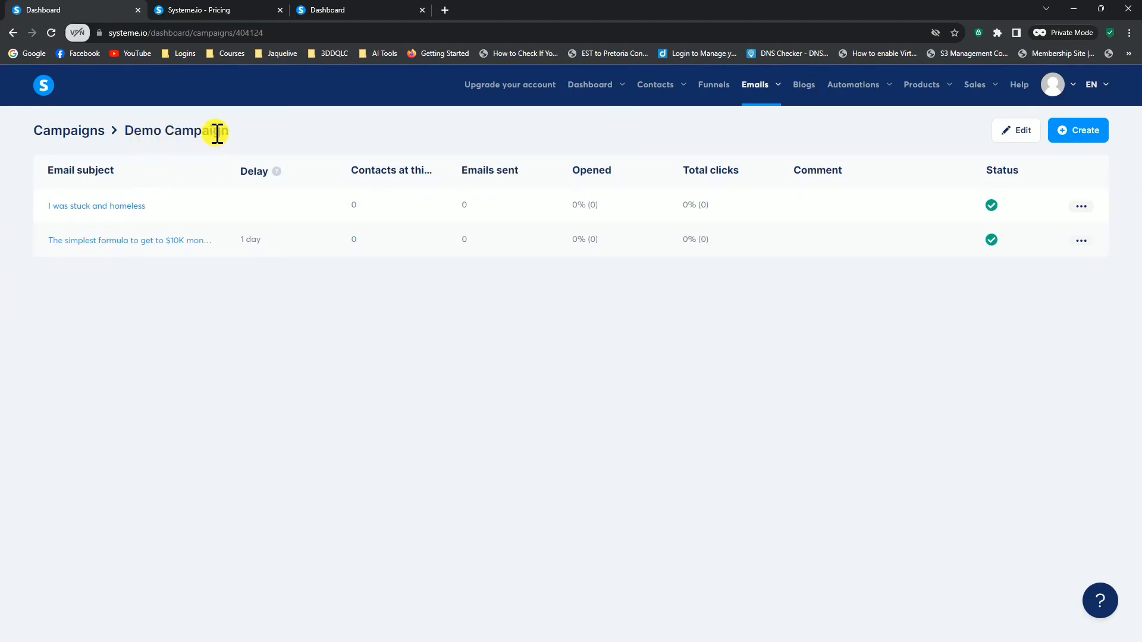
pyautogui.moveTo(210, 295)
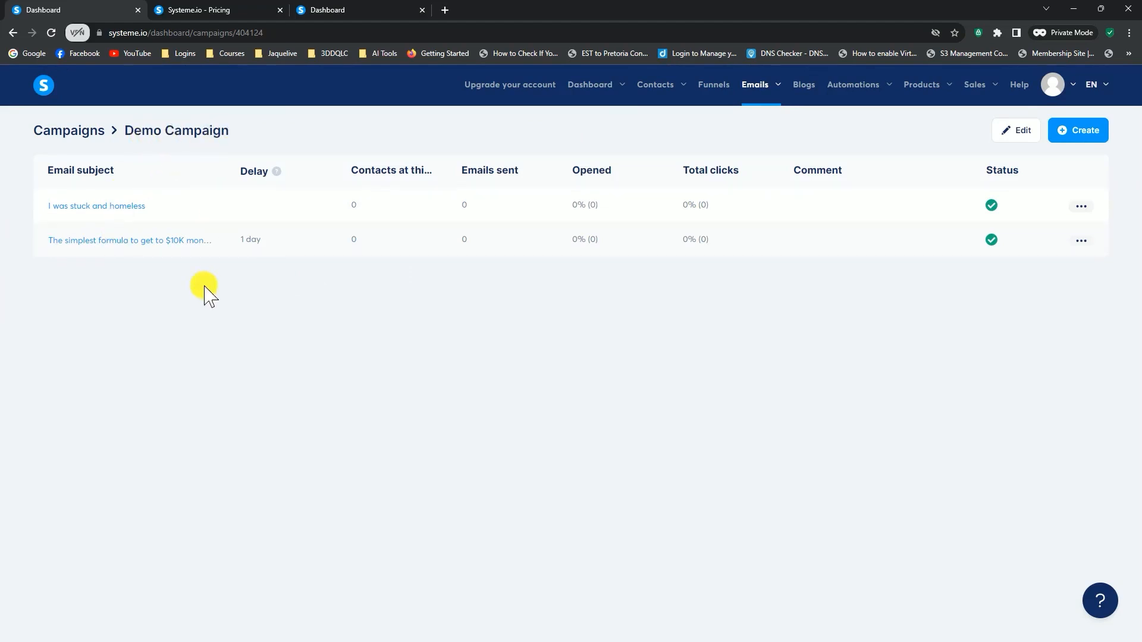
pyautogui.moveTo(194, 283)
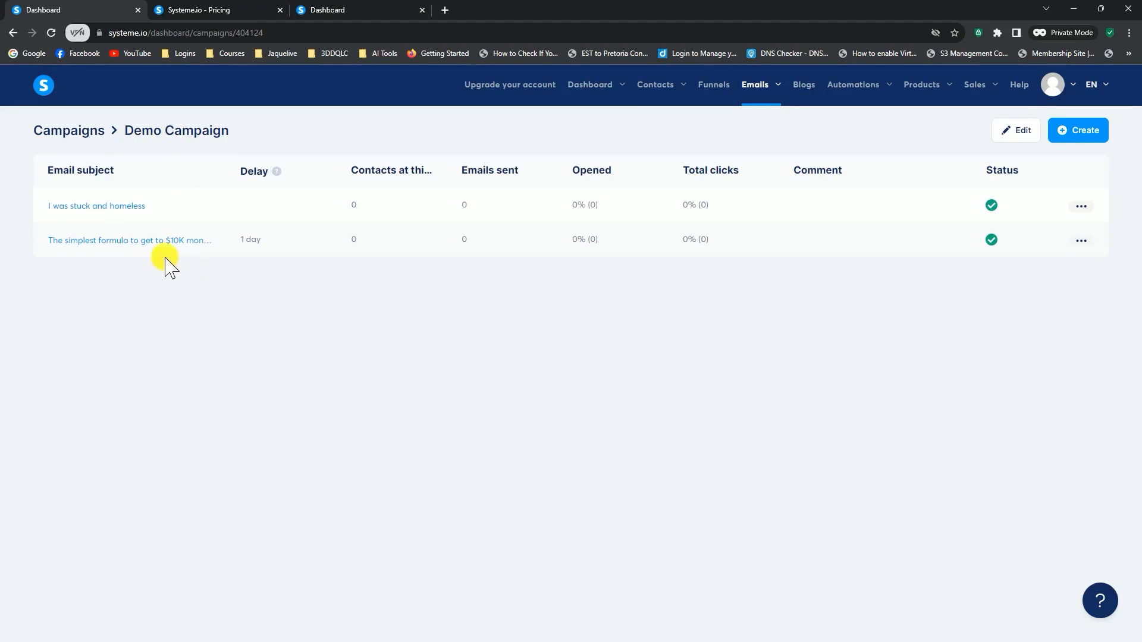
pyautogui.moveTo(97, 206)
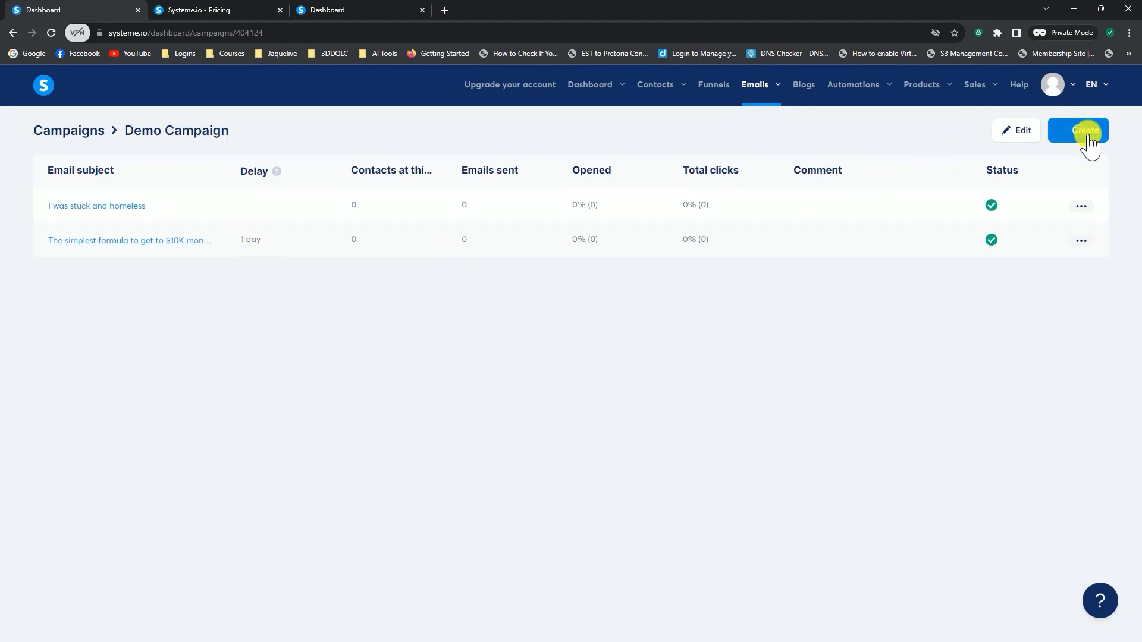
pyautogui.click(1078, 130)
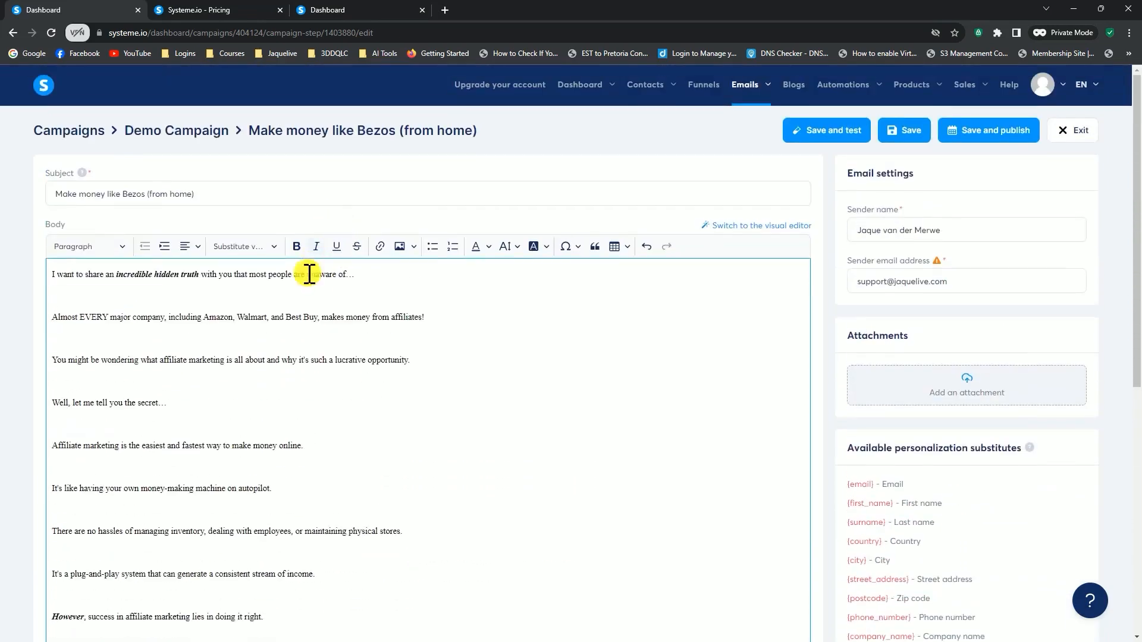
pyautogui.scroll(-3)
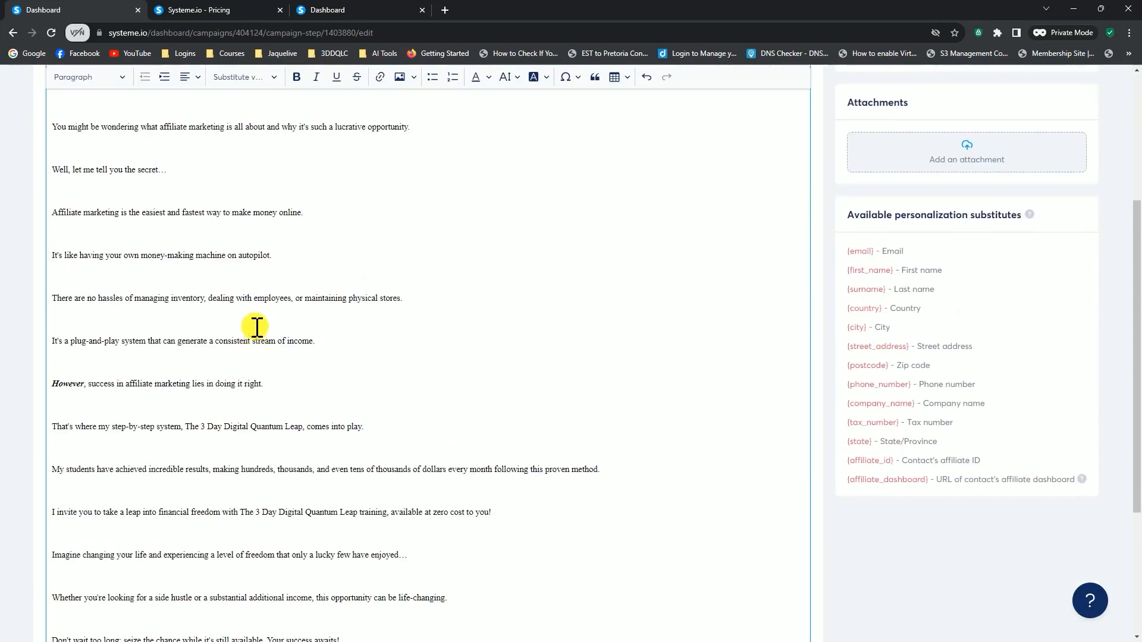
pyautogui.scroll(-3)
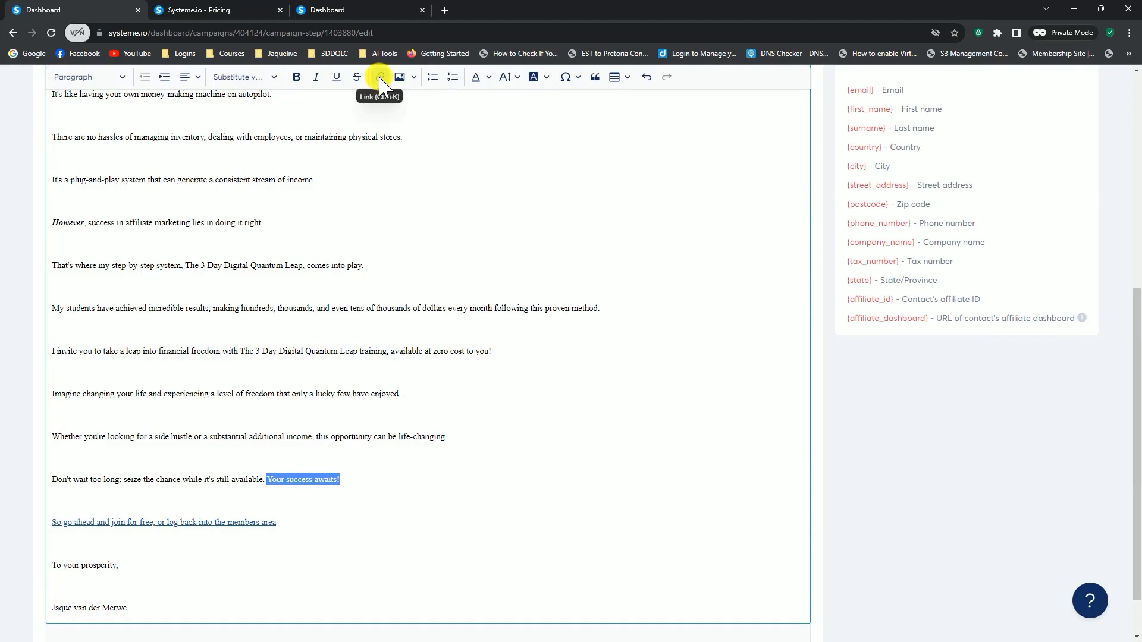
pyautogui.click(379, 77)
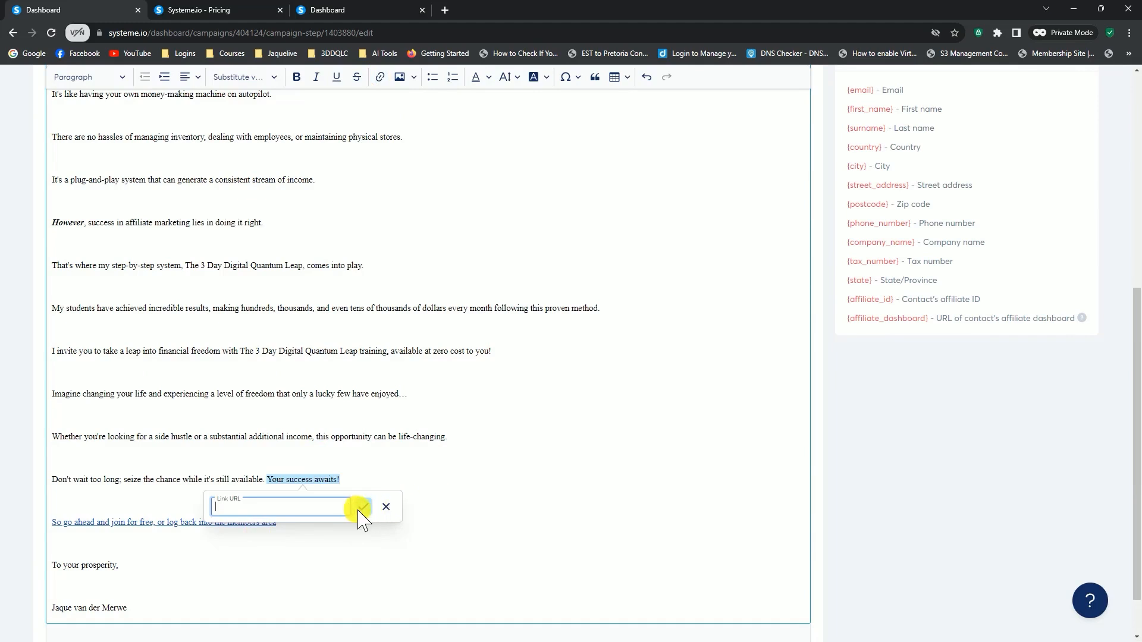
pyautogui.click(358, 507)
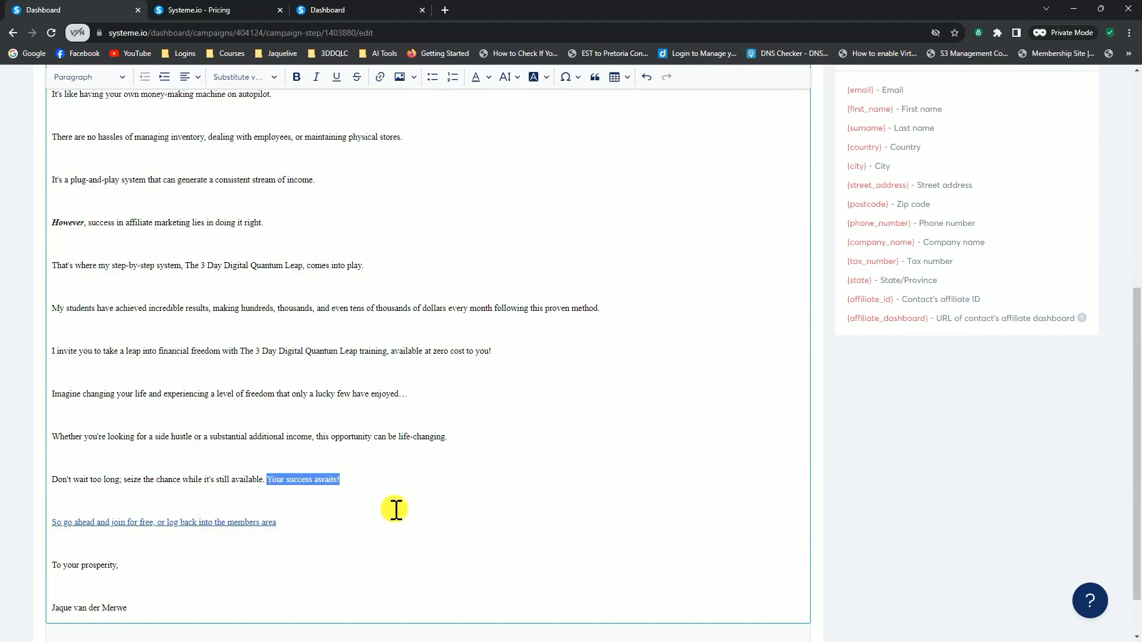
pyautogui.click(350, 488)
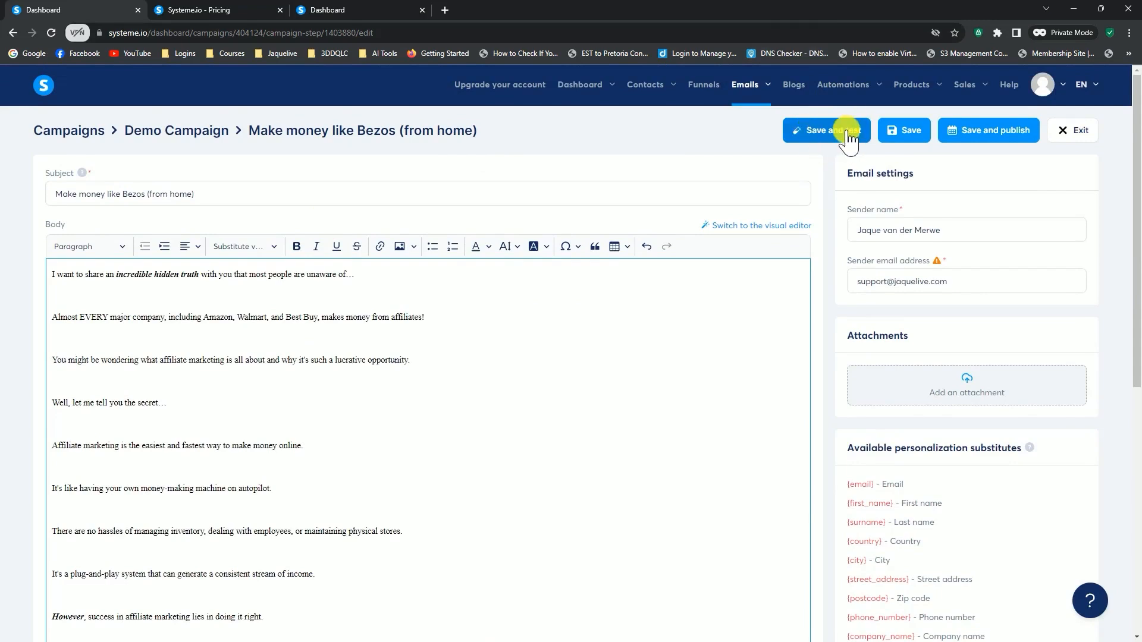
# Save the Bezos email and send a test copy of it
pyautogui.click(825, 130)
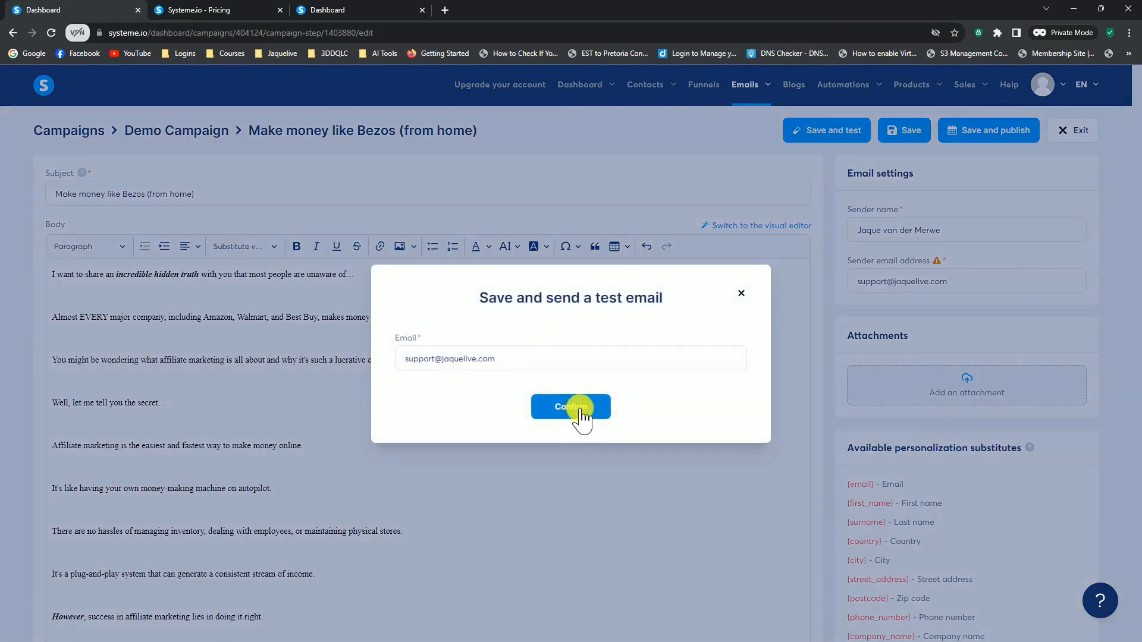
pyautogui.click(569, 406)
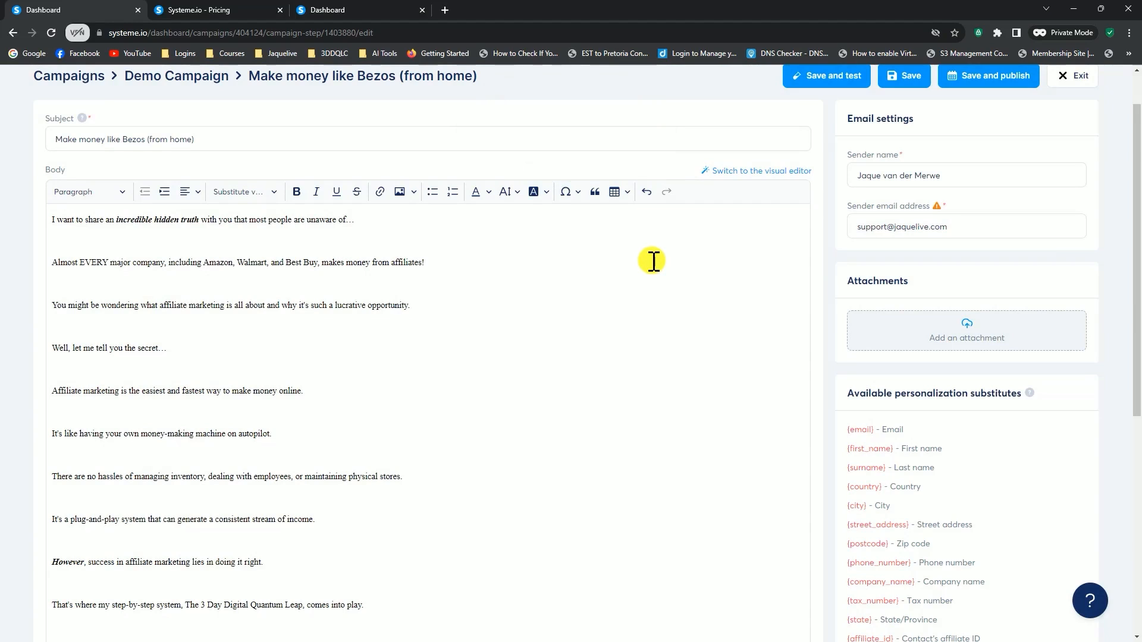
pyautogui.moveTo(735, 125)
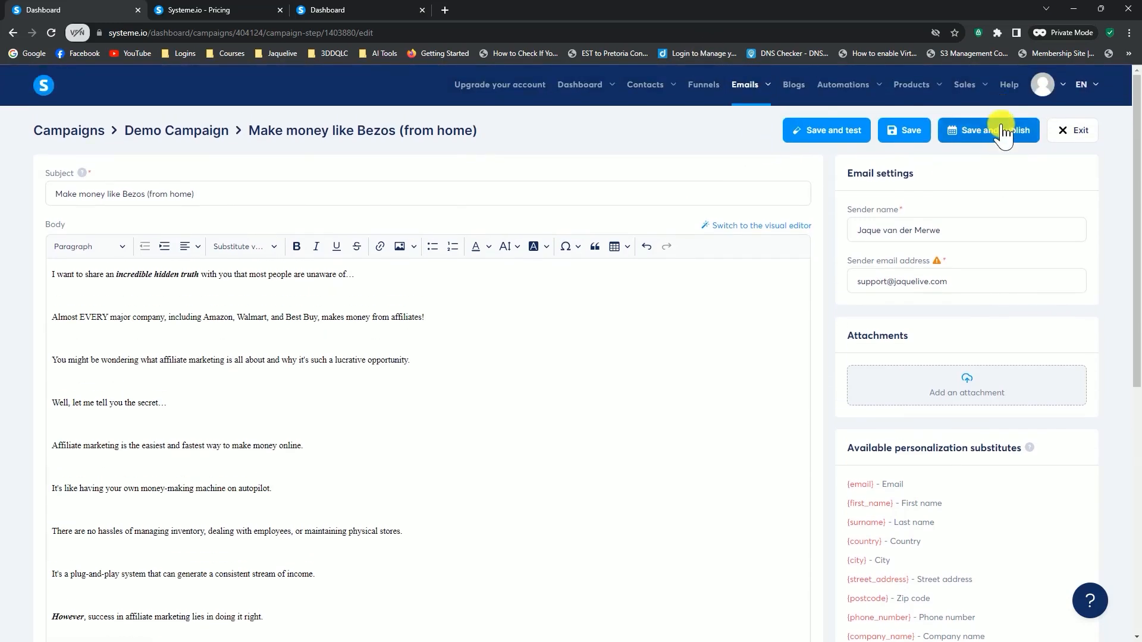
# Activate the Bezos email to go out 1 day after the $10K formula email
pyautogui.click(988, 130)
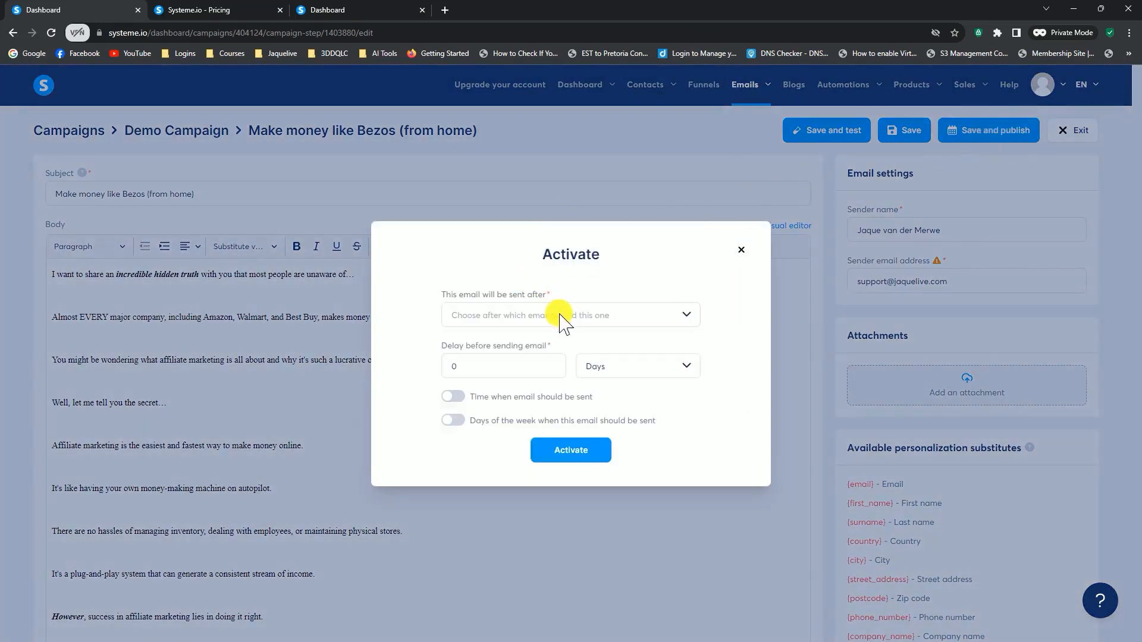
pyautogui.click(569, 314)
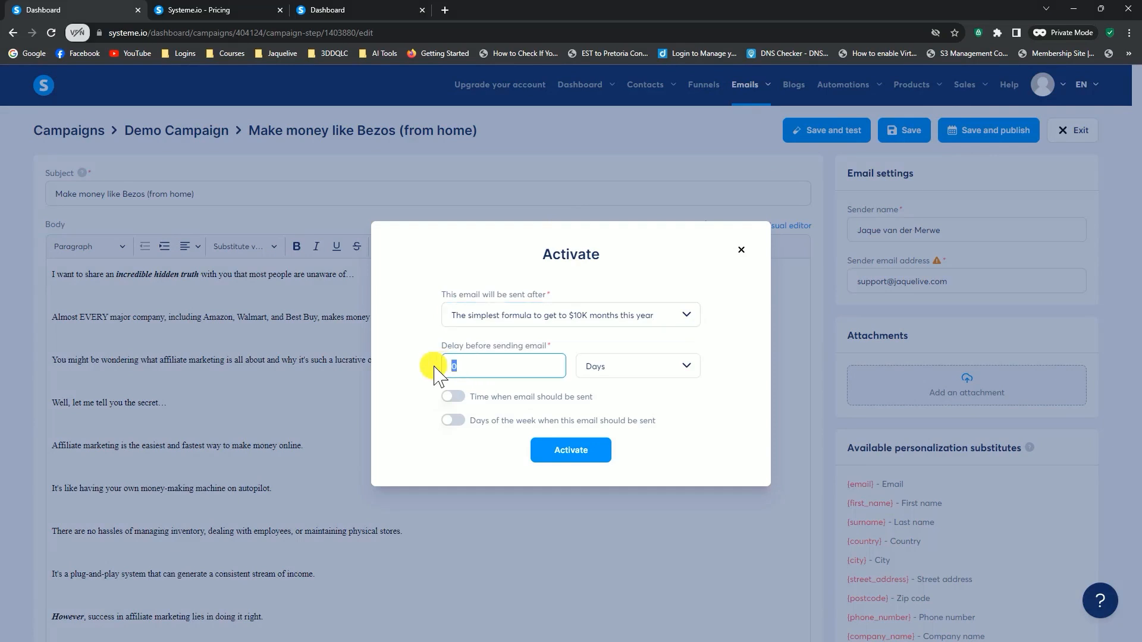
pyautogui.write('1')
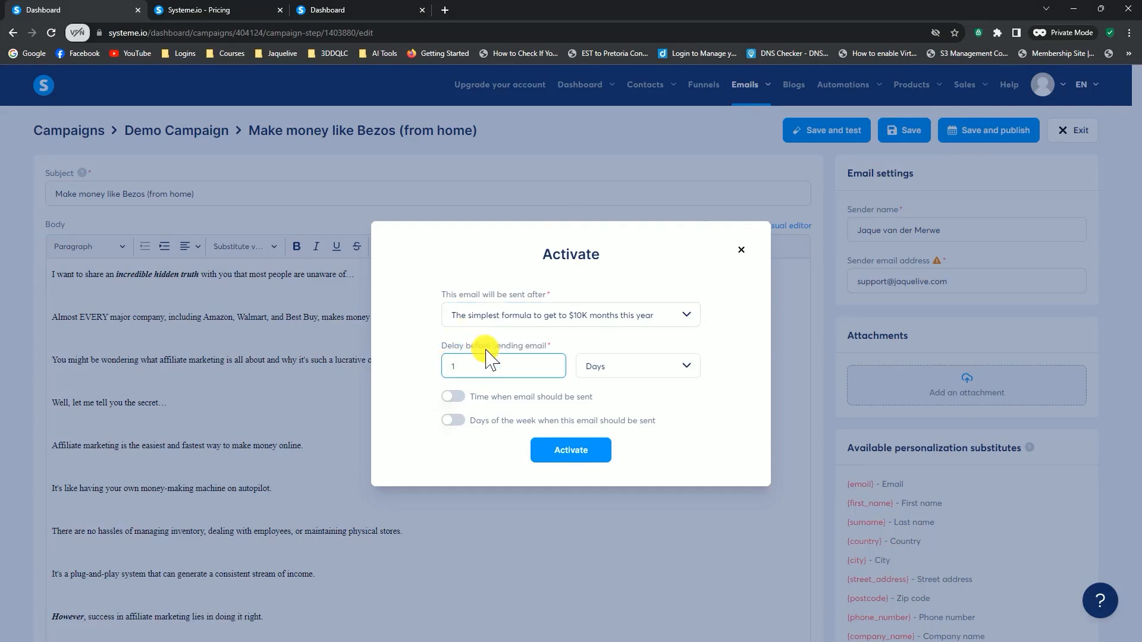
pyautogui.moveTo(651, 452)
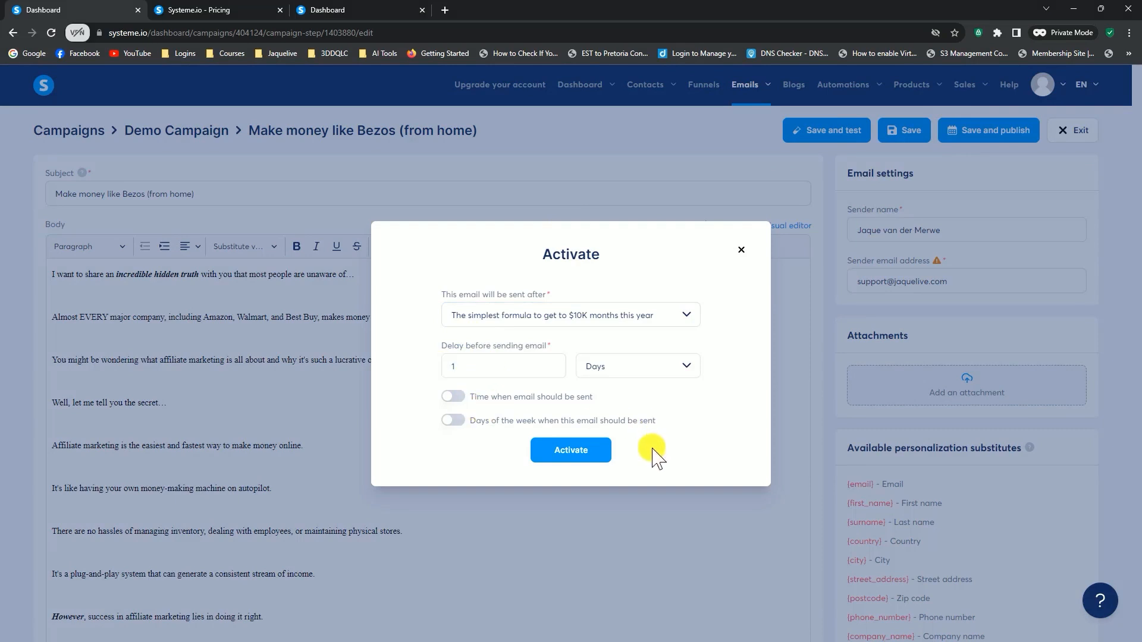
pyautogui.click(570, 449)
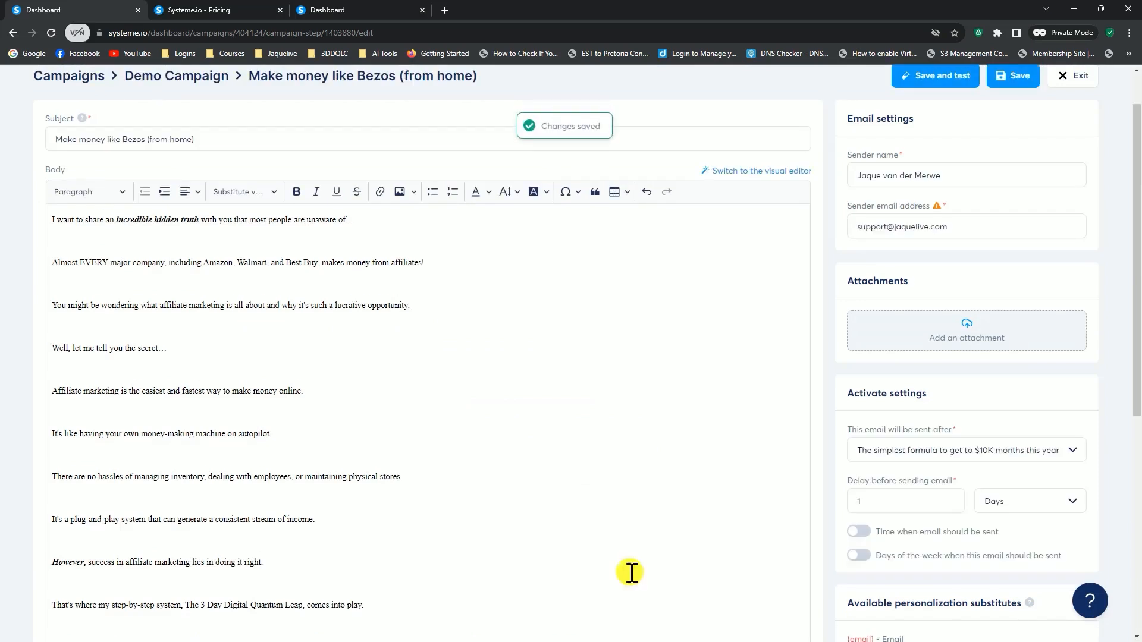
pyautogui.moveTo(1080, 75)
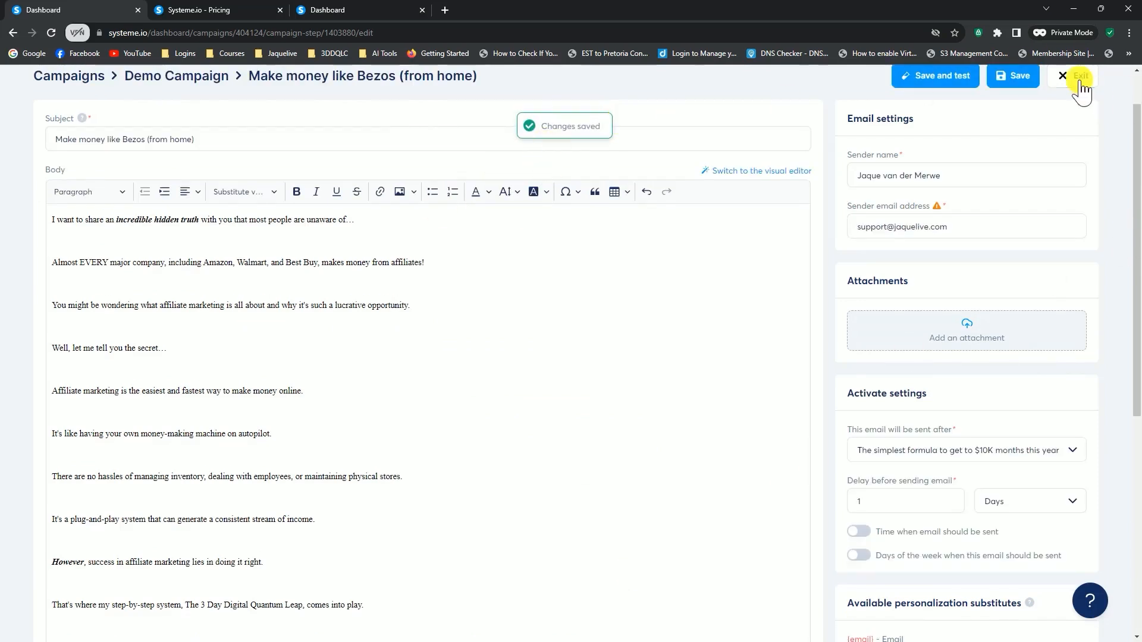
# Exit to the Demo Campaign list showing all three emails active, then reach the Emails menu
pyautogui.click(1080, 76)
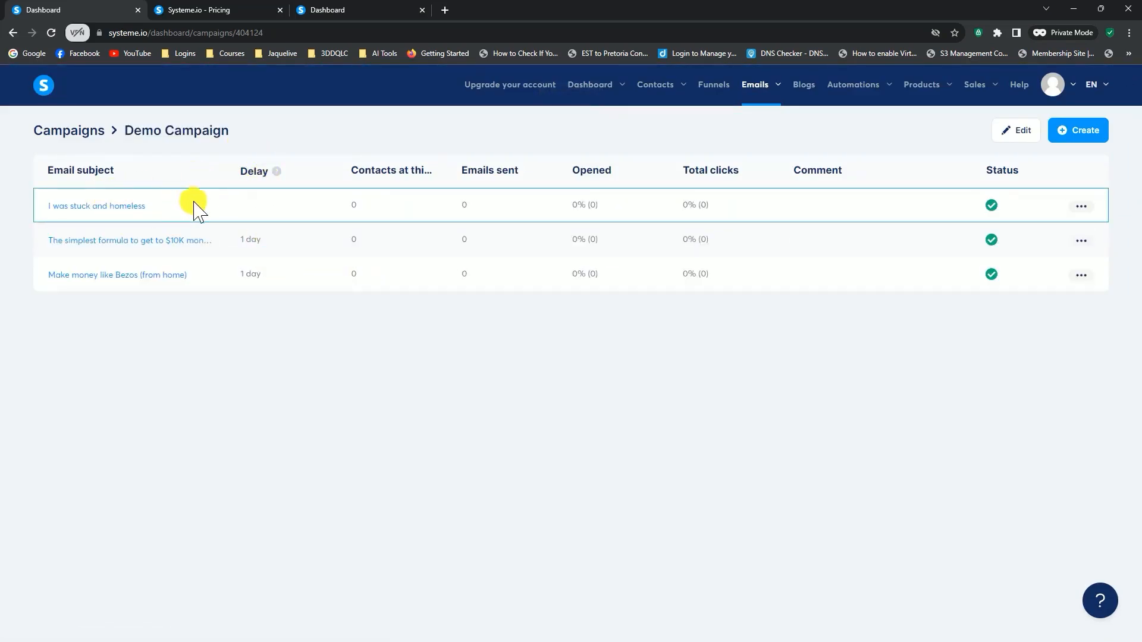
pyautogui.moveTo(254, 212)
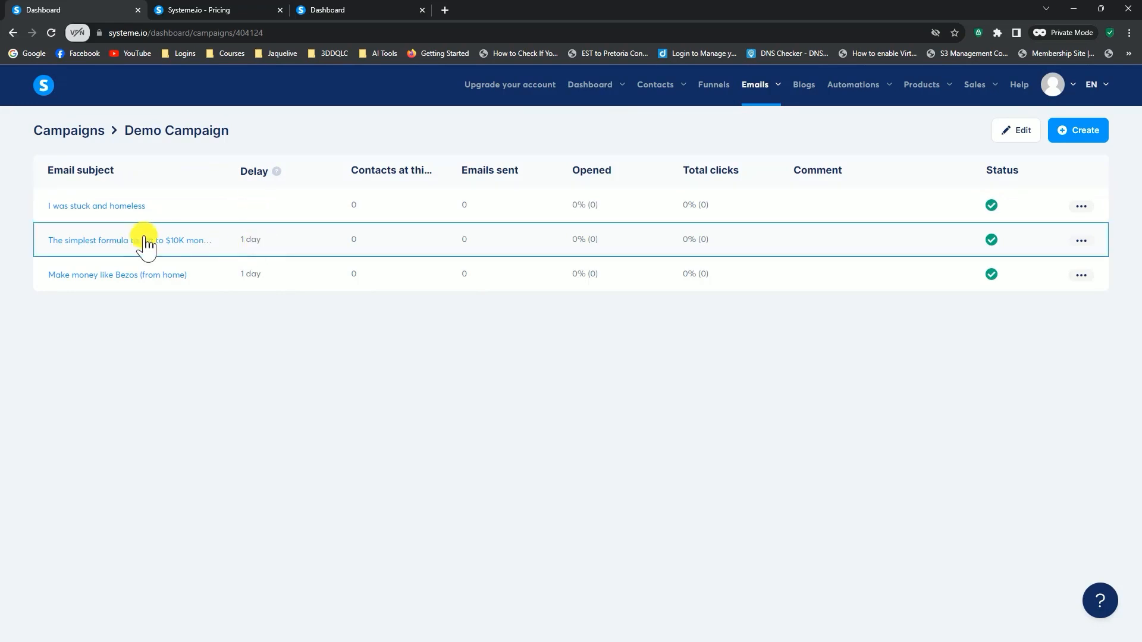
pyautogui.moveTo(265, 281)
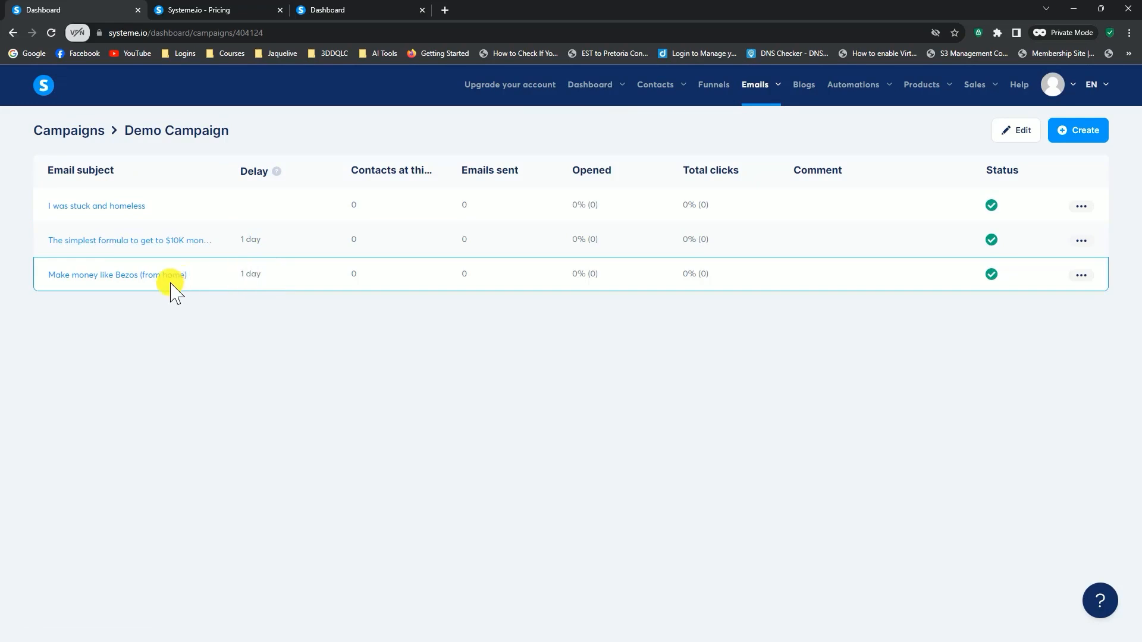
pyautogui.moveTo(219, 386)
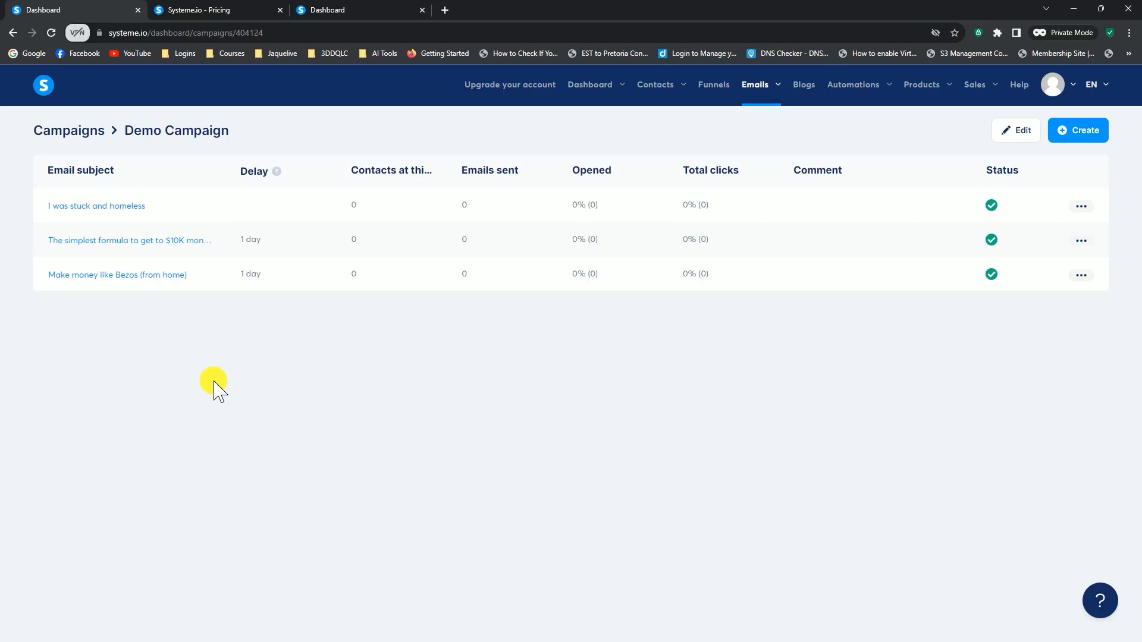
pyautogui.moveTo(252, 323)
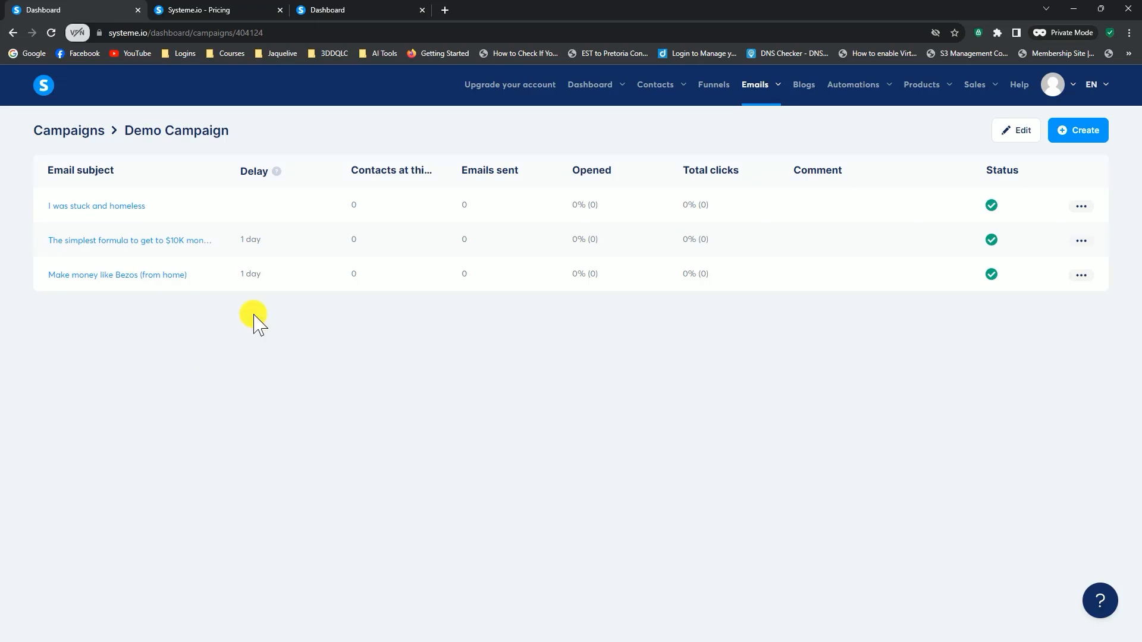
pyautogui.click(754, 84)
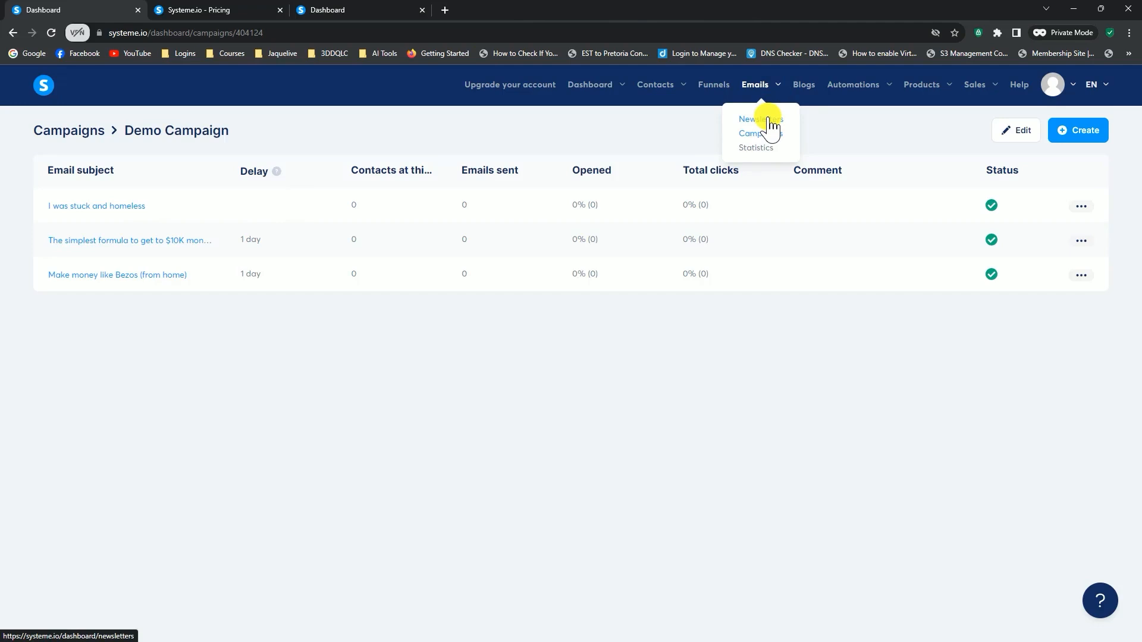
pyautogui.click(758, 119)
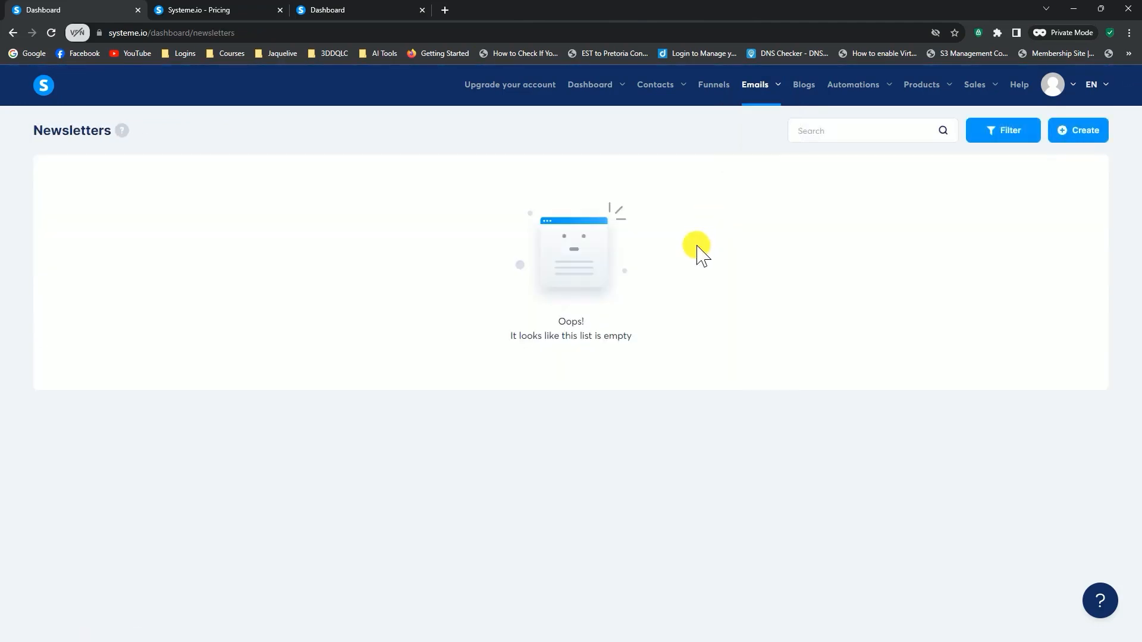
pyautogui.moveTo(712, 239)
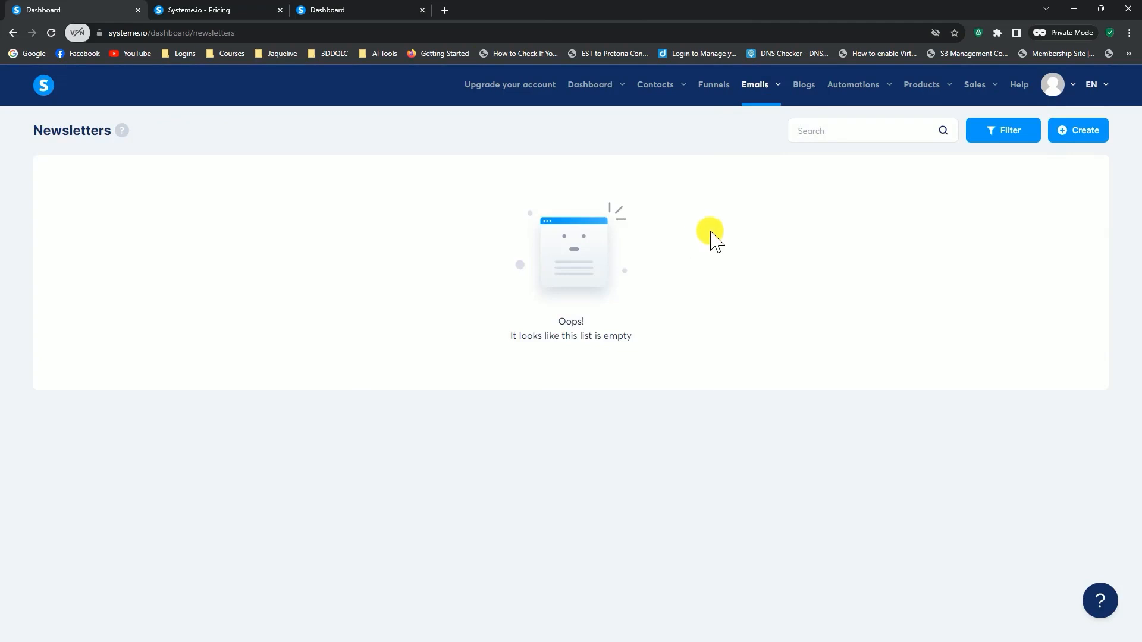
pyautogui.moveTo(1084, 131)
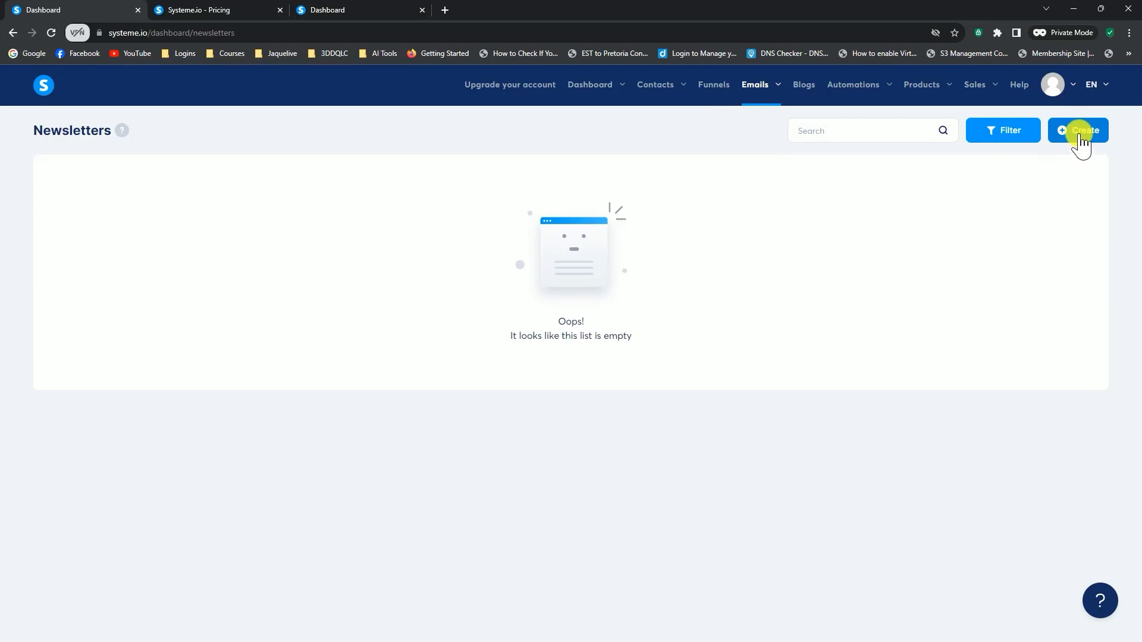
pyautogui.click(1077, 131)
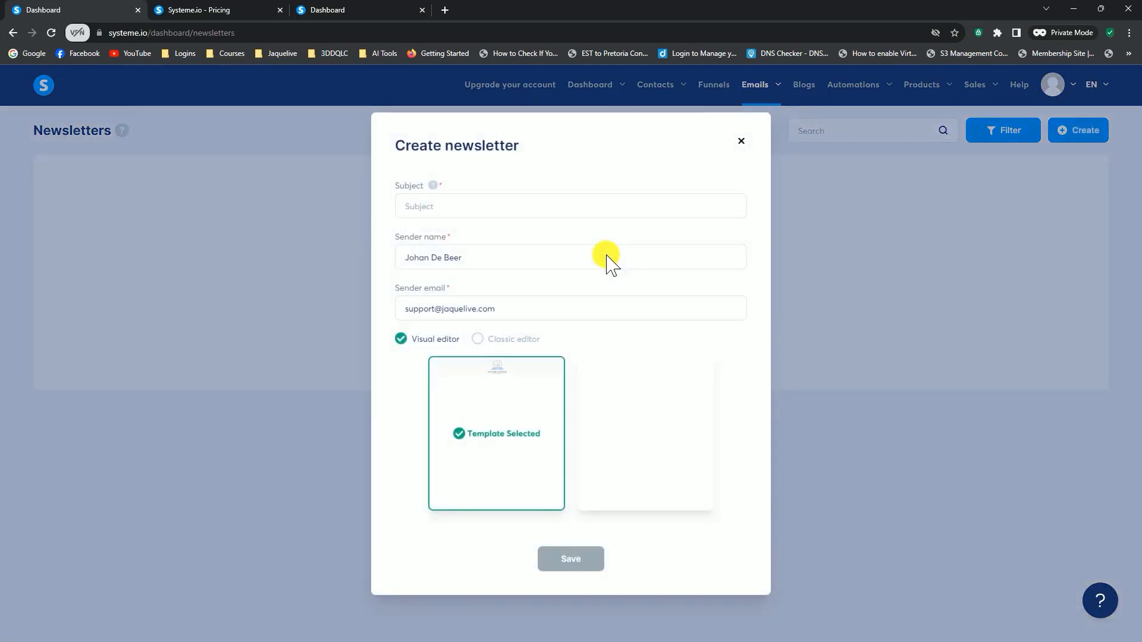
pyautogui.click(569, 205)
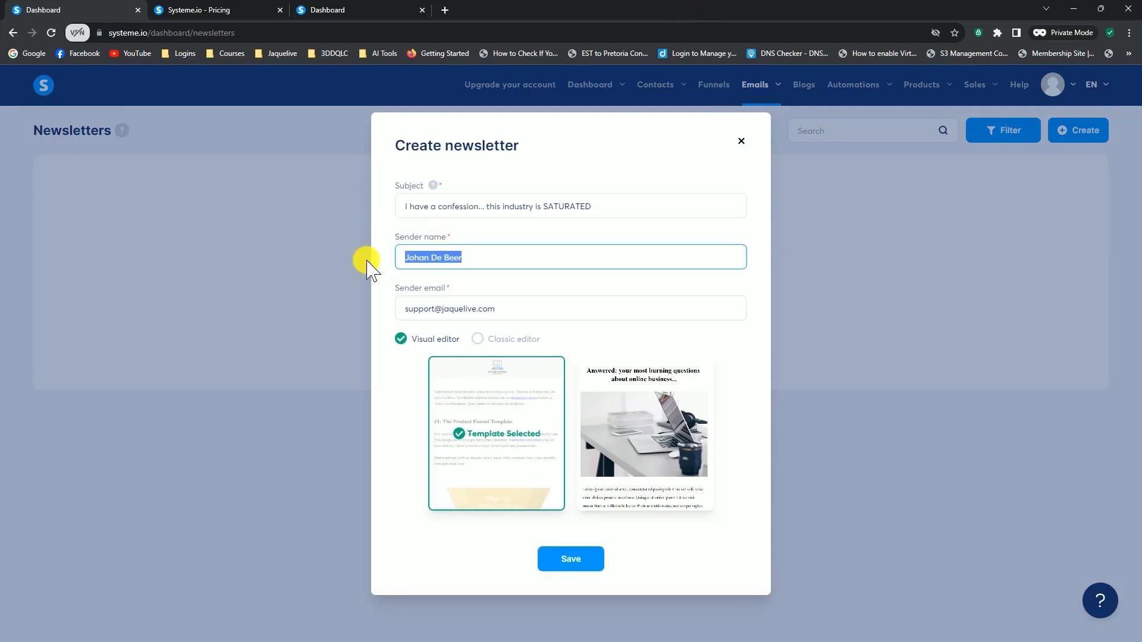
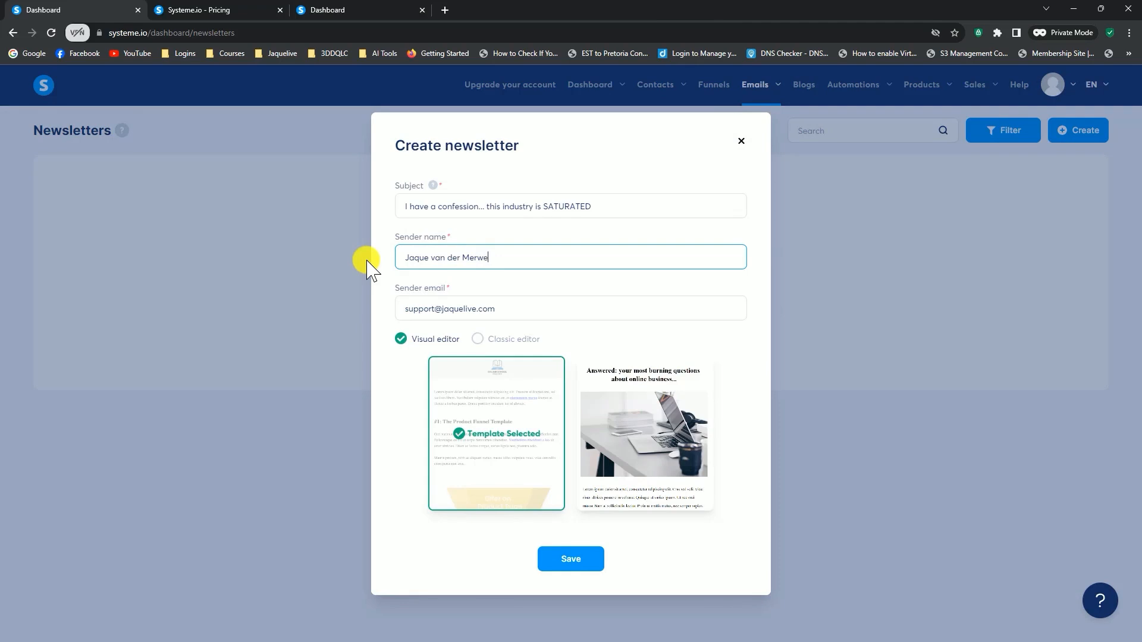
pyautogui.moveTo(477, 339)
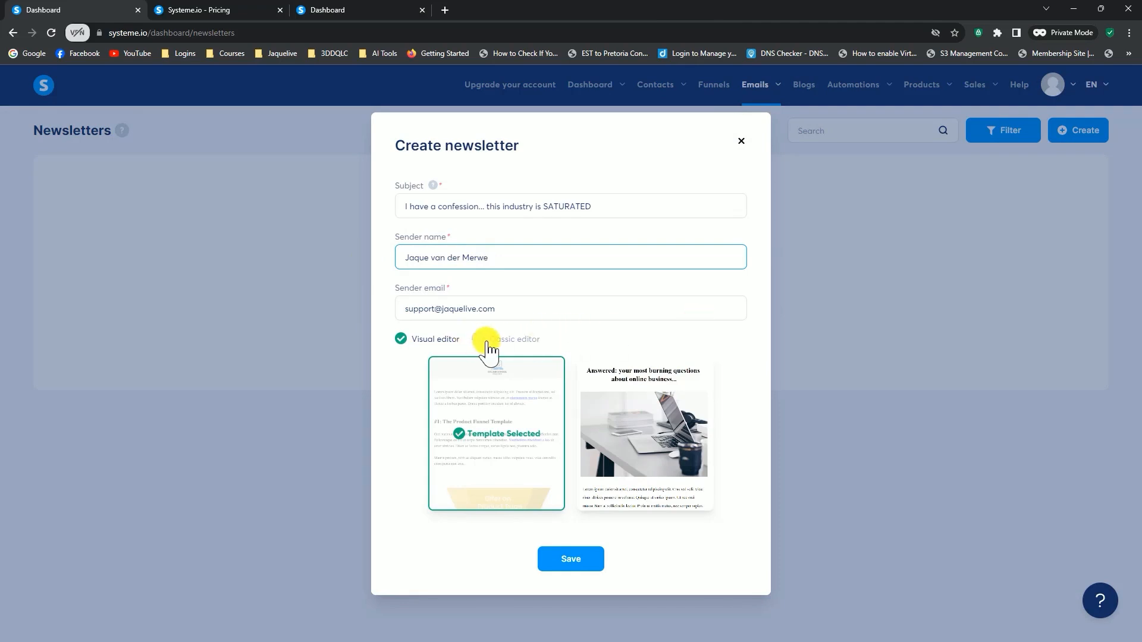
pyautogui.click(513, 339)
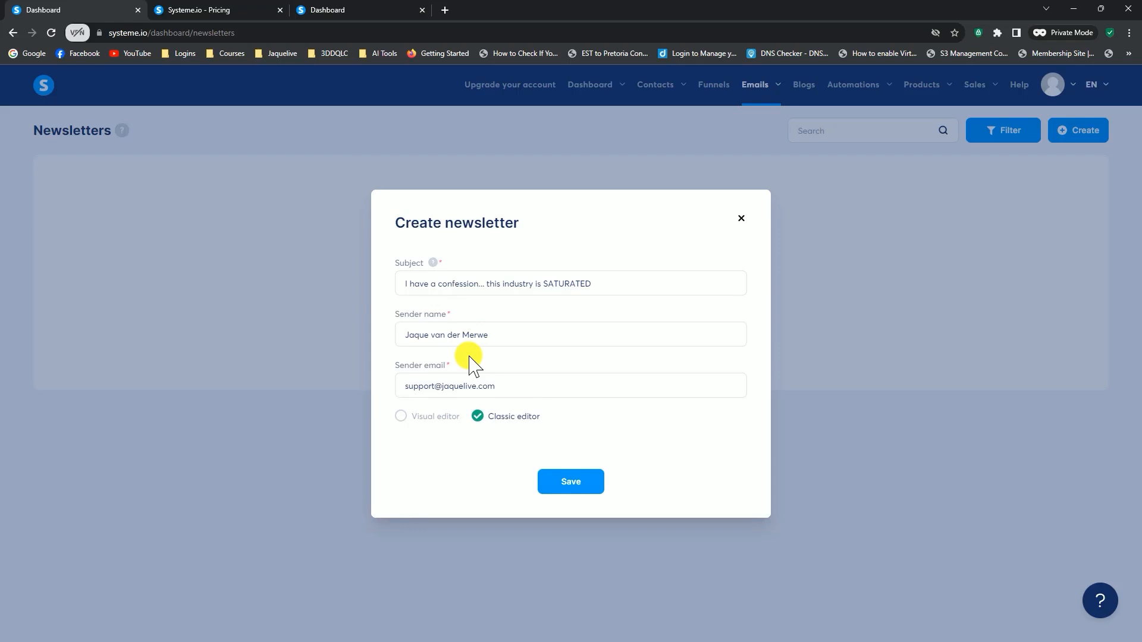
pyautogui.moveTo(465, 364)
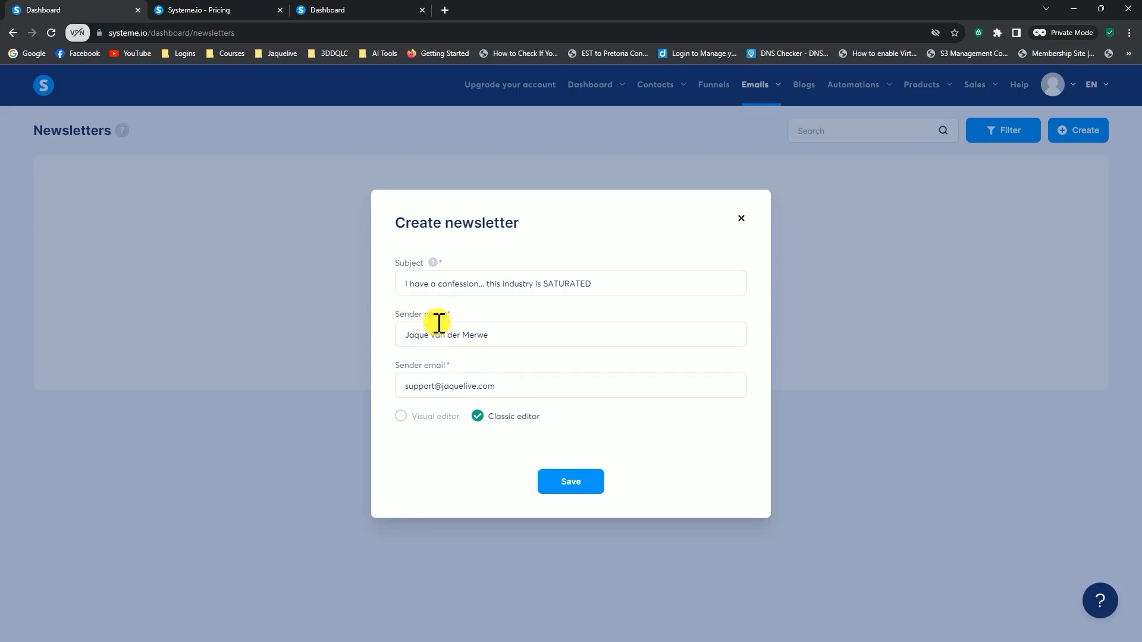
pyautogui.click(570, 482)
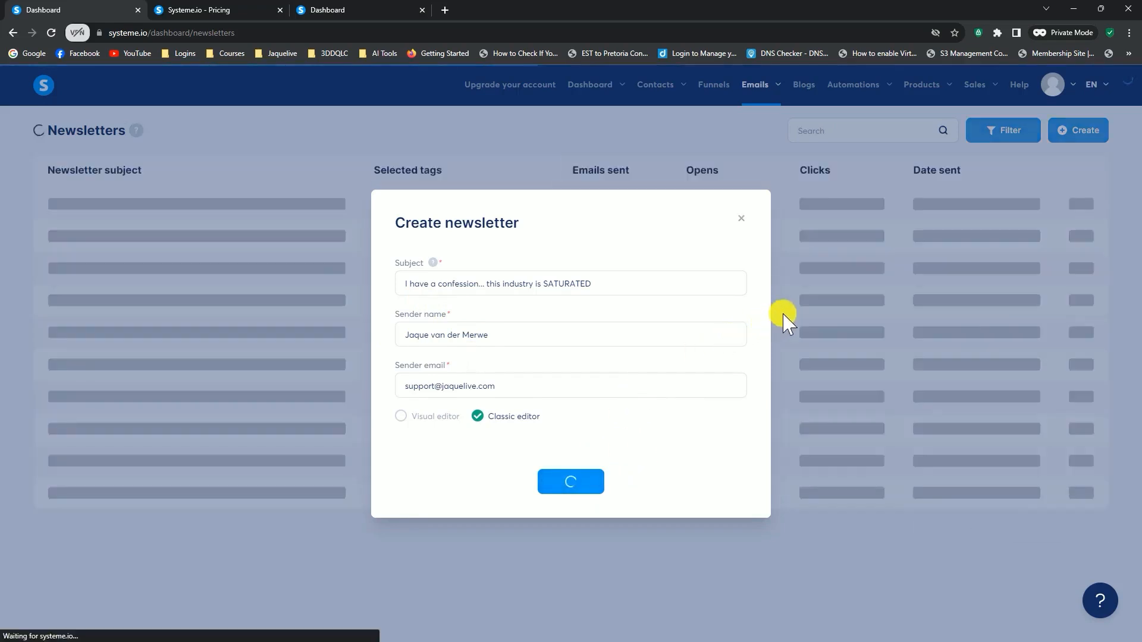
# Open the new newsletter, review its body copy, and save it
pyautogui.click(570, 482)
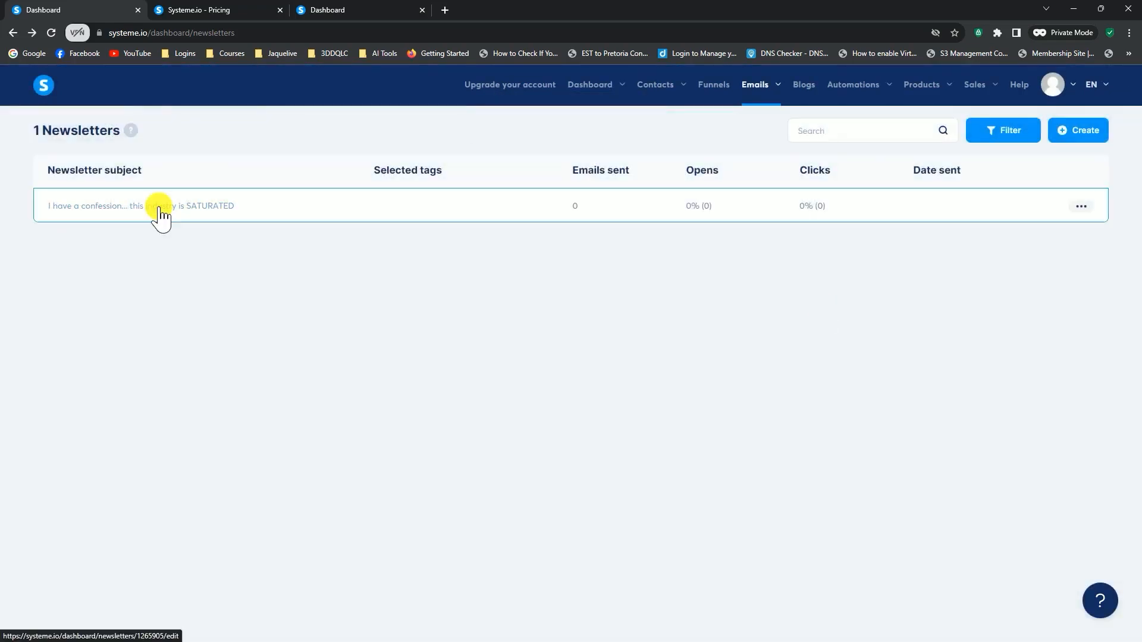
pyautogui.click(145, 205)
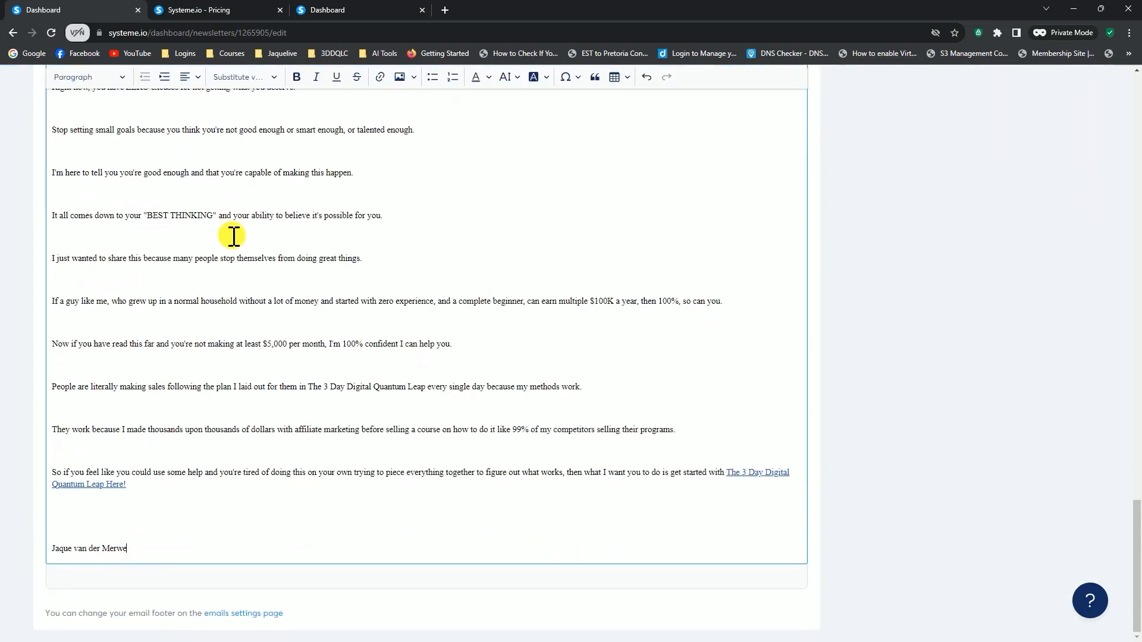
pyautogui.scroll(3)
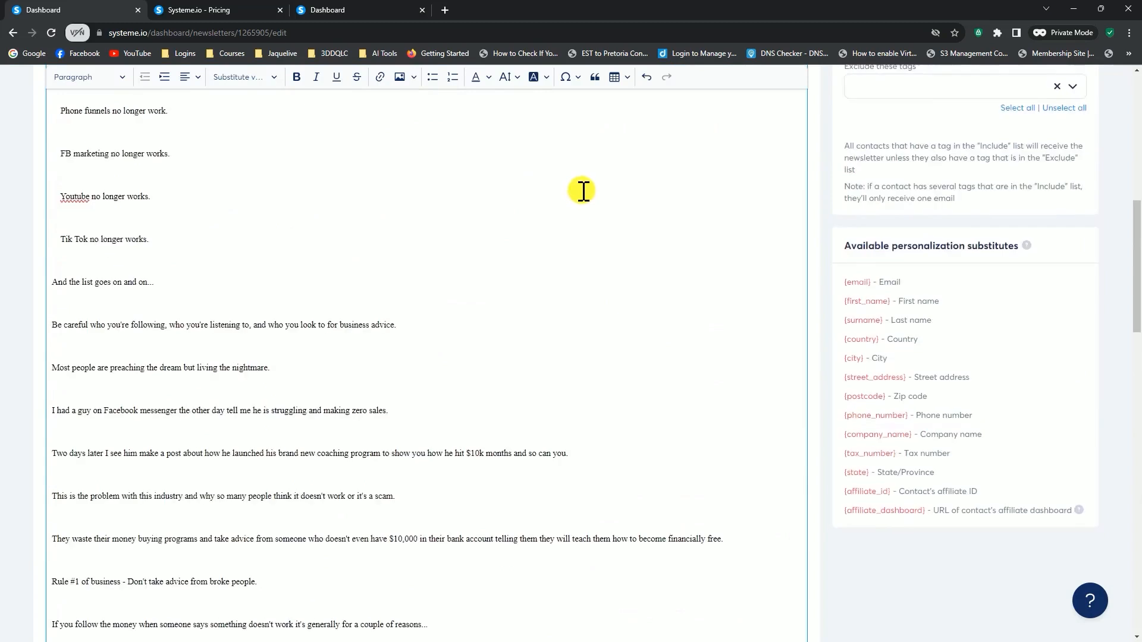
pyautogui.scroll(3)
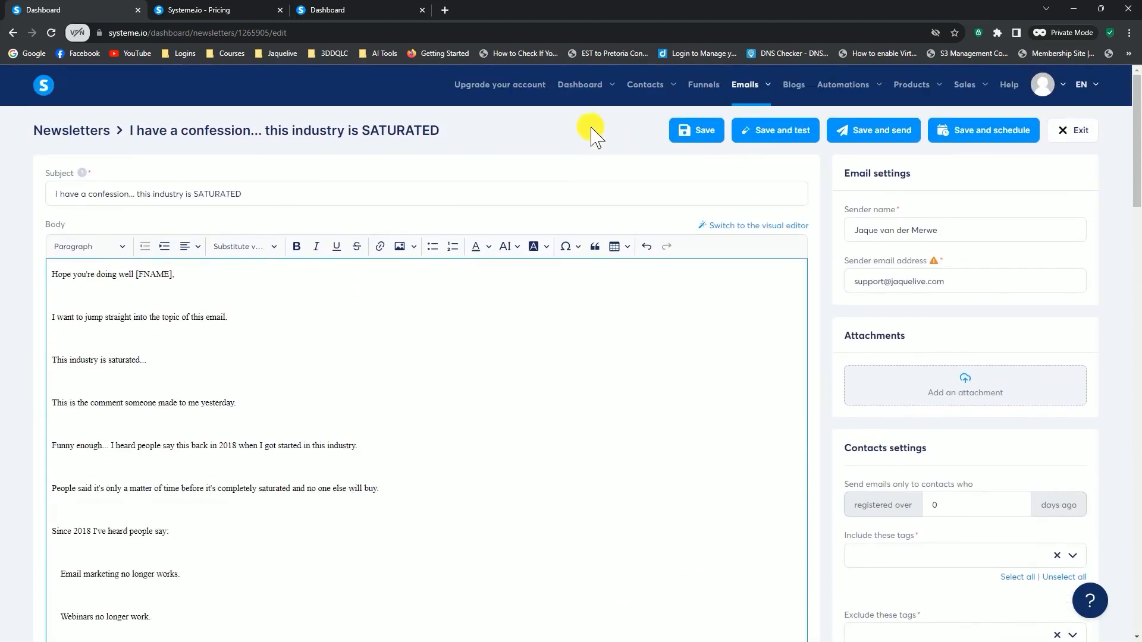
pyautogui.moveTo(864, 130)
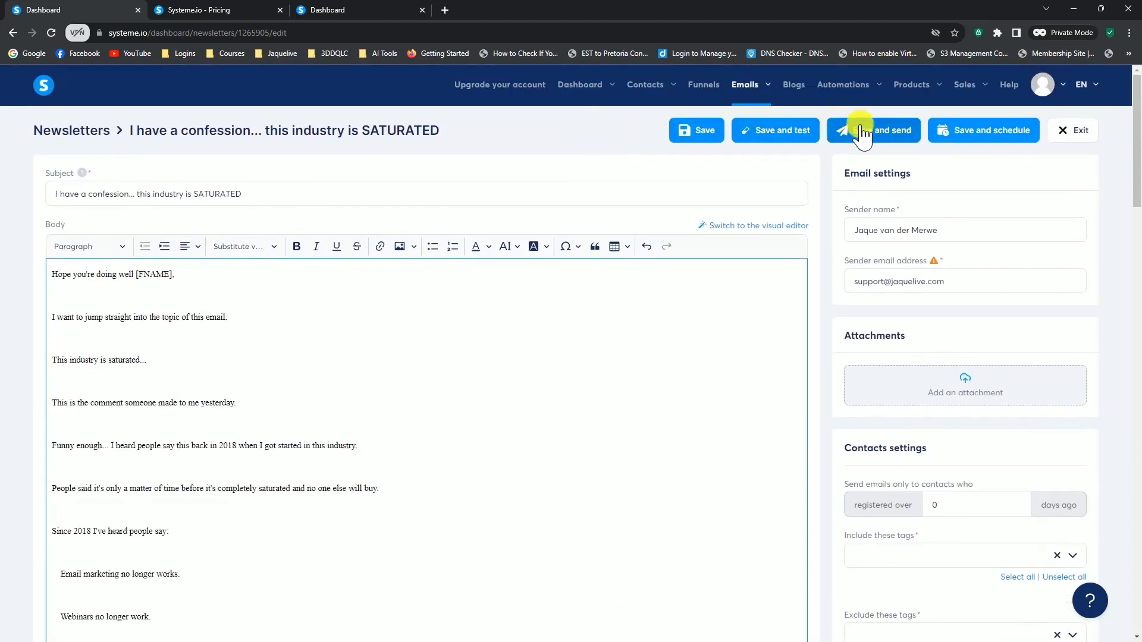
pyautogui.moveTo(780, 138)
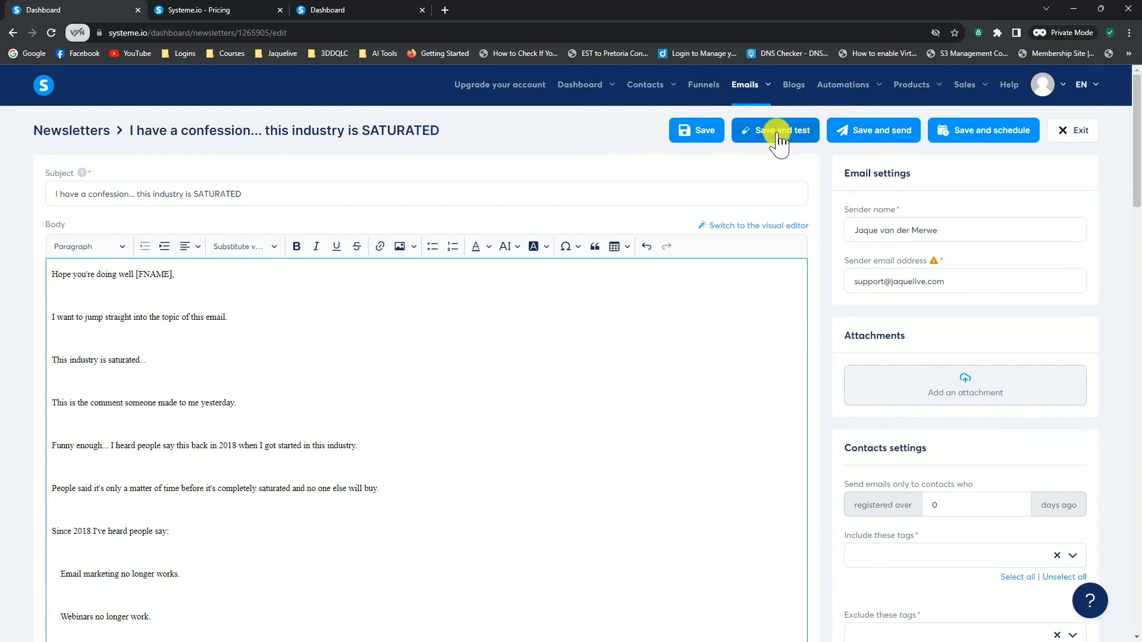
pyautogui.moveTo(872, 130)
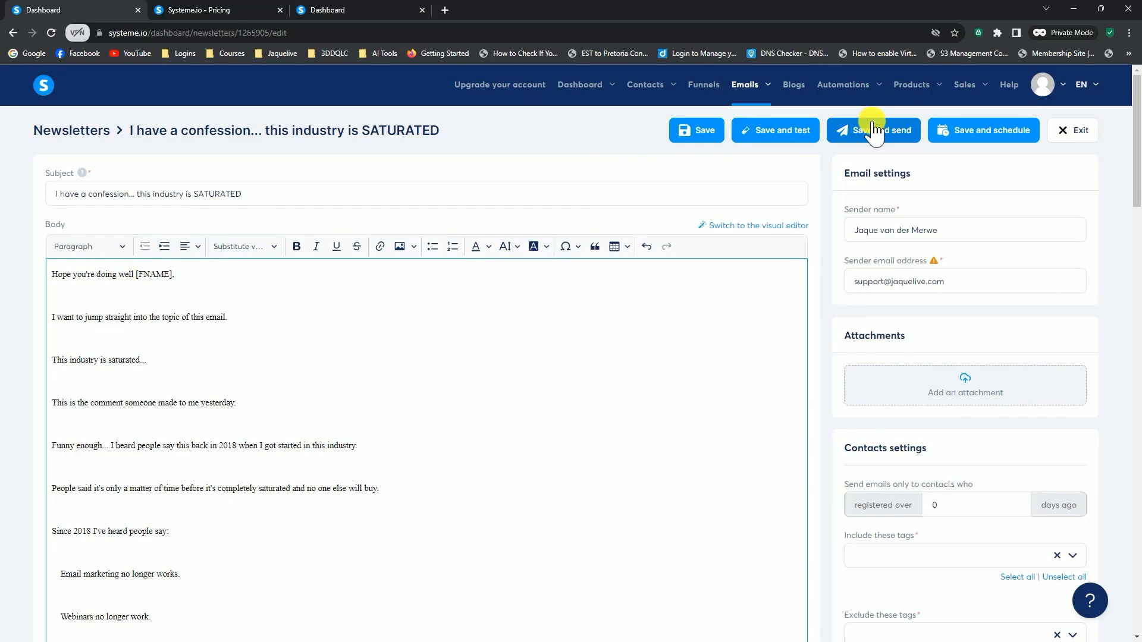
pyautogui.moveTo(983, 131)
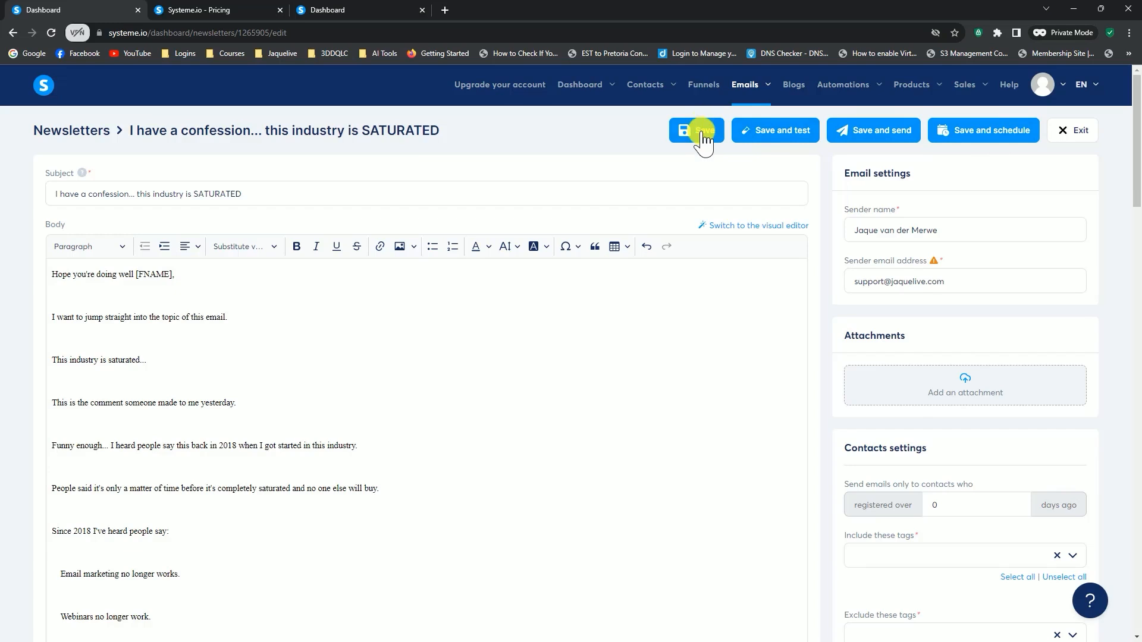
pyautogui.click(696, 130)
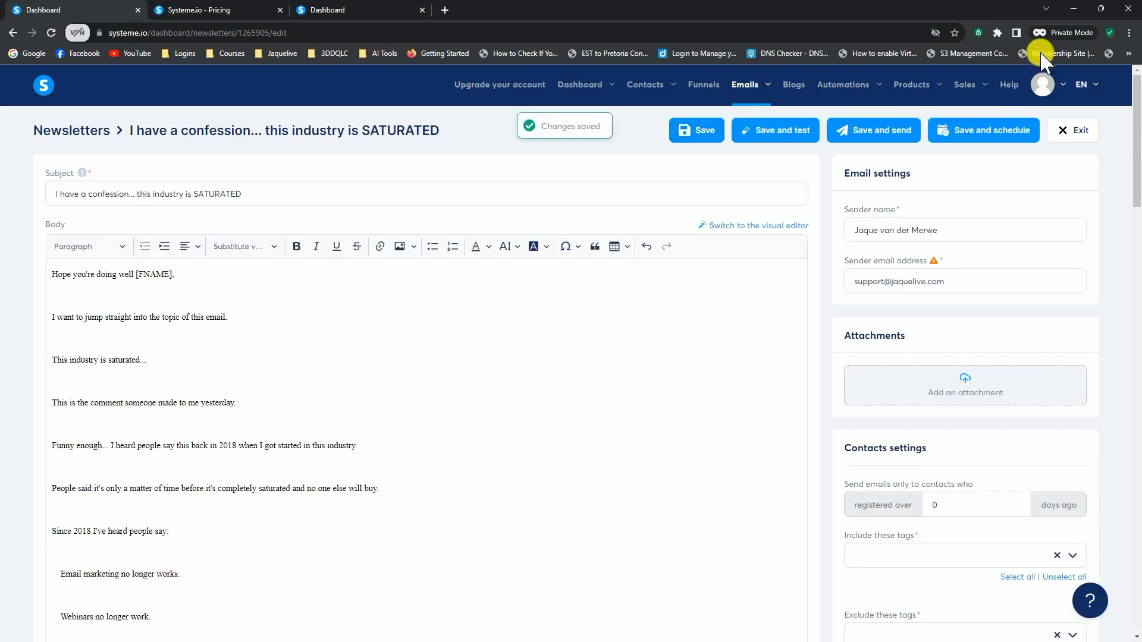
# Exit the editor to the newsletters list showing the new newsletter
pyautogui.click(1072, 131)
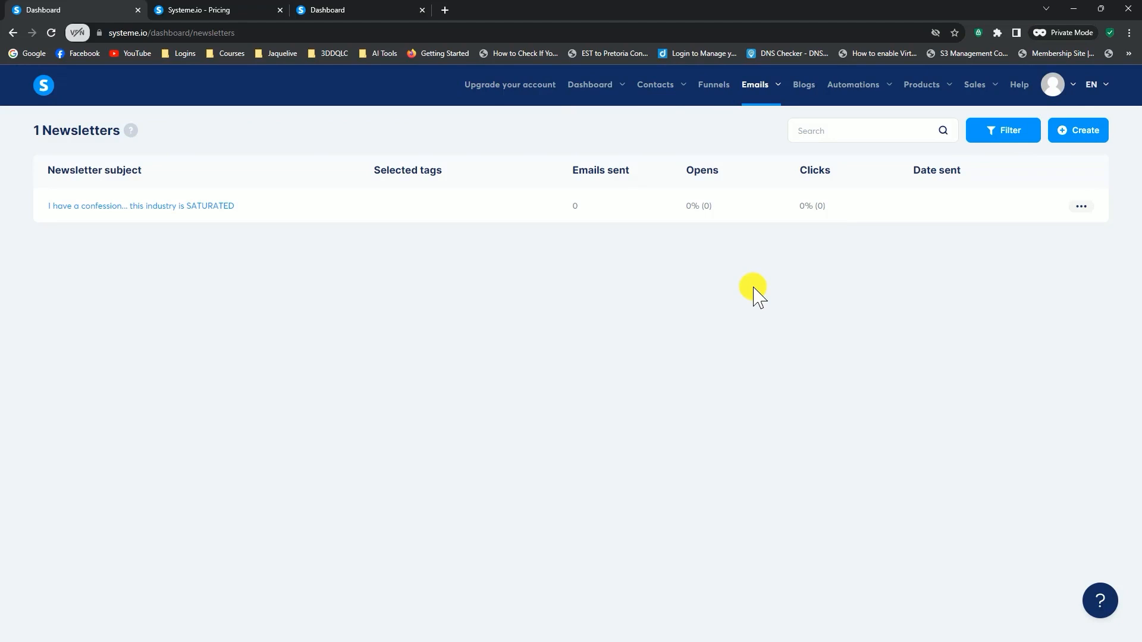
pyautogui.moveTo(718, 117)
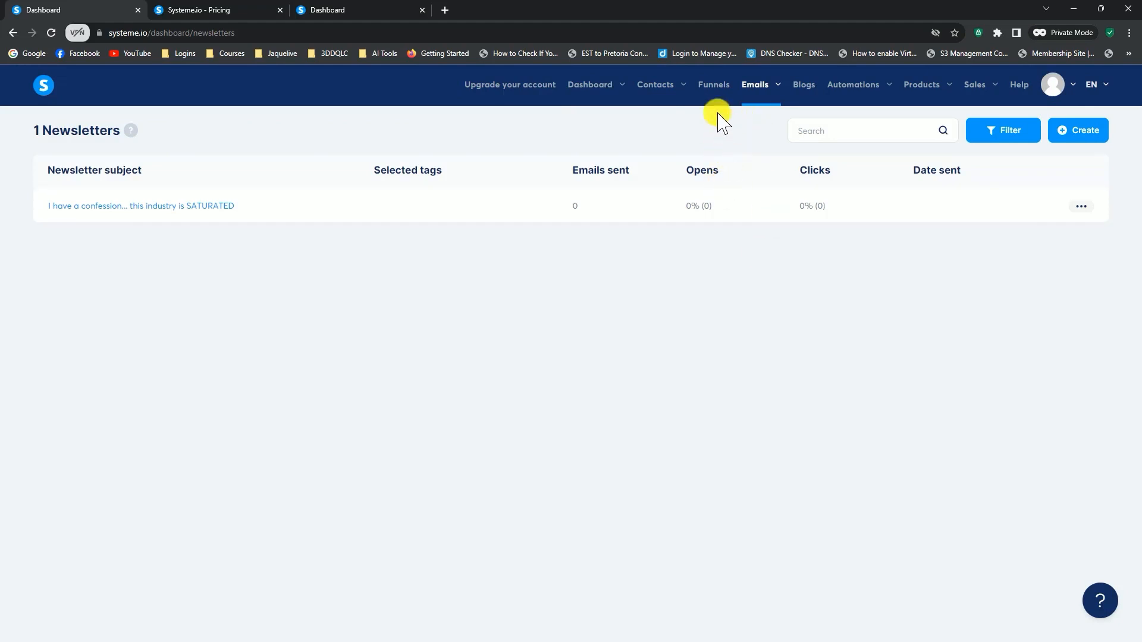
pyautogui.moveTo(712, 84)
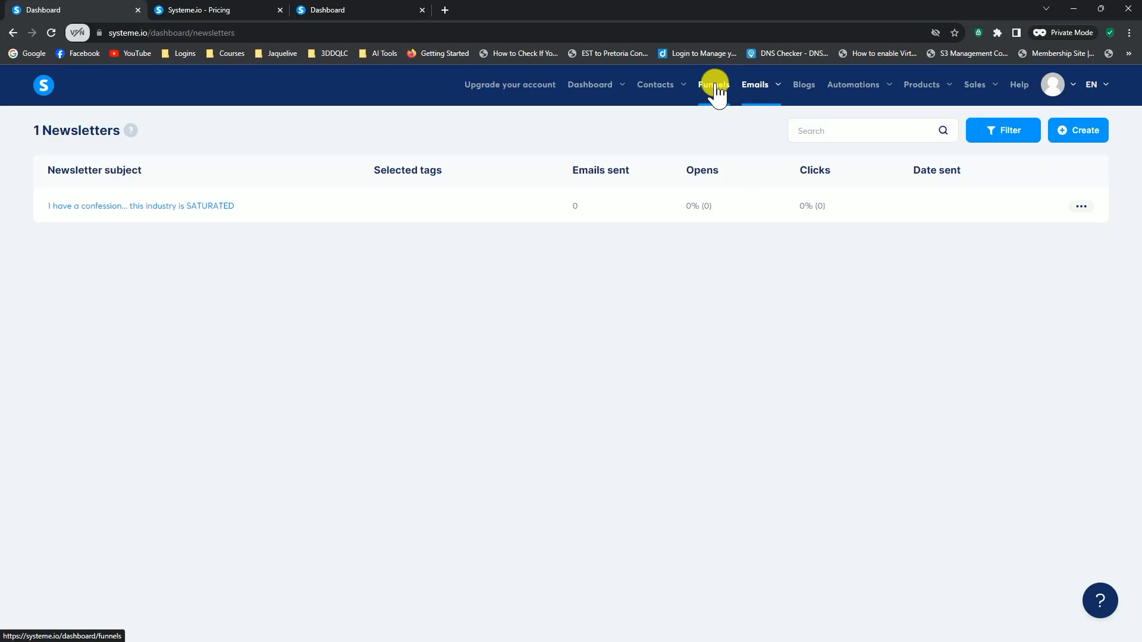
# Go to Funnels, open Demo Funnel, and show the Home step's automation rules
pyautogui.click(713, 84)
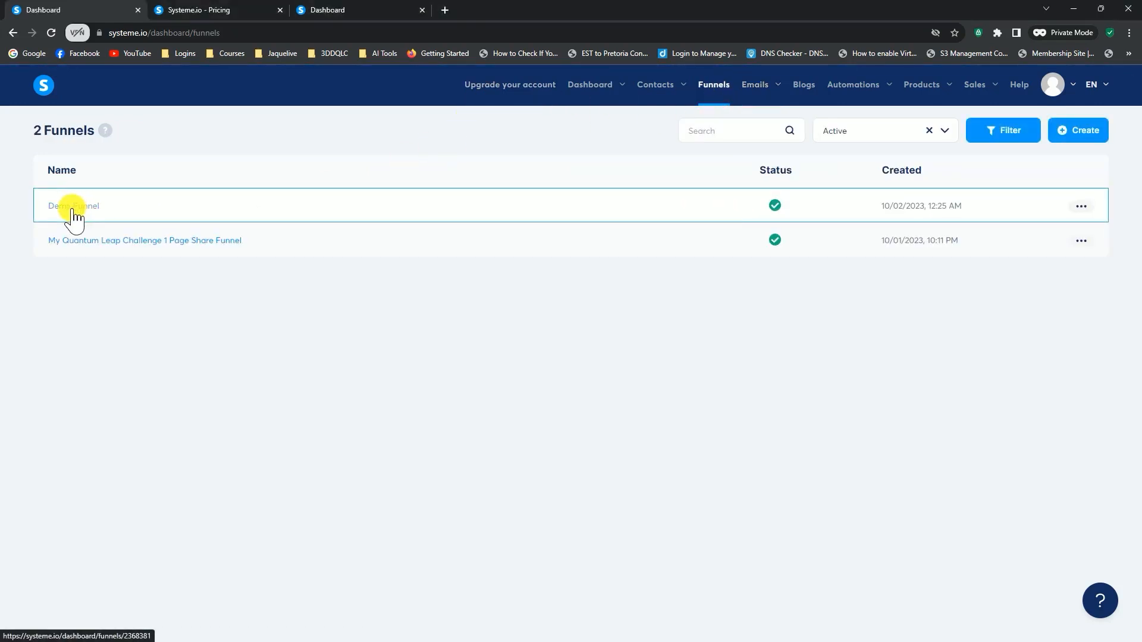
pyautogui.click(72, 206)
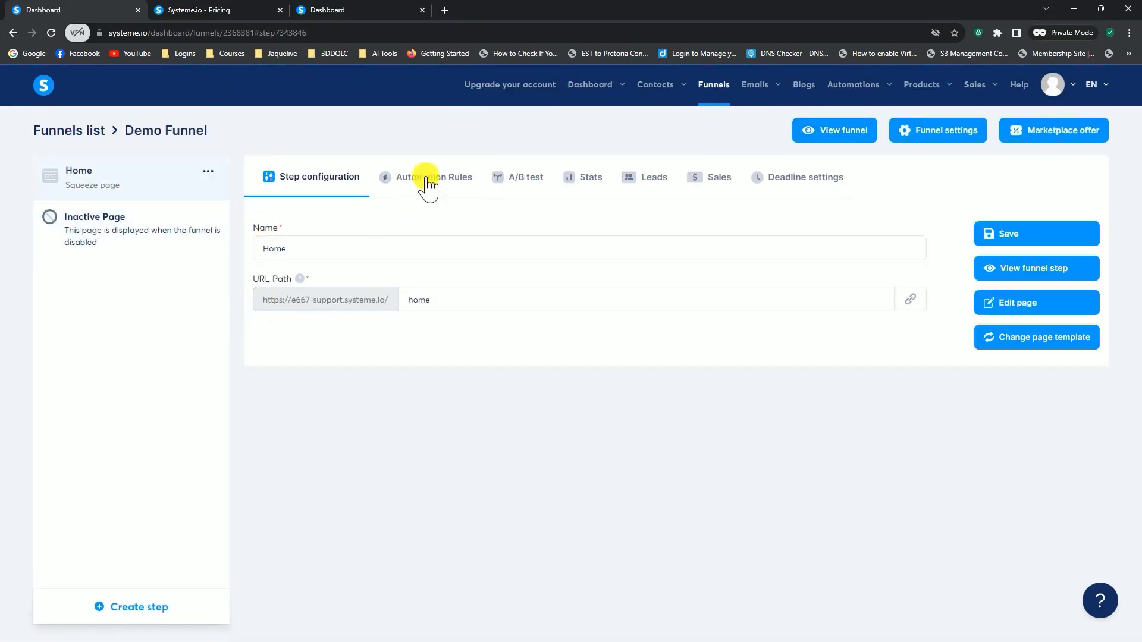
pyautogui.click(433, 178)
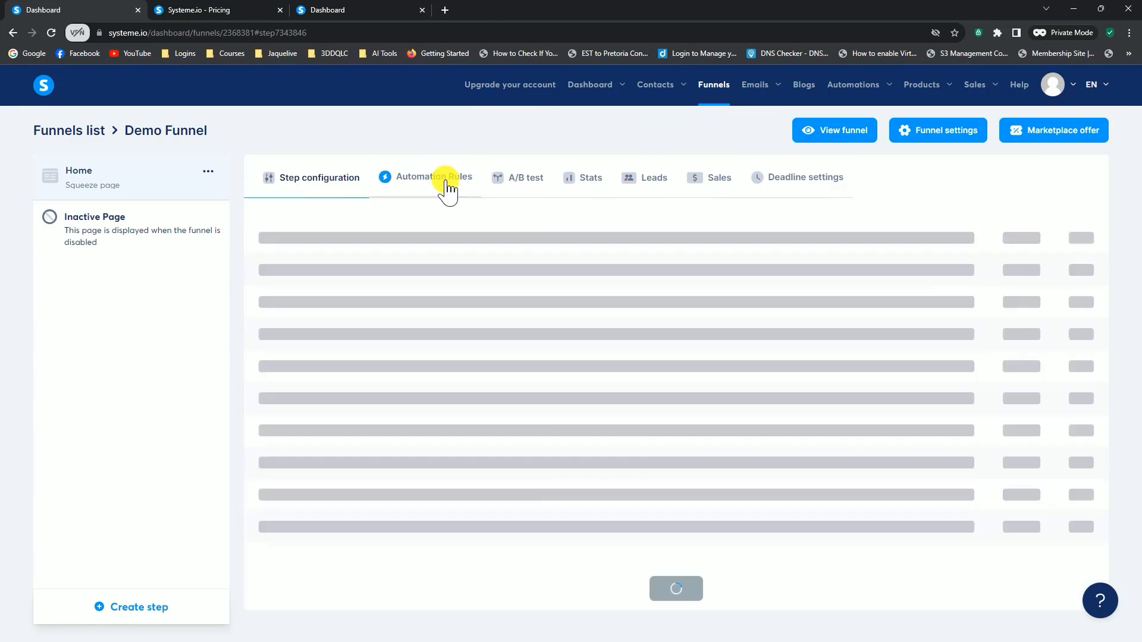
# Add a rule triggered by 'Funnel step form subscribed' and open its options menu
pyautogui.click(433, 177)
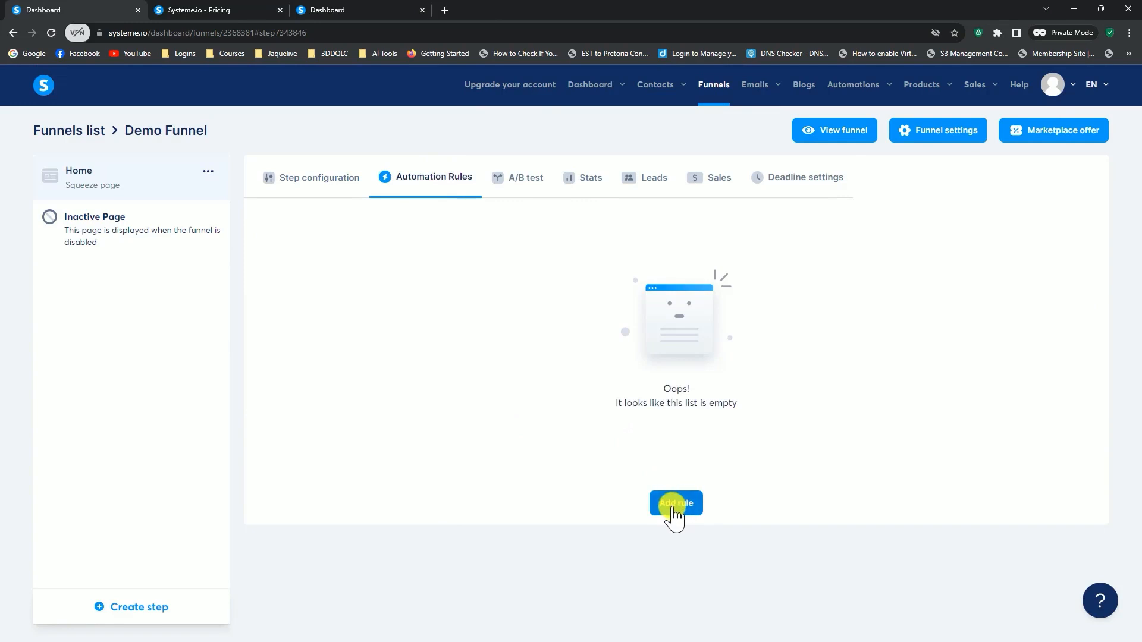
pyautogui.click(674, 503)
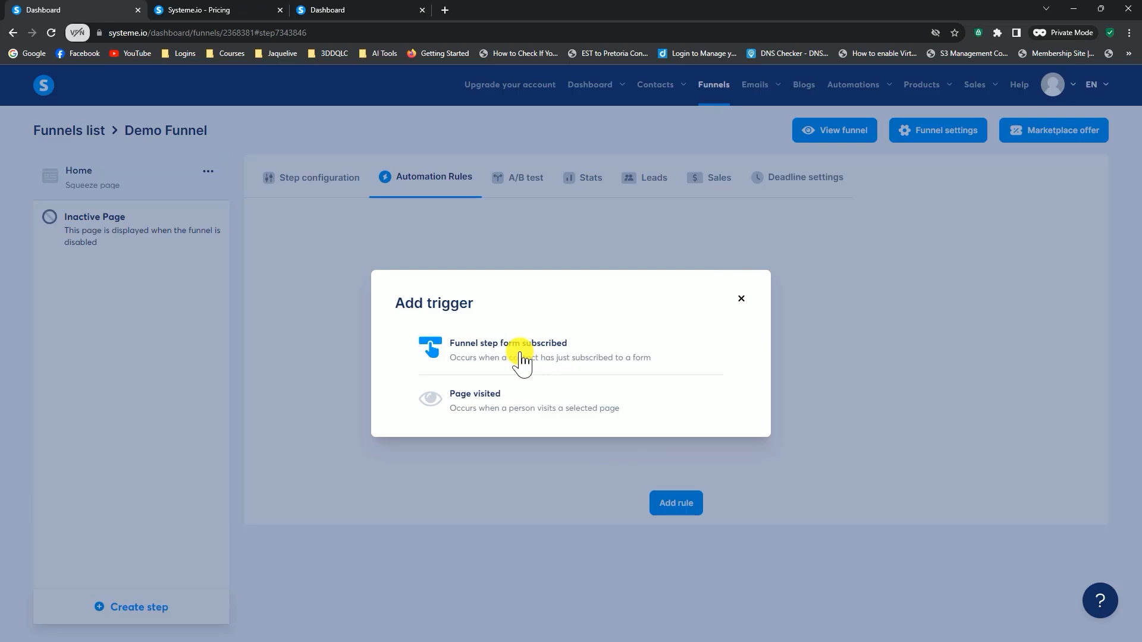
pyautogui.click(508, 349)
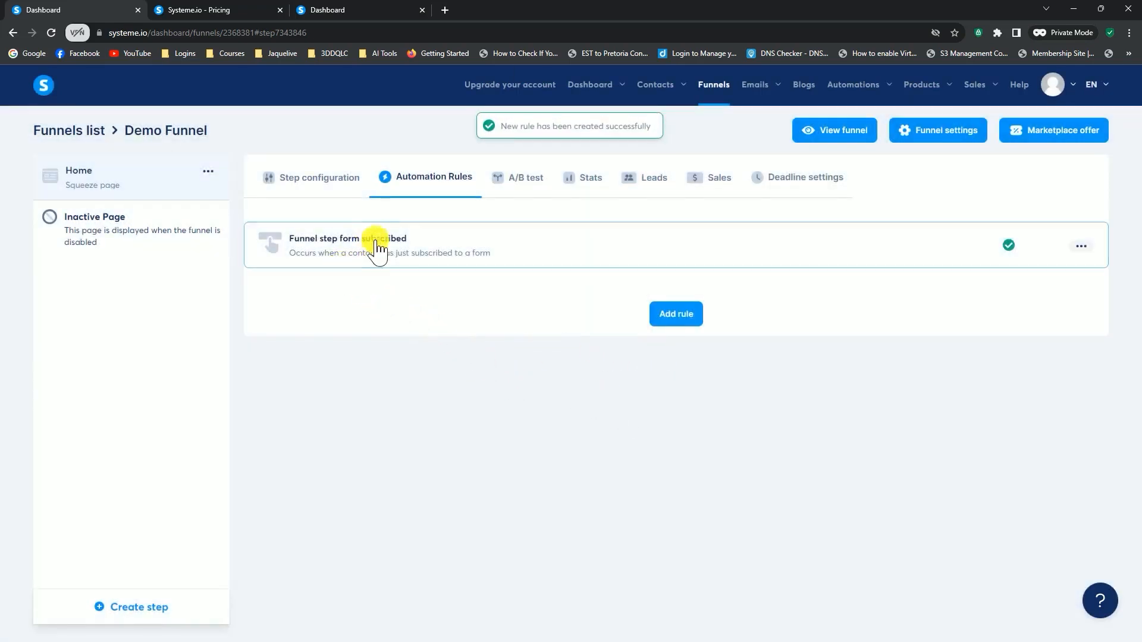
pyautogui.moveTo(654, 240)
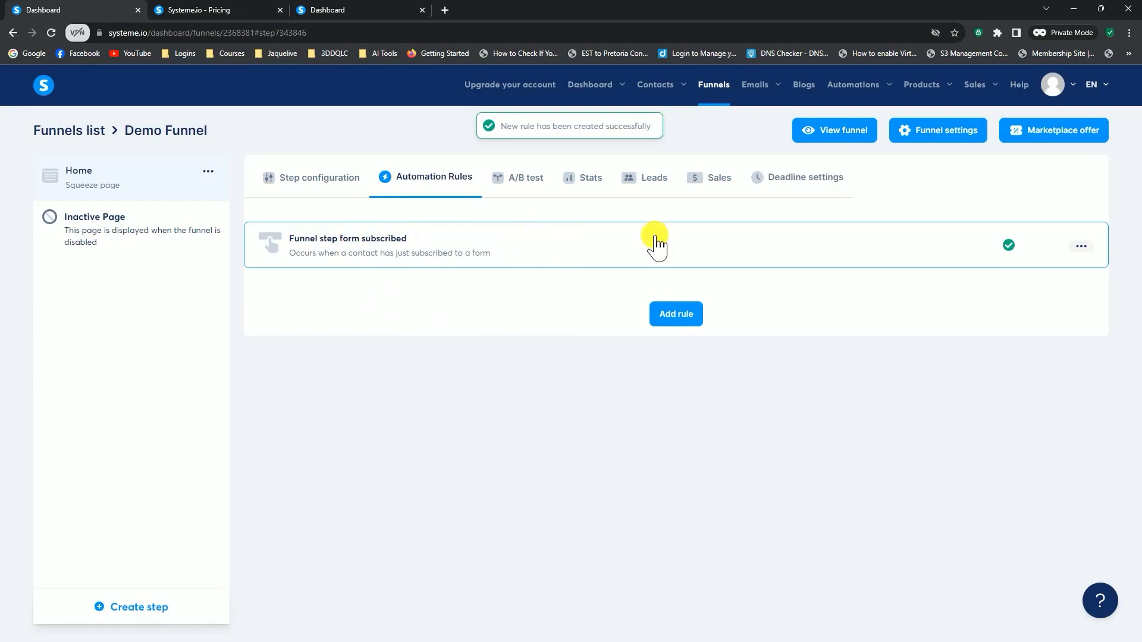
pyautogui.click(1081, 246)
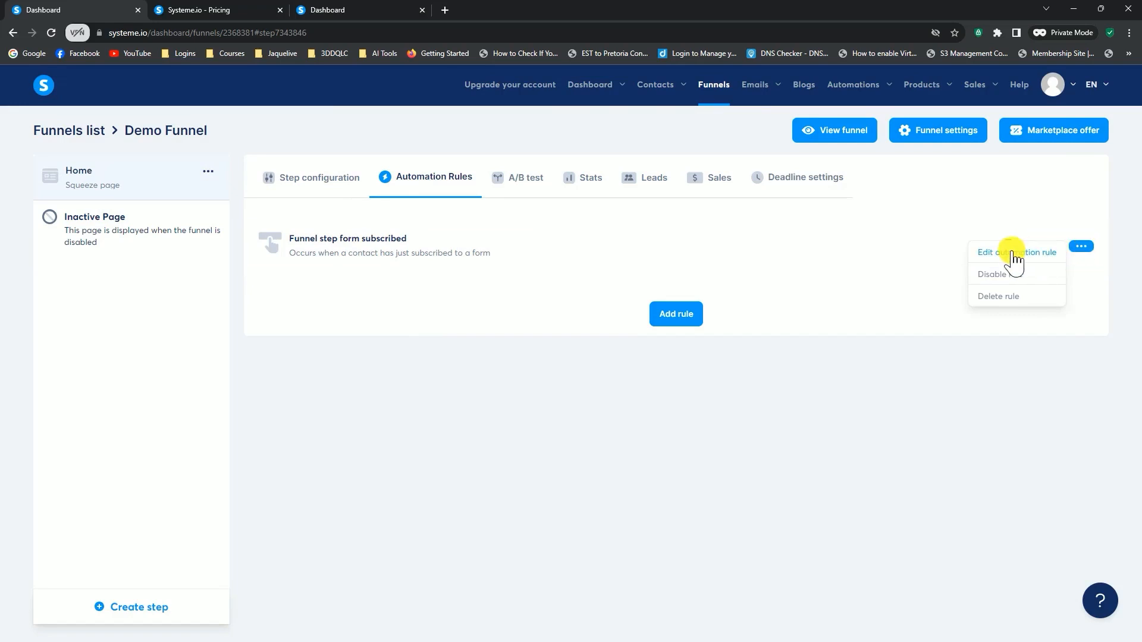
# Add an 'Add a tag' action to the rule and create a new MQLC tag for it
pyautogui.click(1015, 252)
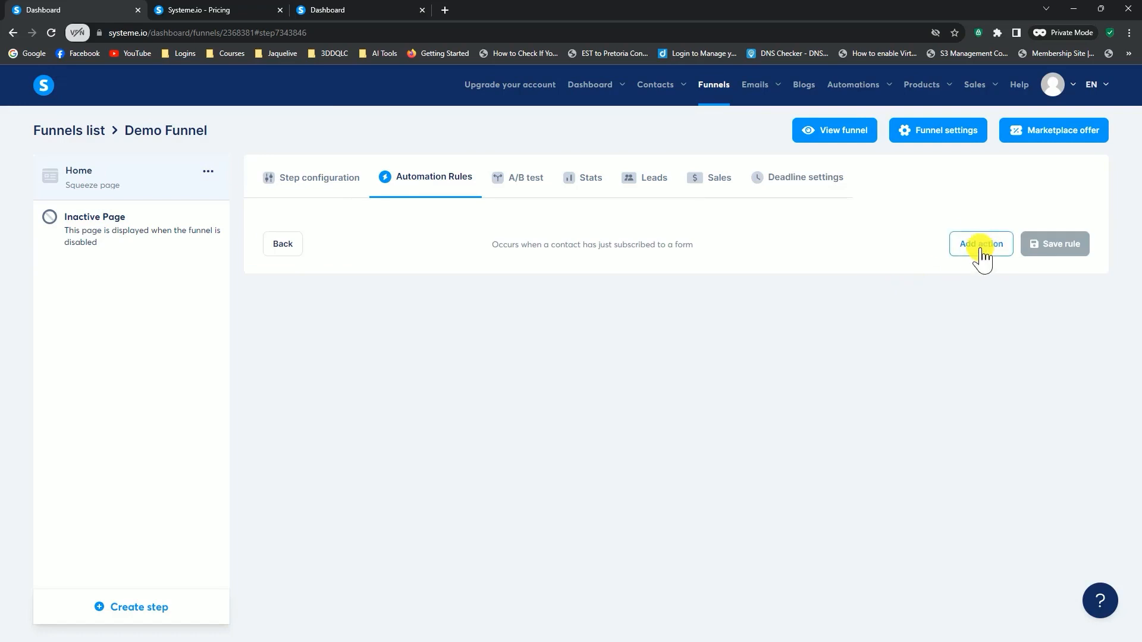
pyautogui.click(980, 244)
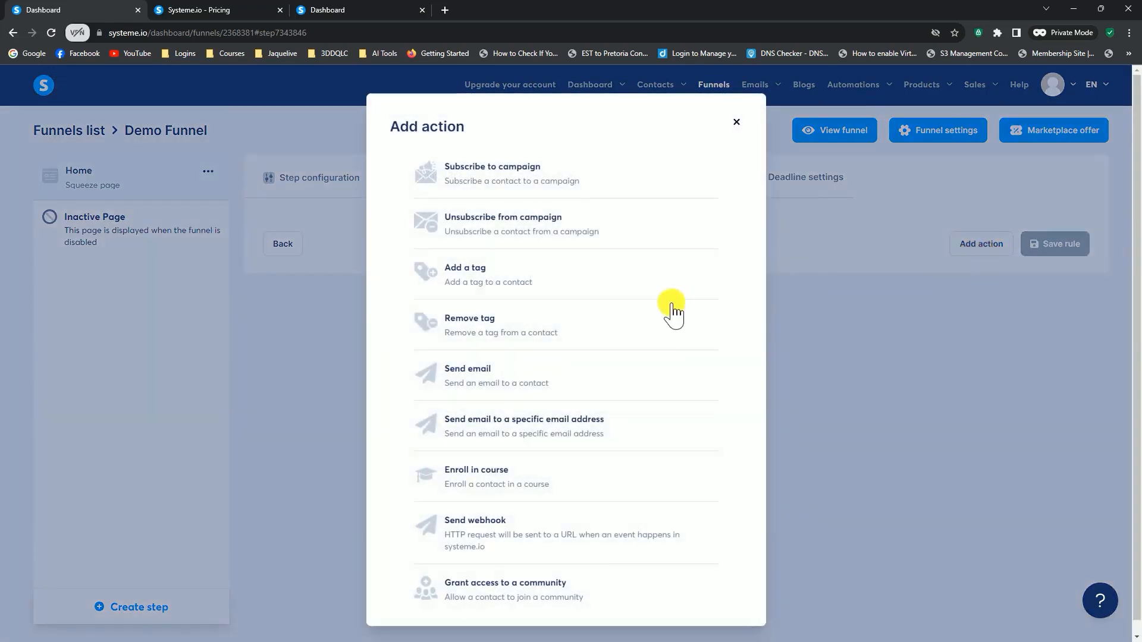
pyautogui.moveTo(735, 394)
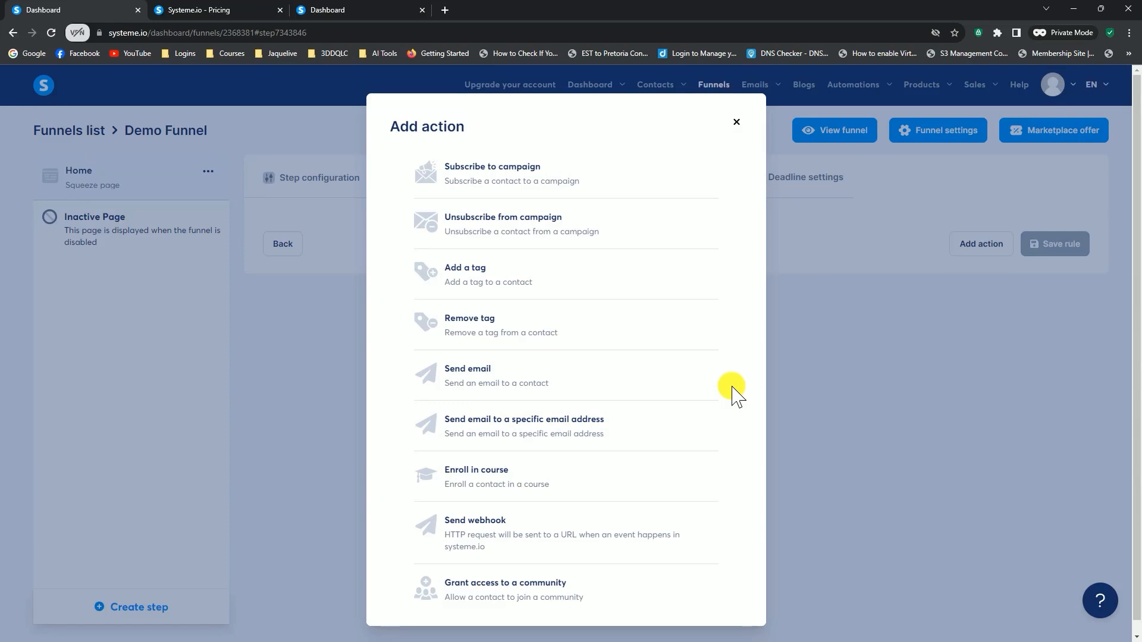
pyautogui.moveTo(474, 281)
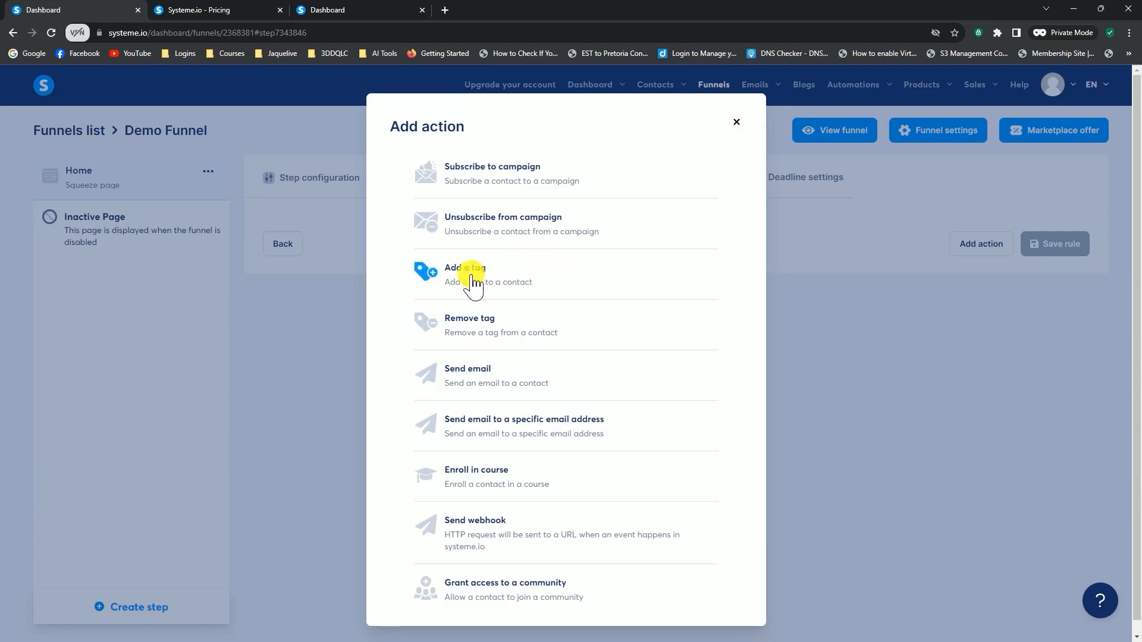
pyautogui.click(472, 275)
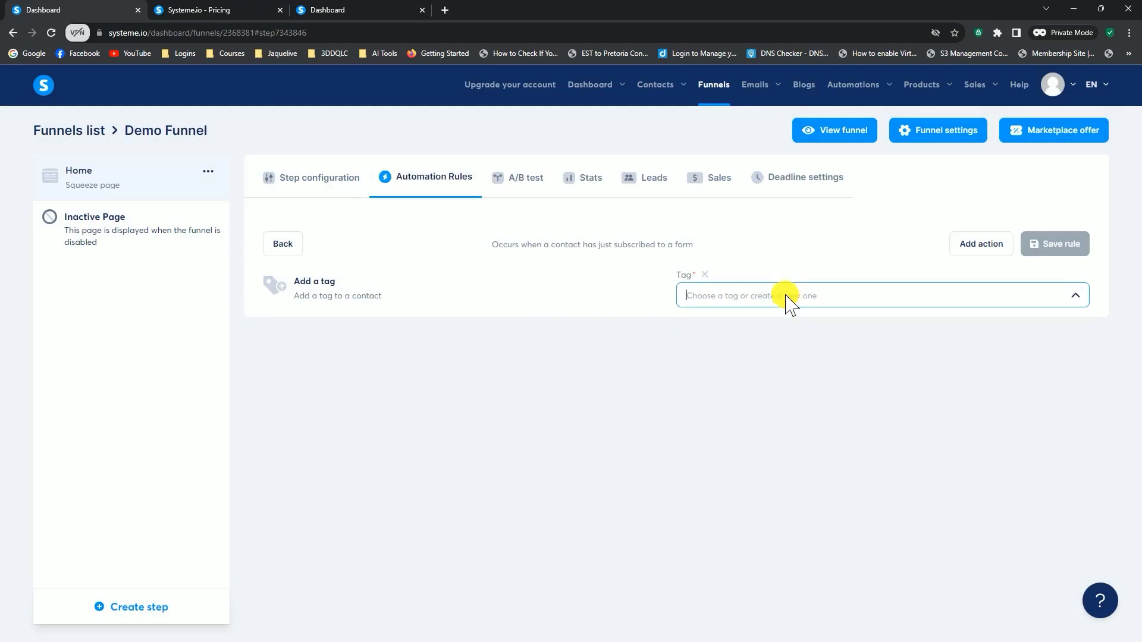
pyautogui.click(881, 295)
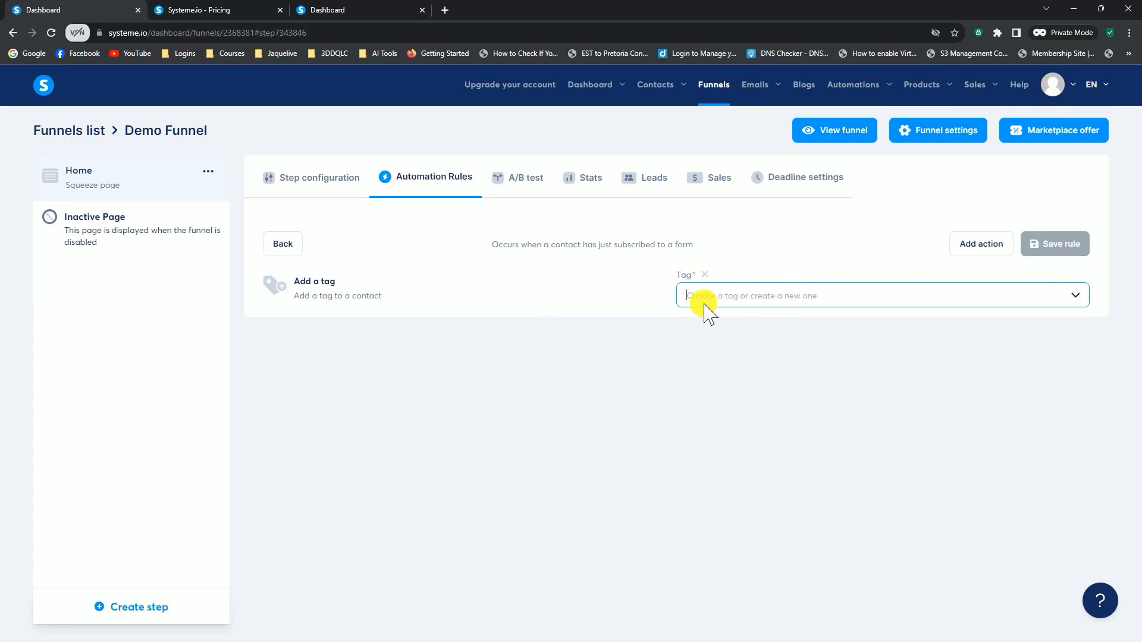
pyautogui.write('M')
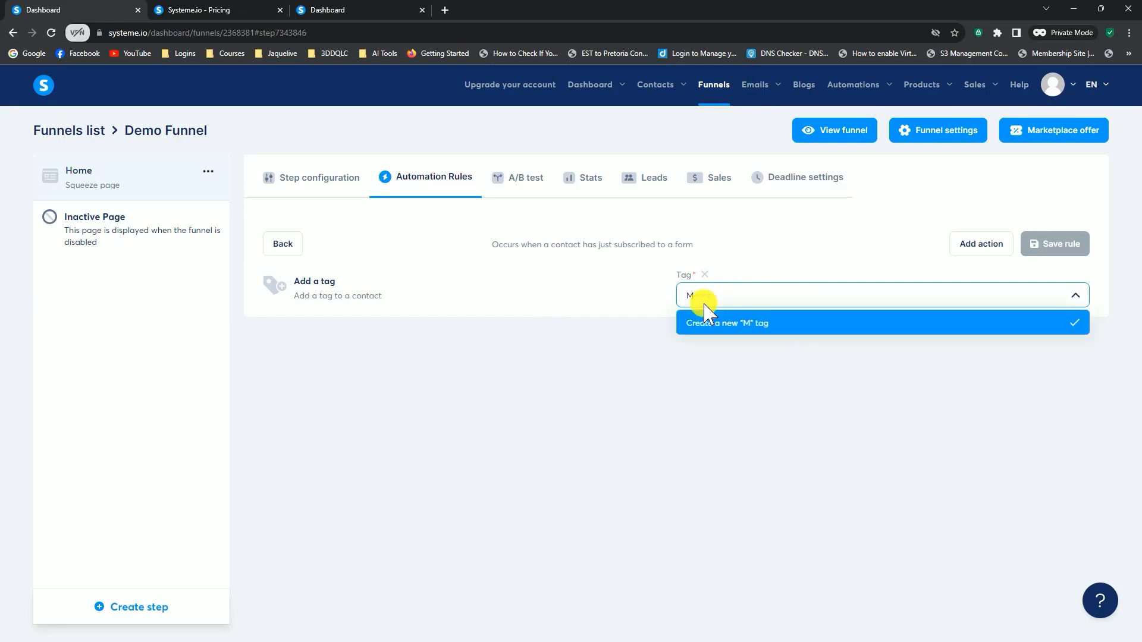
pyautogui.write('QLC')
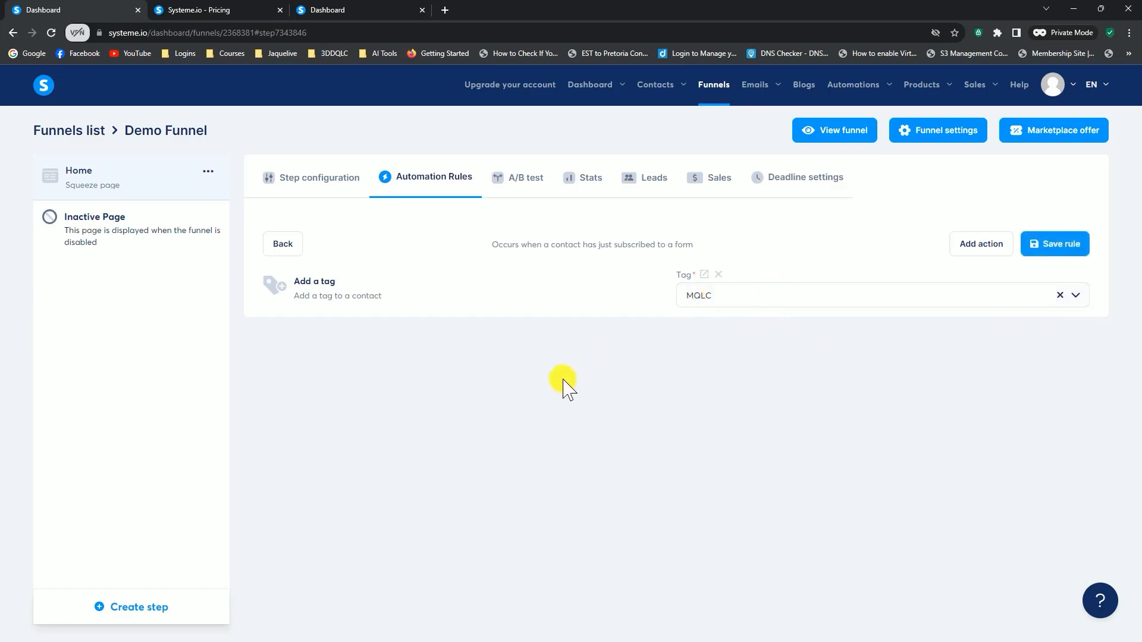
pyautogui.moveTo(547, 384)
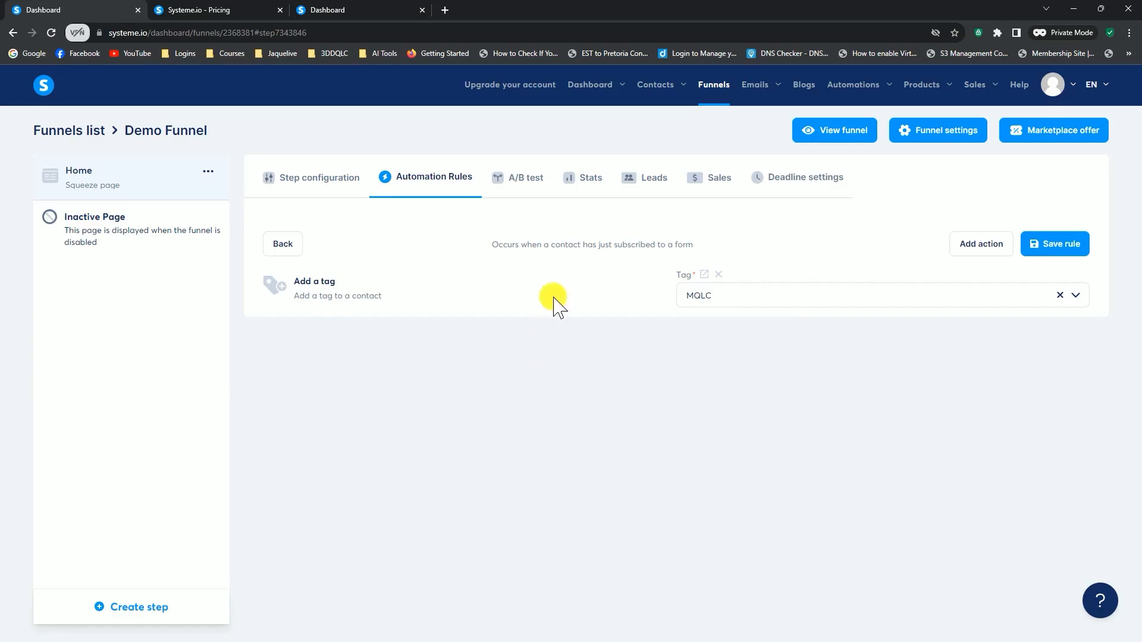
# Add a 'Subscribe to campaign' action targeting Demo Campaign and save the rule
pyautogui.click(980, 243)
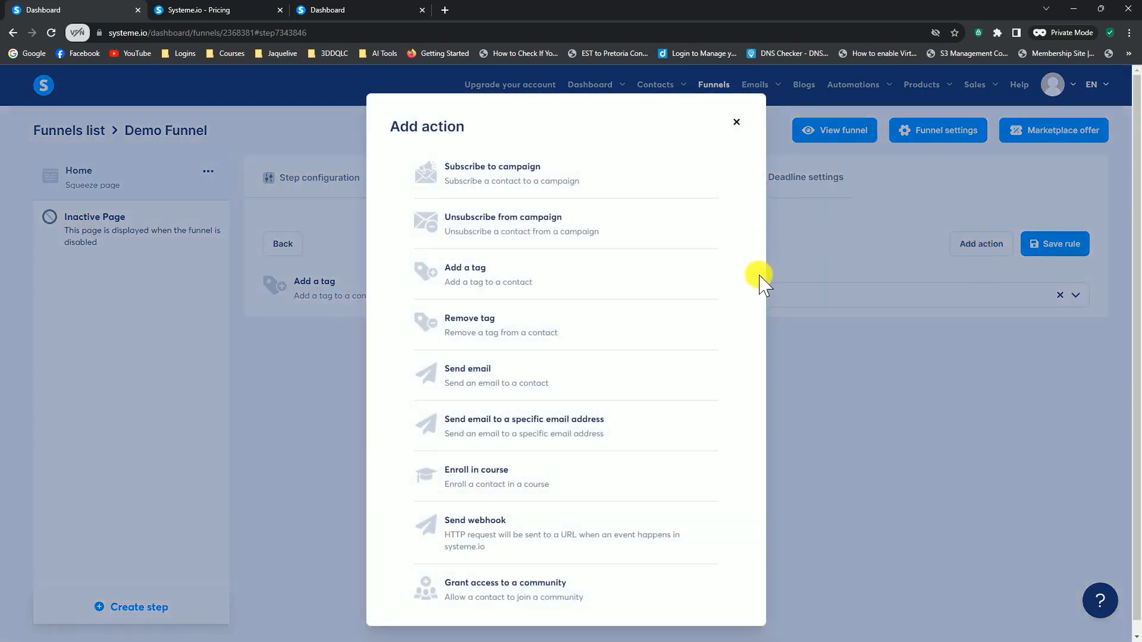
pyautogui.moveTo(510, 186)
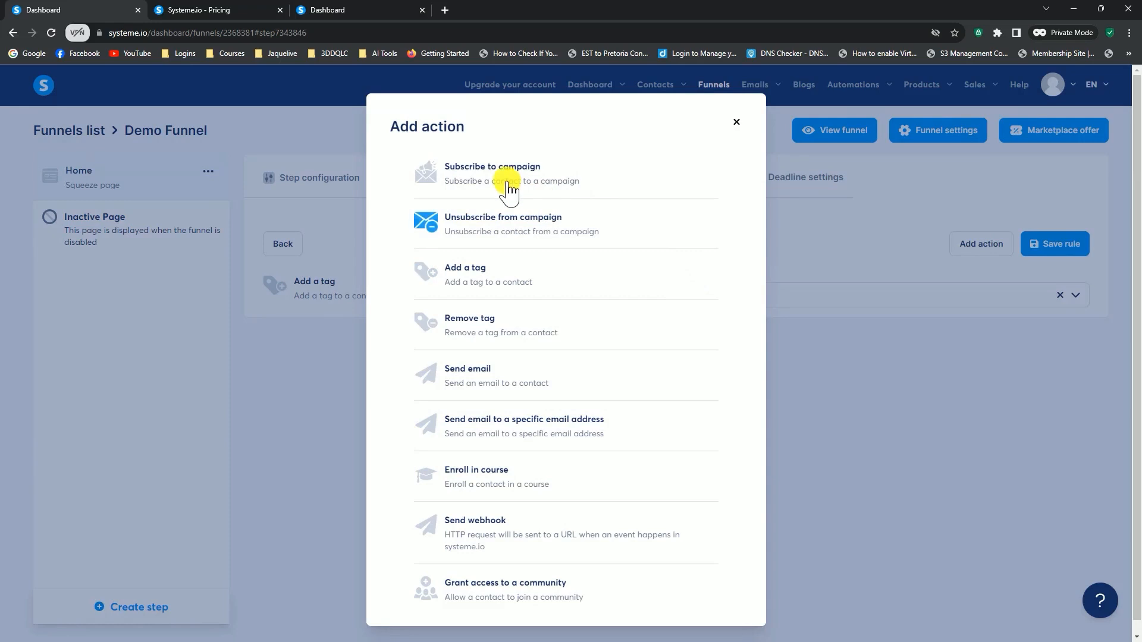
pyautogui.click(491, 174)
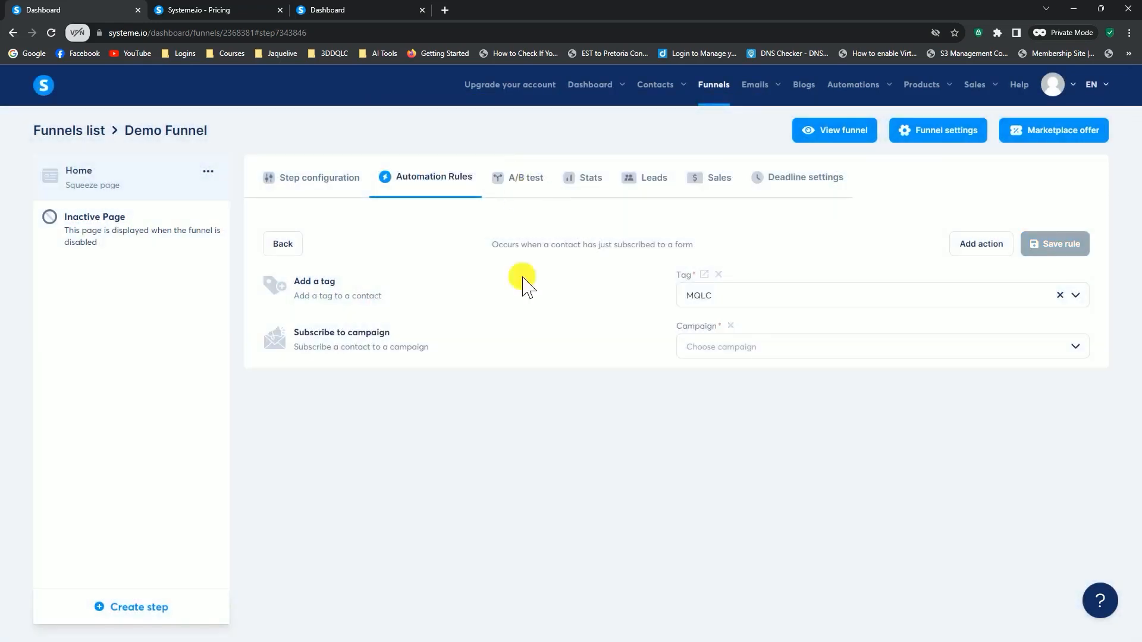
pyautogui.moveTo(265, 348)
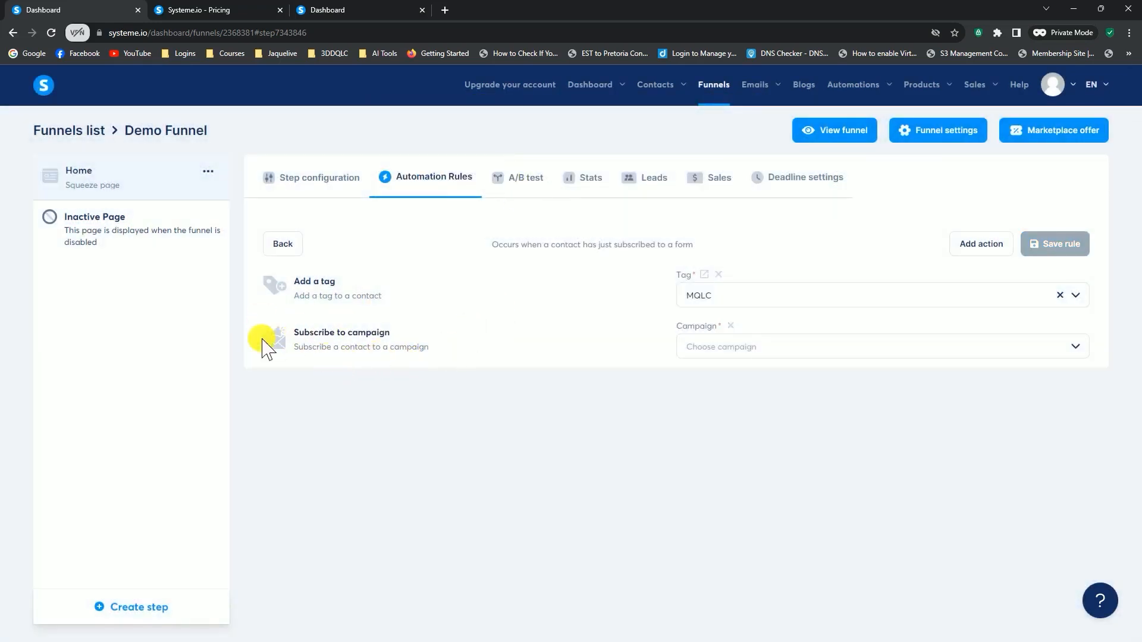
pyautogui.moveTo(758, 346)
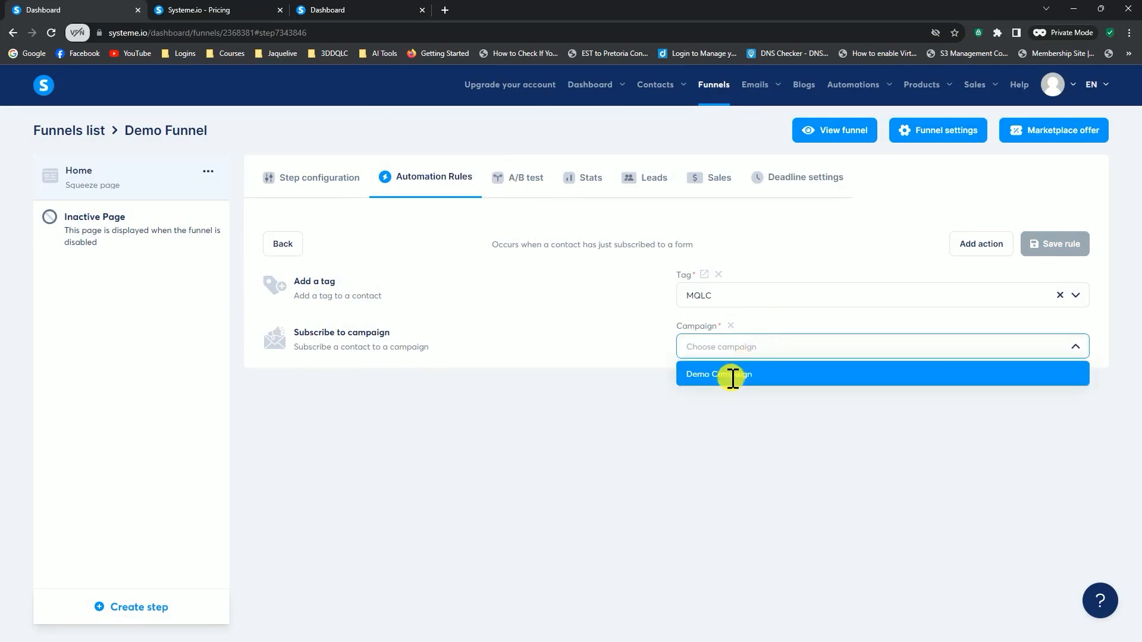
pyautogui.click(717, 373)
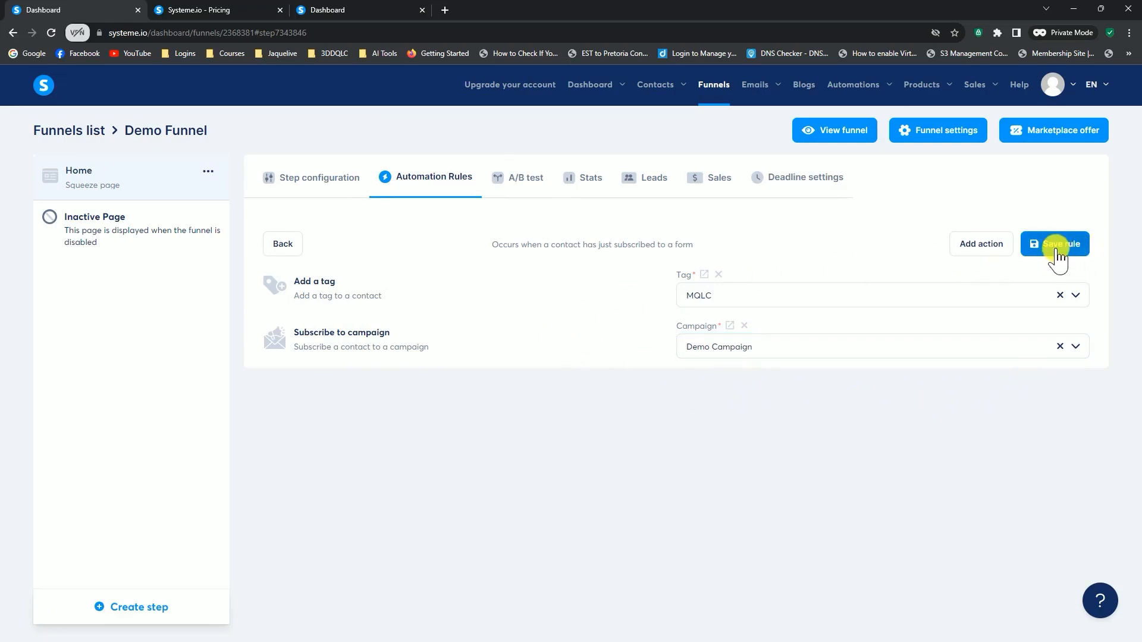
pyautogui.click(1055, 243)
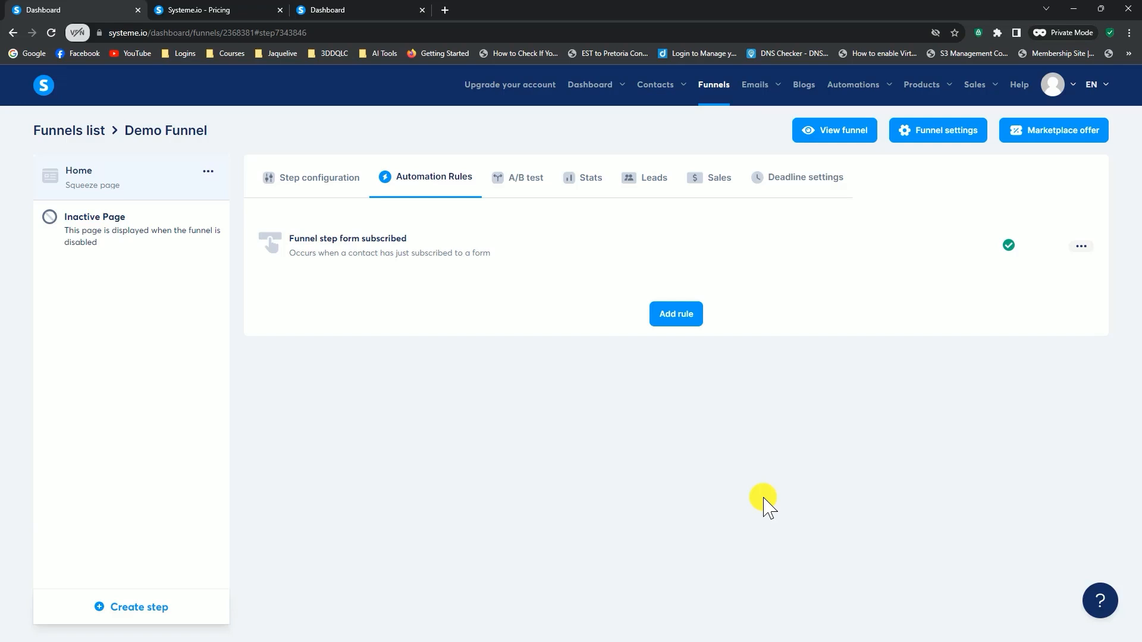
# Open the SATURATED newsletter and include only contacts tagged MQLC
pyautogui.click(755, 84)
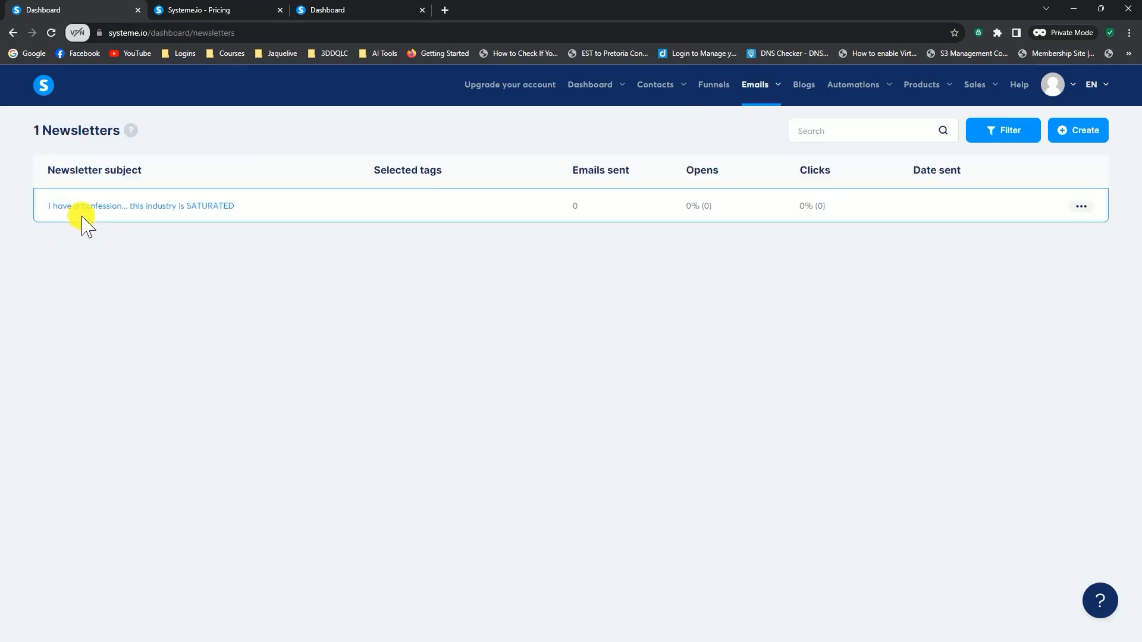
pyautogui.click(141, 206)
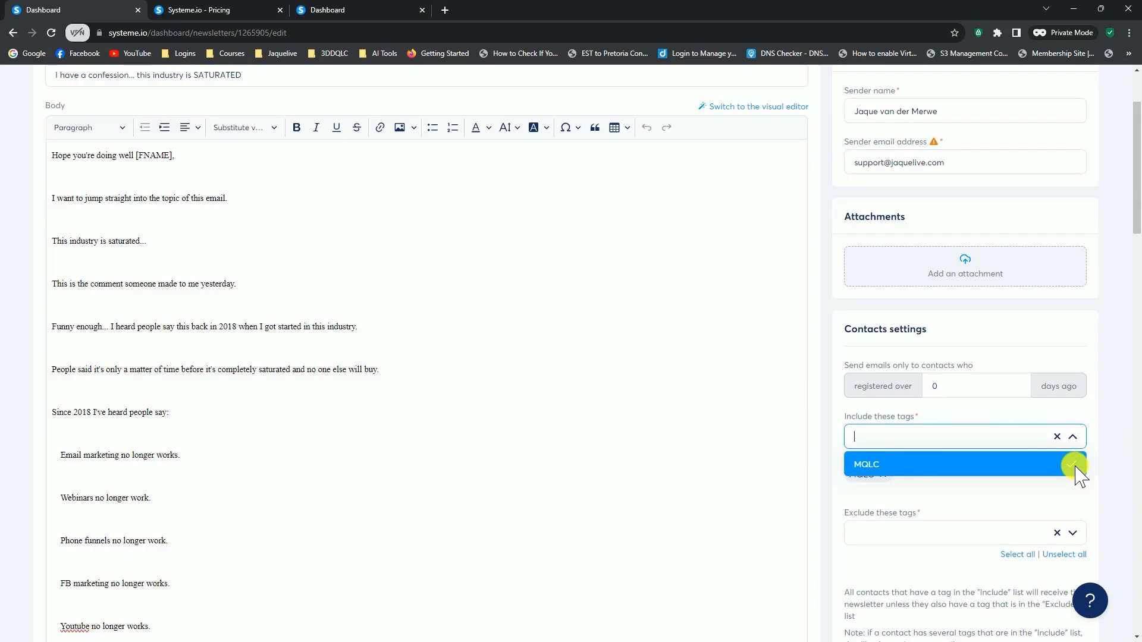
pyautogui.click(866, 464)
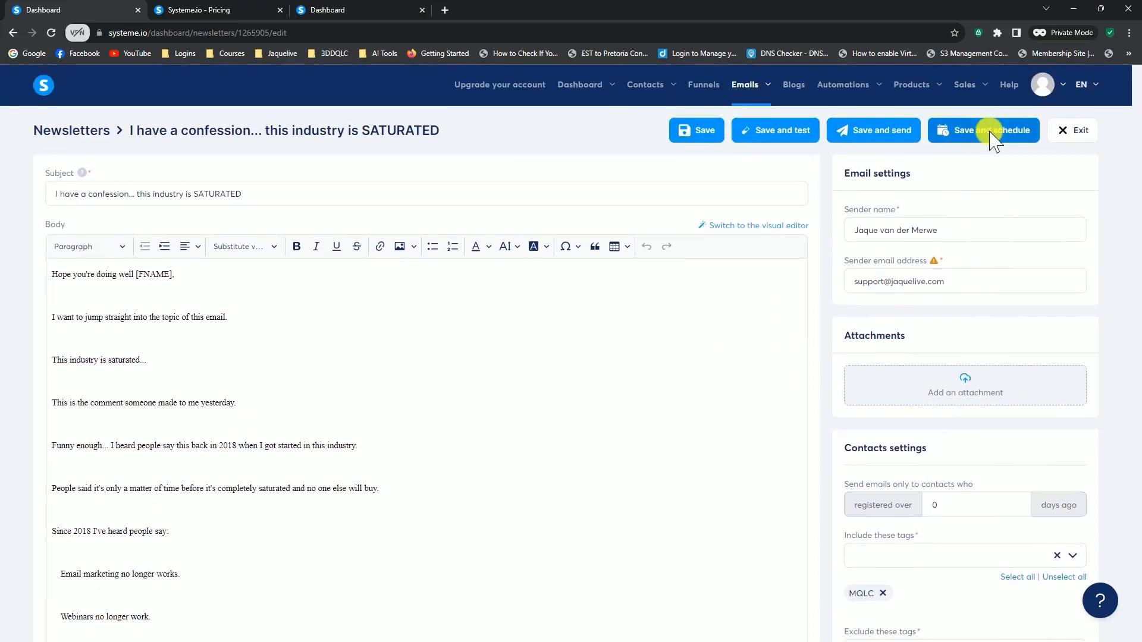
# Dismiss the scheduling dialog and confirm sending the newsletter immediately instead
pyautogui.click(982, 131)
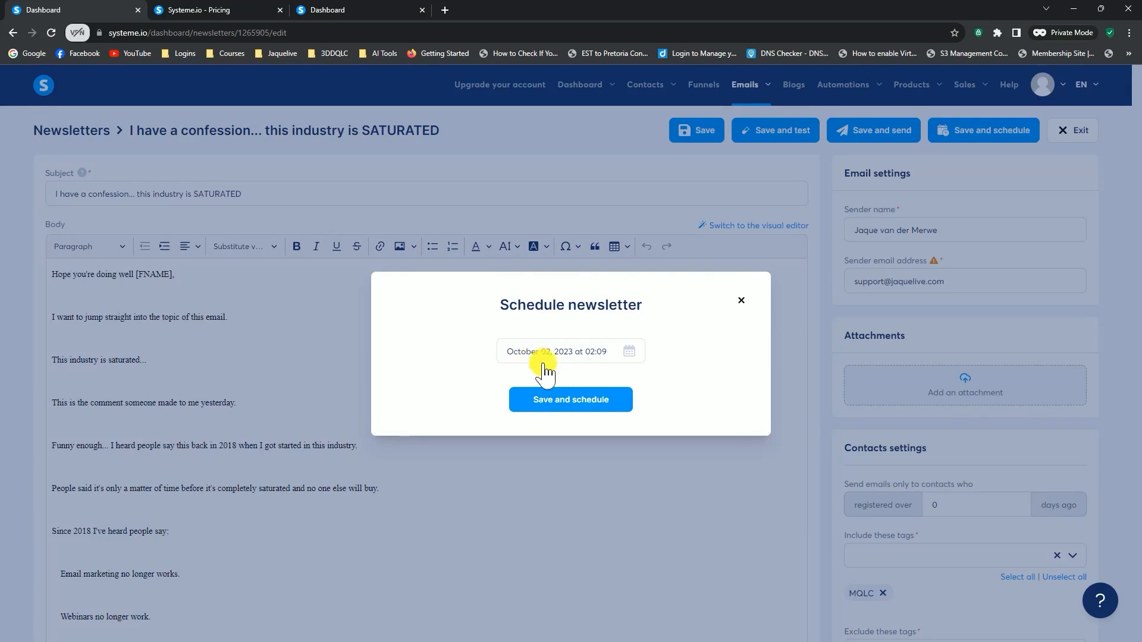
pyautogui.click(741, 300)
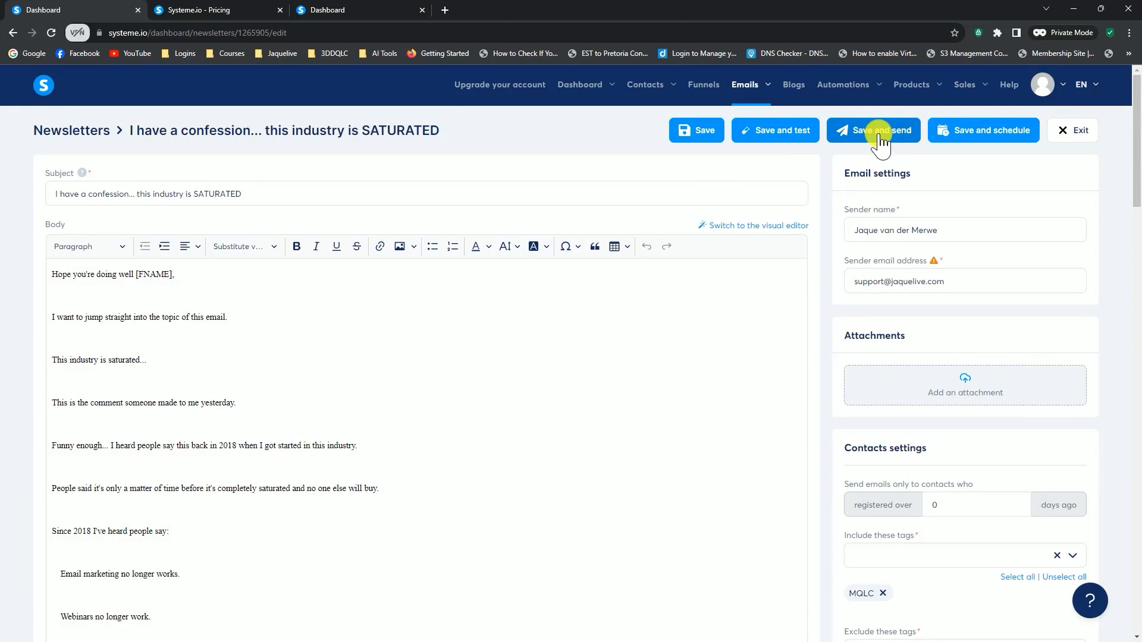
pyautogui.click(873, 131)
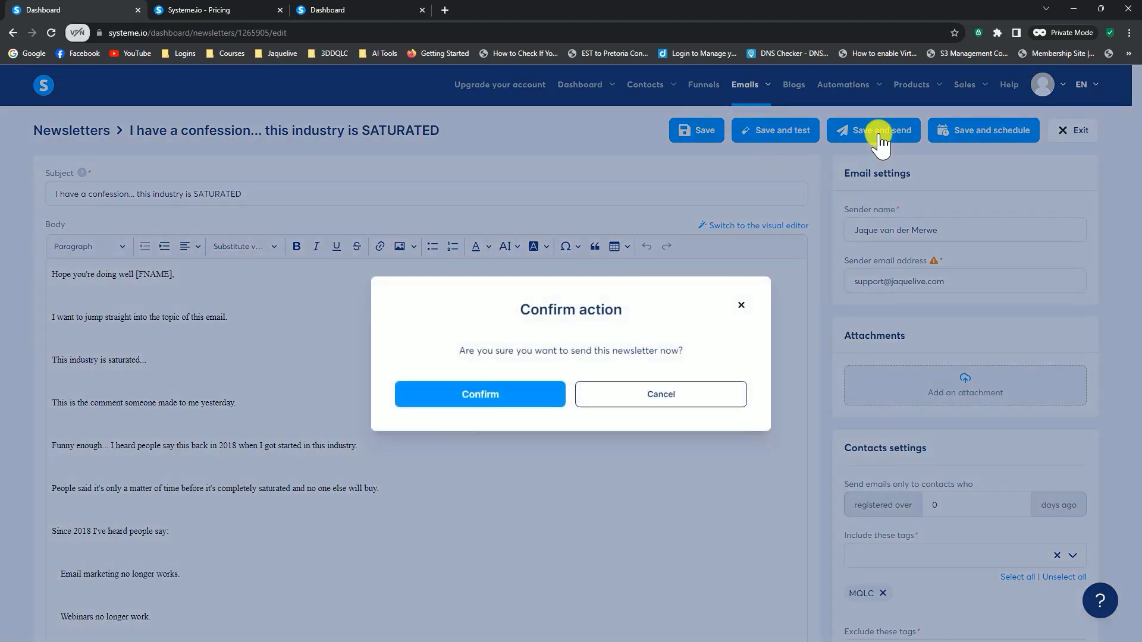
pyautogui.moveTo(656, 344)
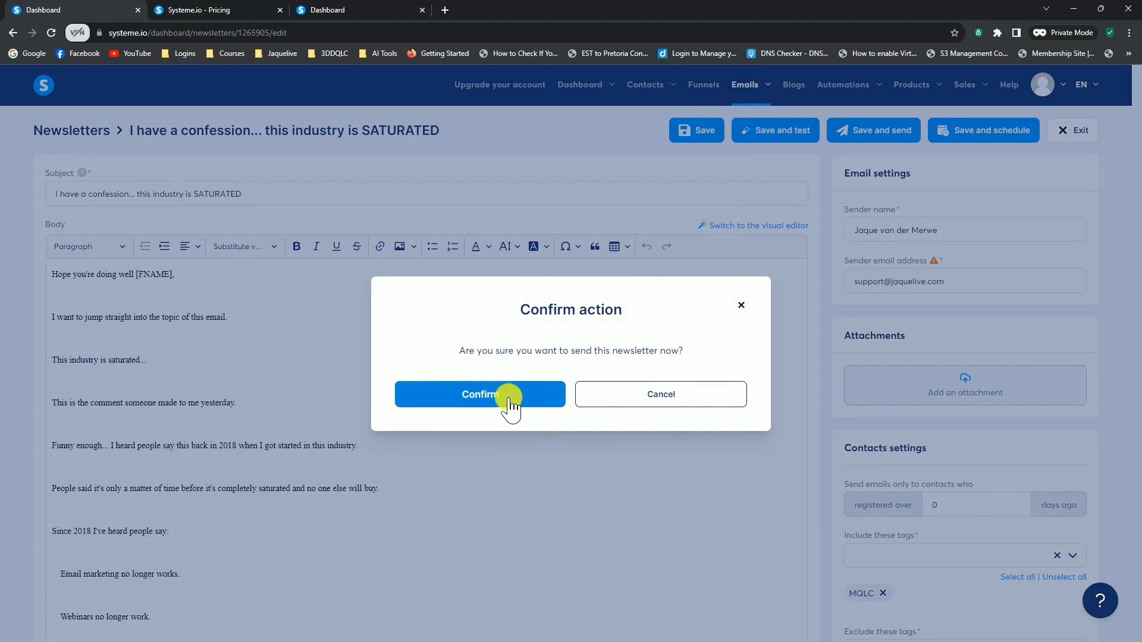
pyautogui.click(479, 394)
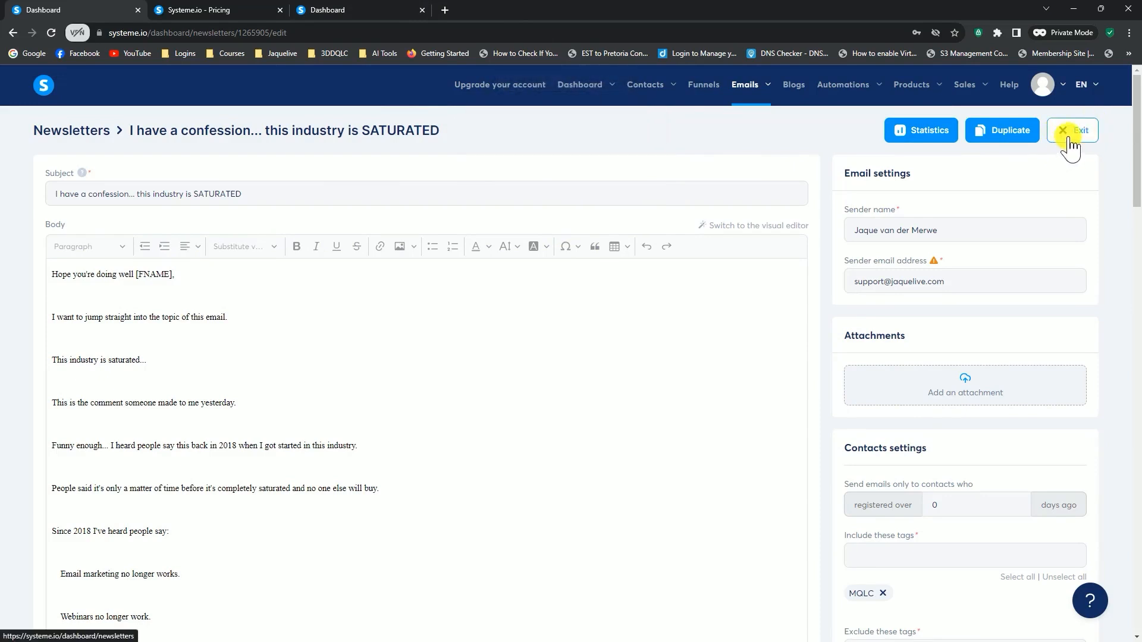
# Exit to the newsletters list showing it sent to MQLC, then go to Funnels
pyautogui.click(1072, 130)
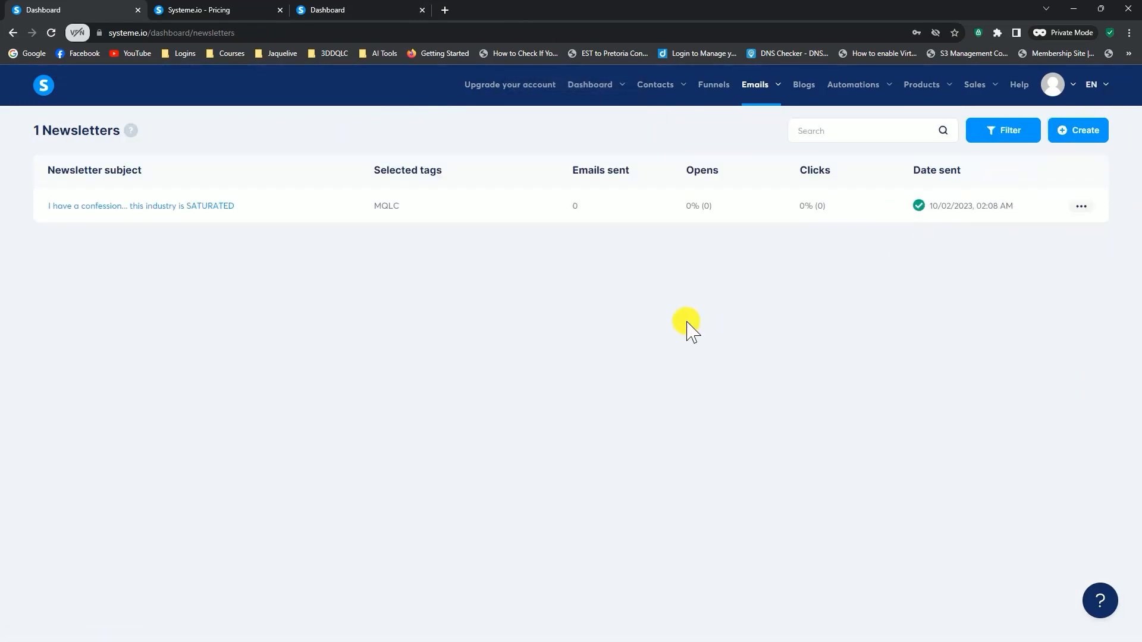
pyautogui.moveTo(933, 220)
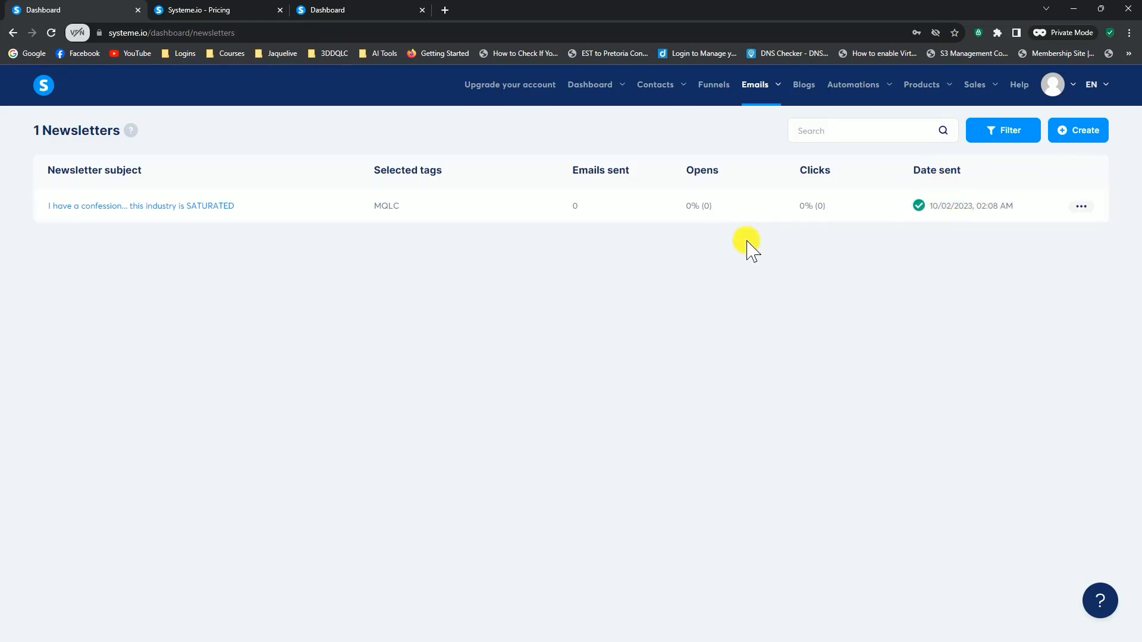
pyautogui.moveTo(711, 247)
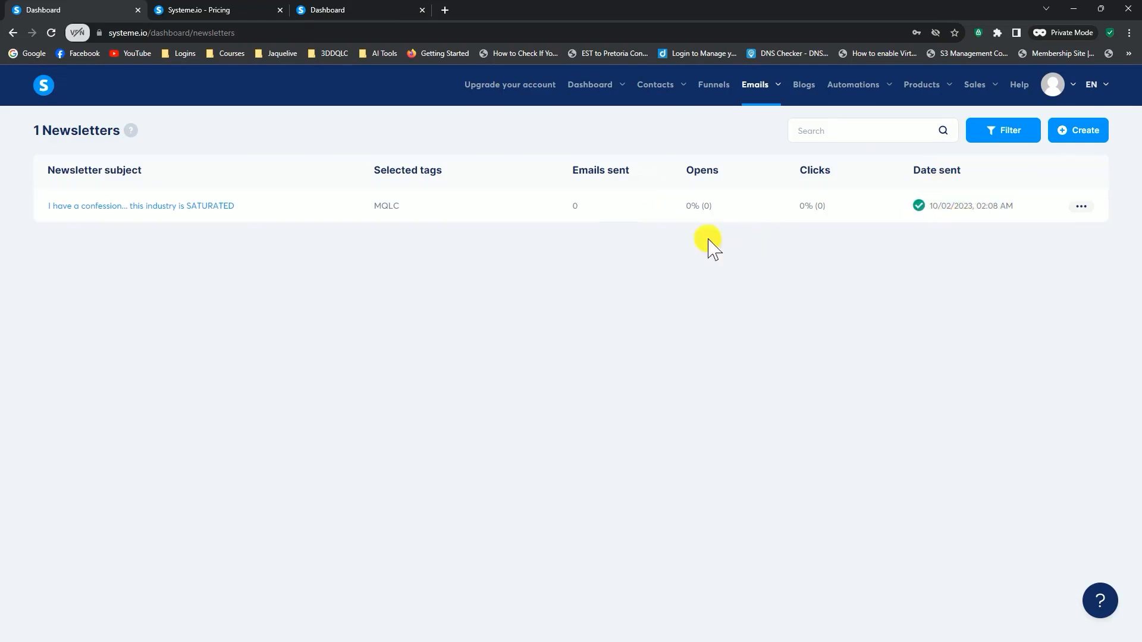
pyautogui.moveTo(741, 287)
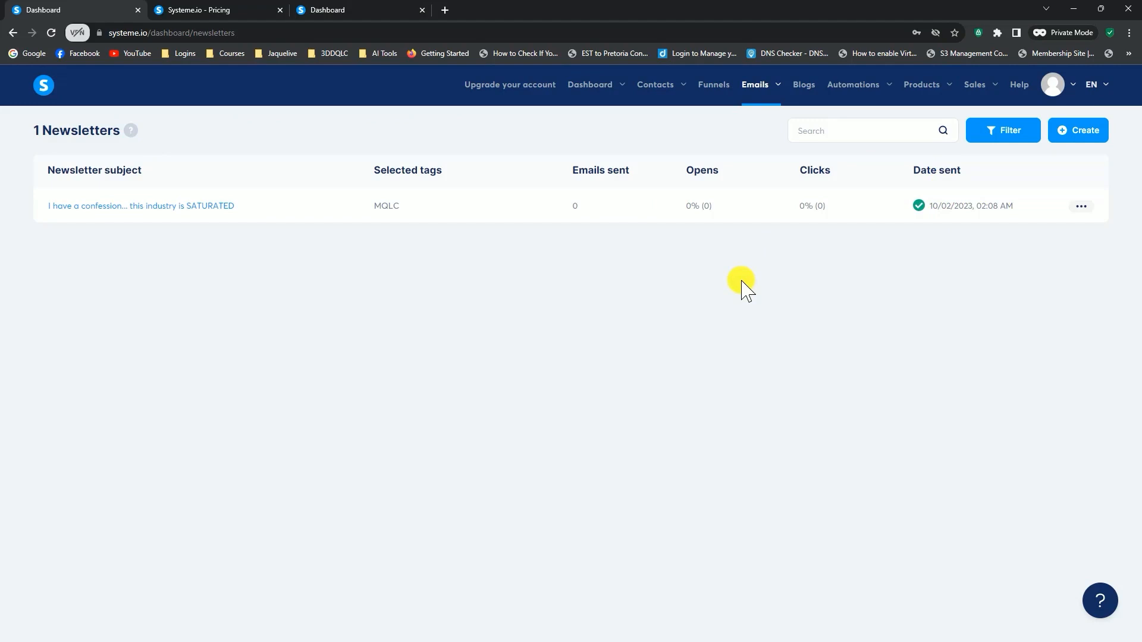
pyautogui.moveTo(713, 84)
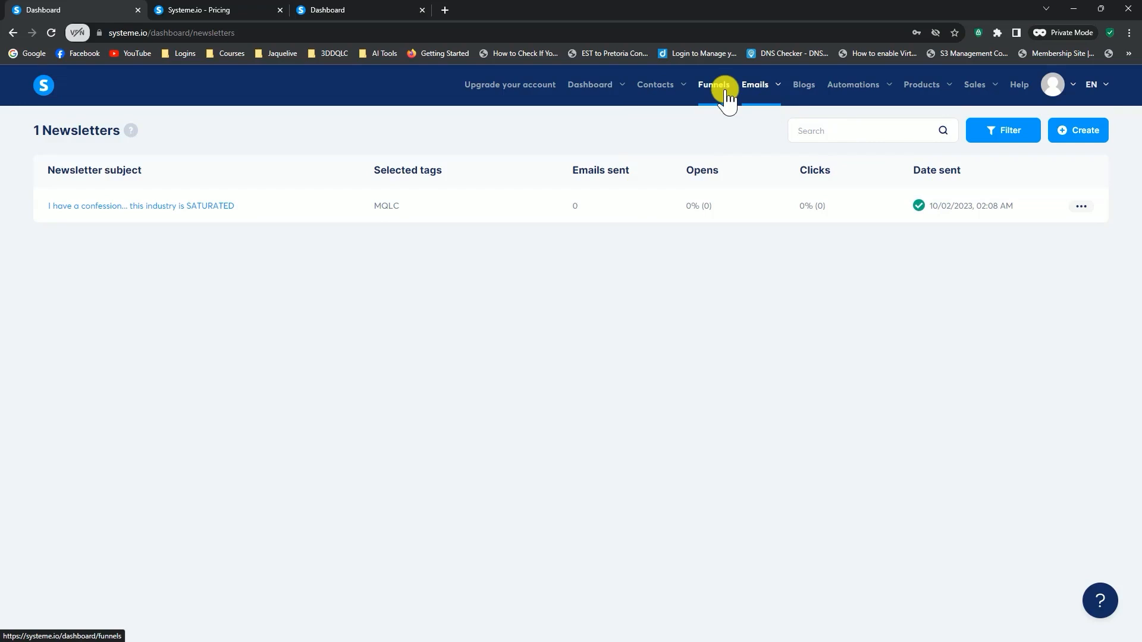
pyautogui.click(713, 84)
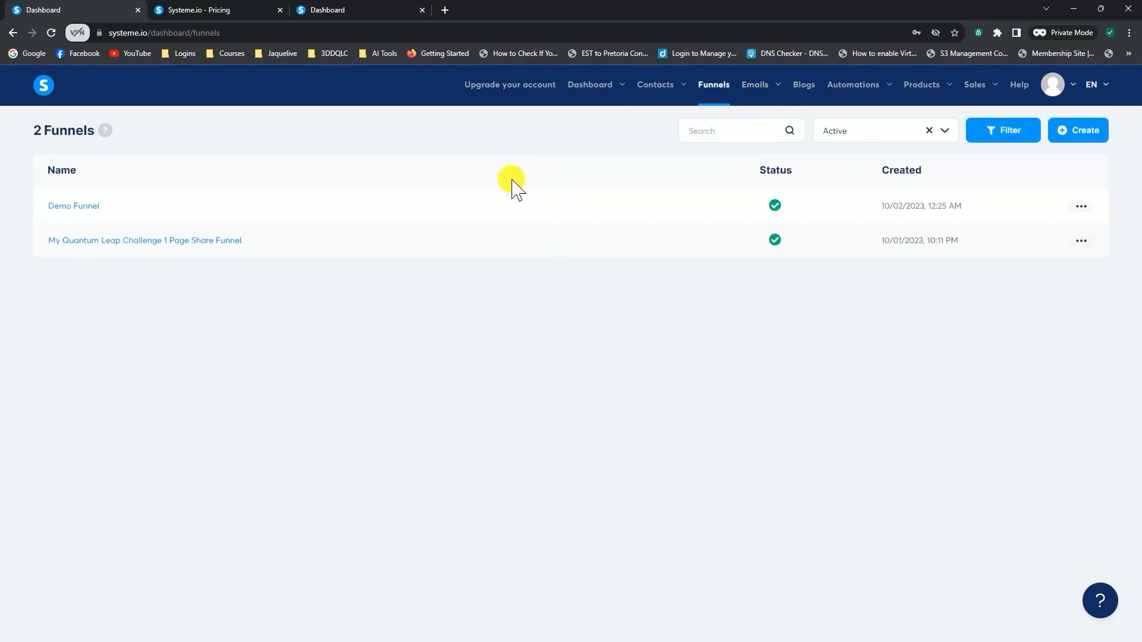